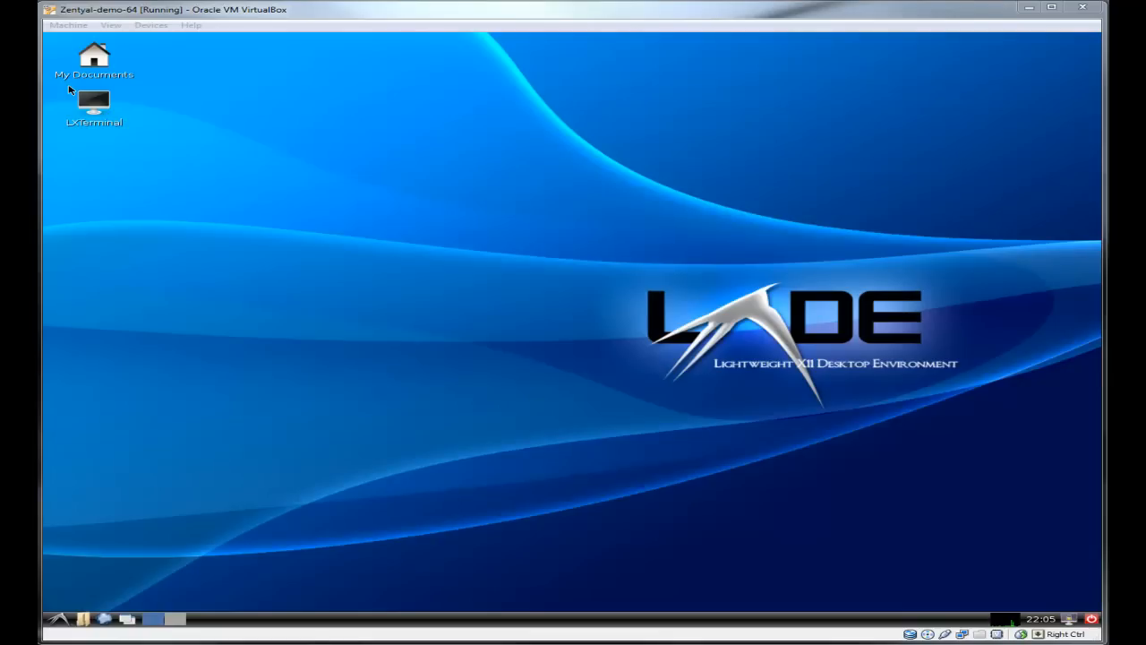
{"action": "mouse_move", "coordinate": [370, 448]}
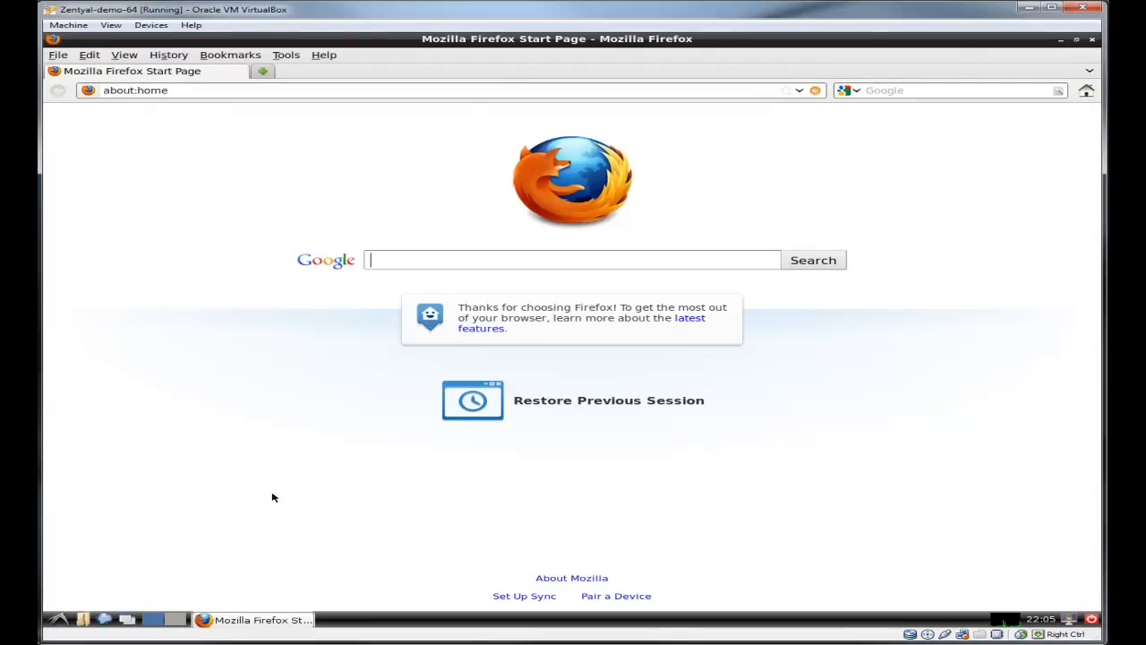
Go to the thejonas.net home page in Firefox
{"action": "left_click", "coordinate": [134, 90]}
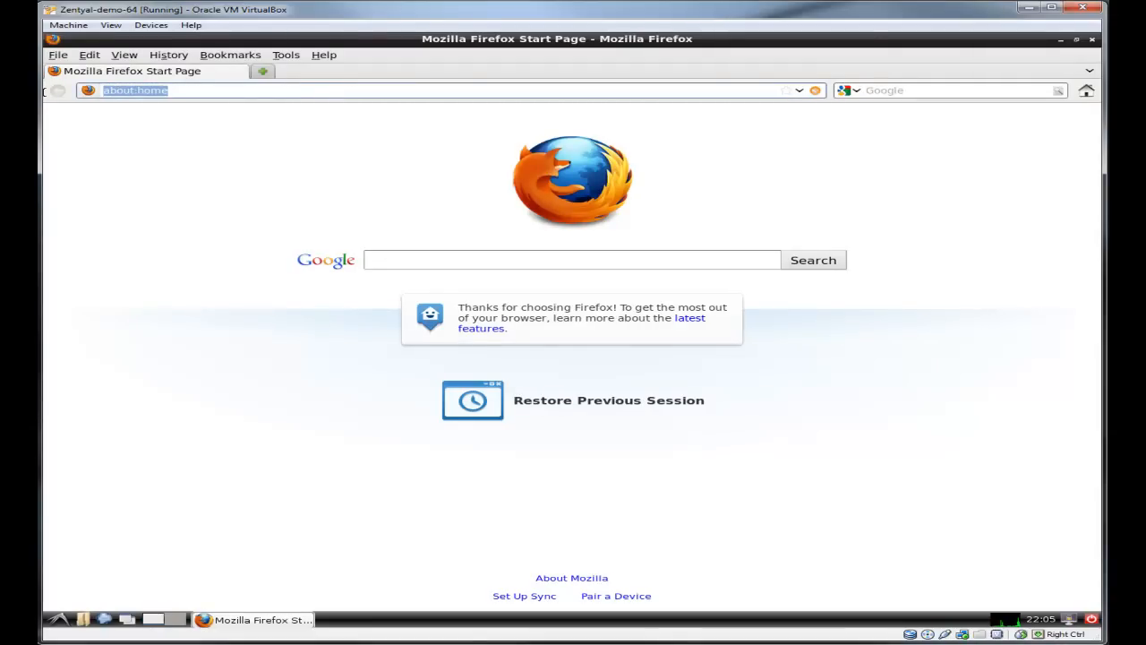
{"action": "type", "text": "th"}
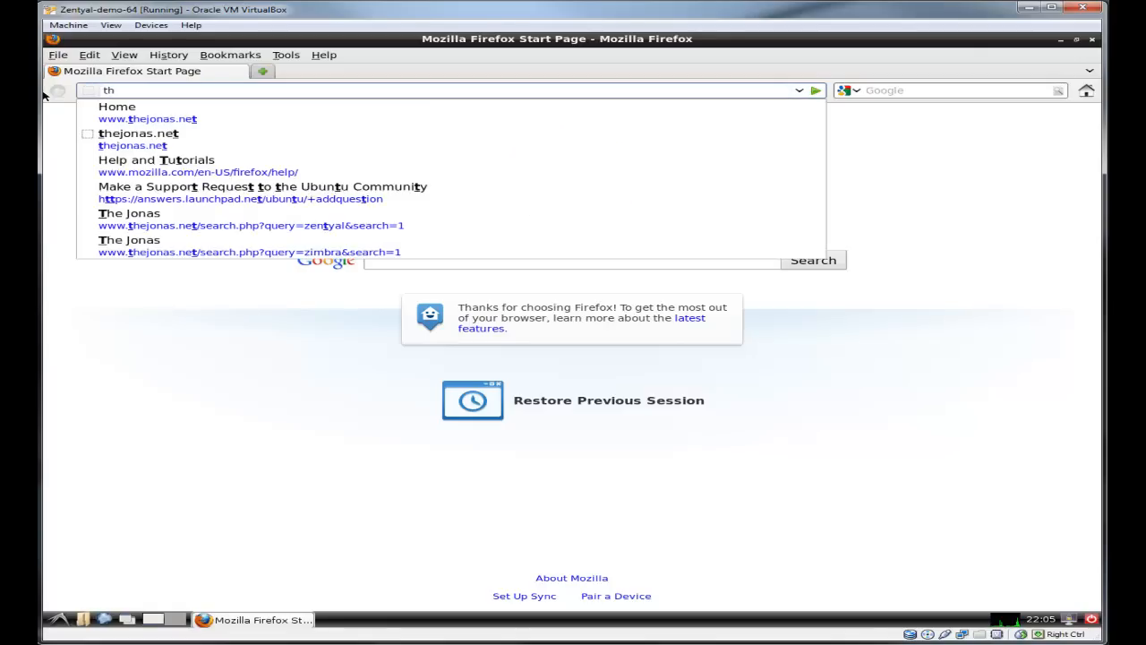
{"action": "left_click", "coordinate": [147, 112]}
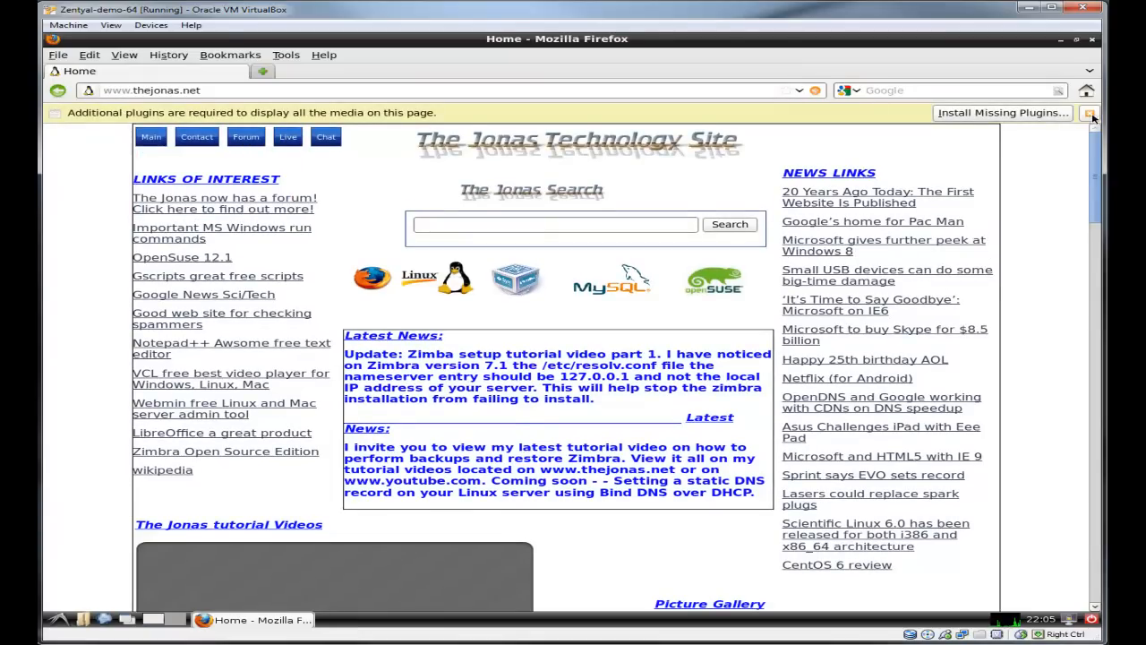
Search the site for 'zentyal' and open the 'Zentyal and Webmin' guide
{"action": "type", "text": "z"}
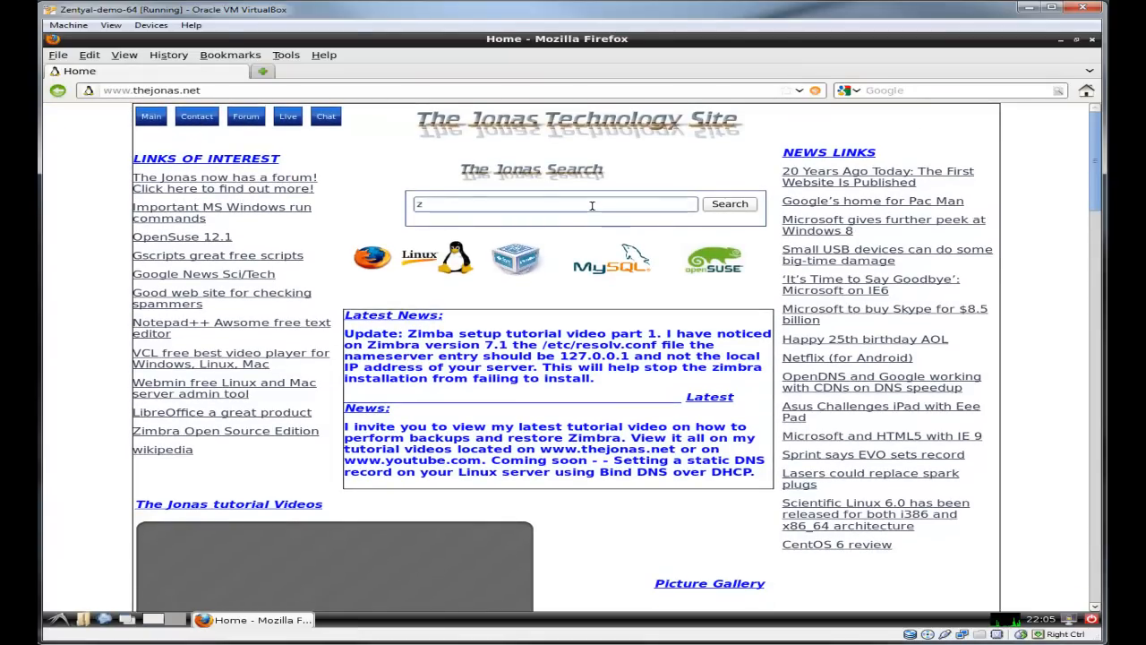
{"action": "type", "text": "ent"}
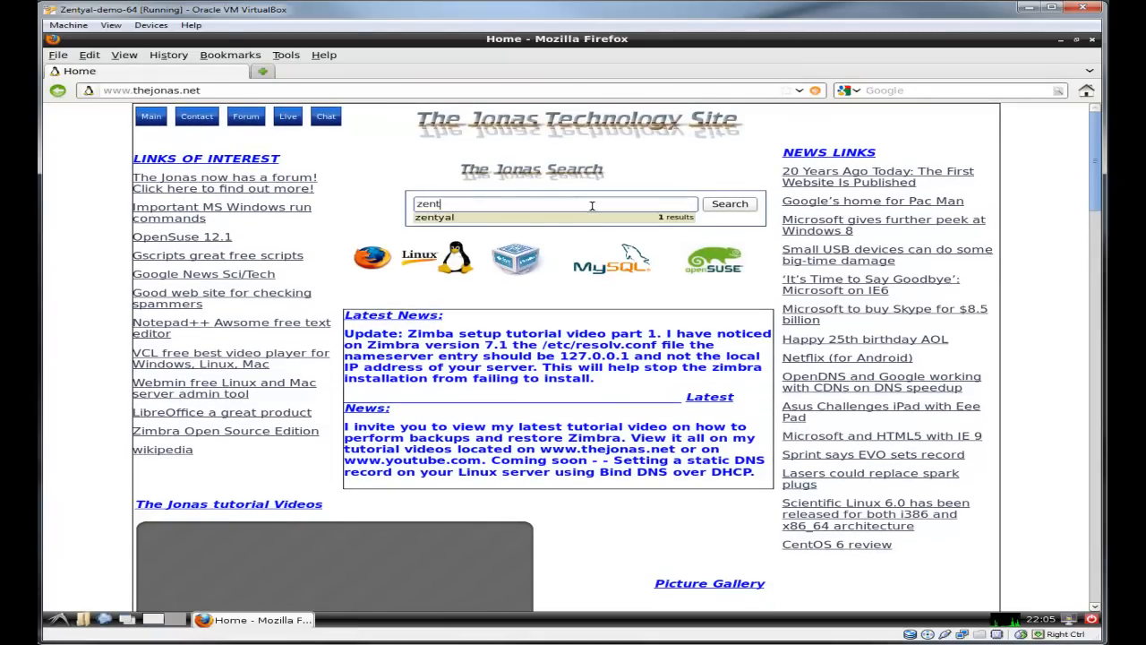
{"action": "left_click", "coordinate": [730, 205]}
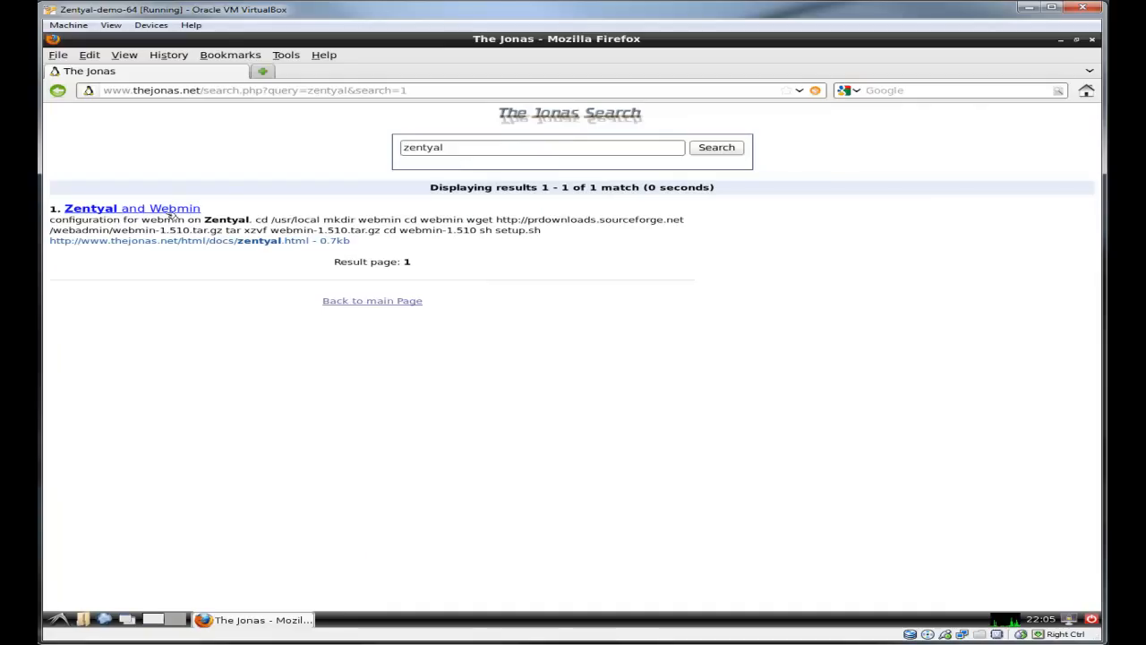
{"action": "left_click", "coordinate": [106, 207]}
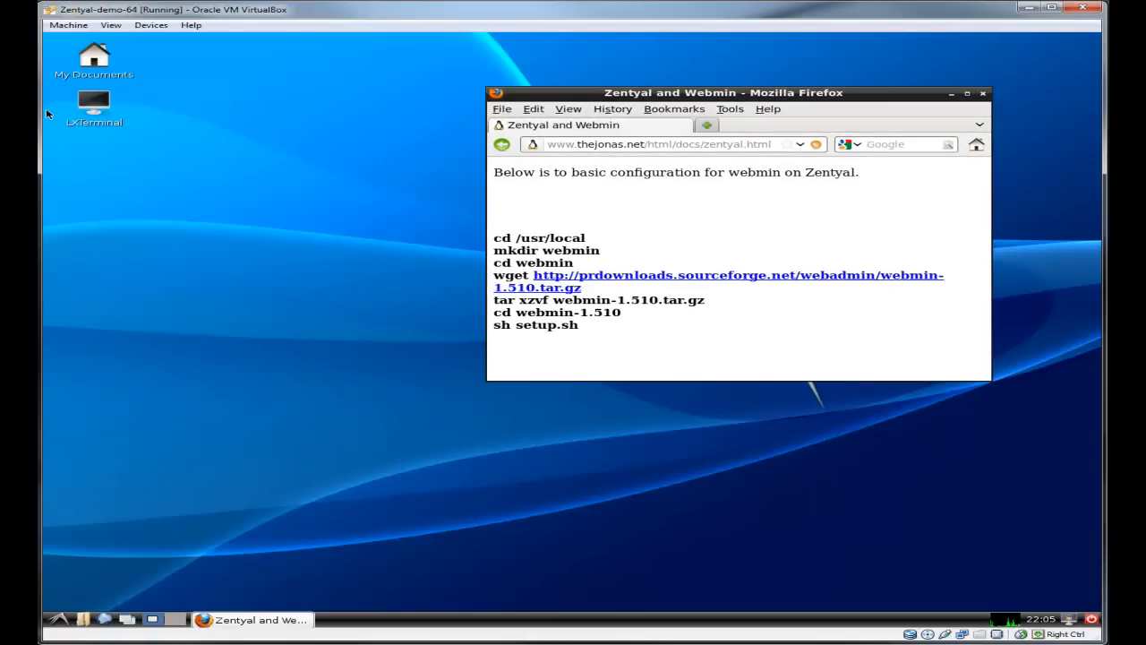
In LXTerminal, run cd /usr/local, mkdir webmin, cd webmin and the webmin-1.510 wget
{"action": "double_click", "coordinate": [94, 101]}
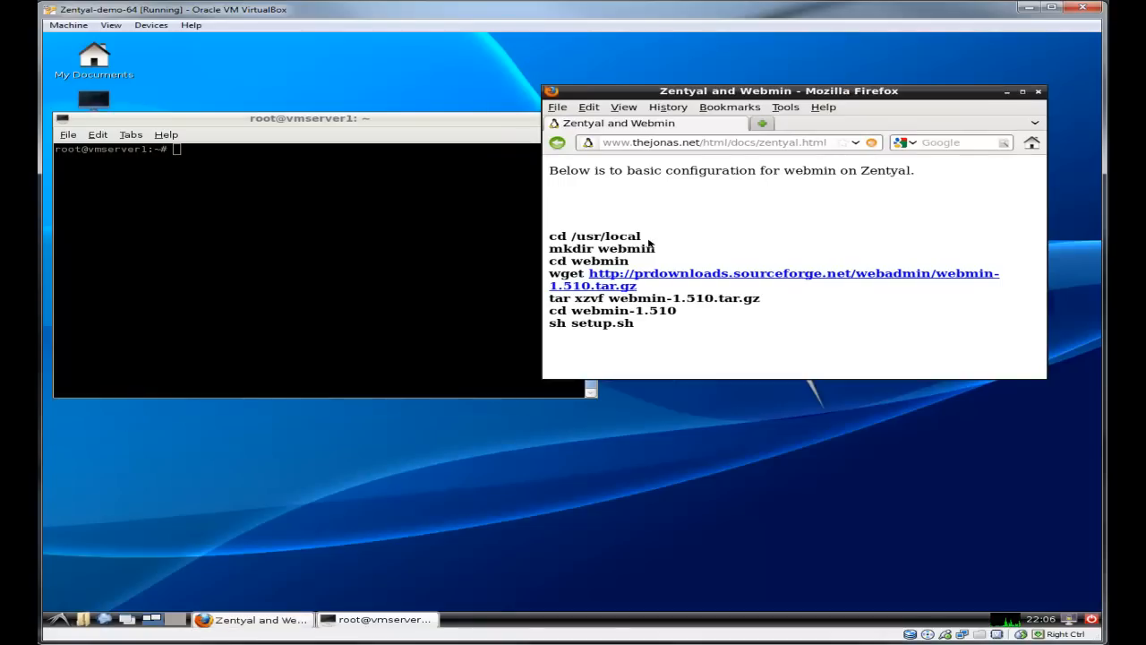
{"action": "right_click", "coordinate": [595, 236]}
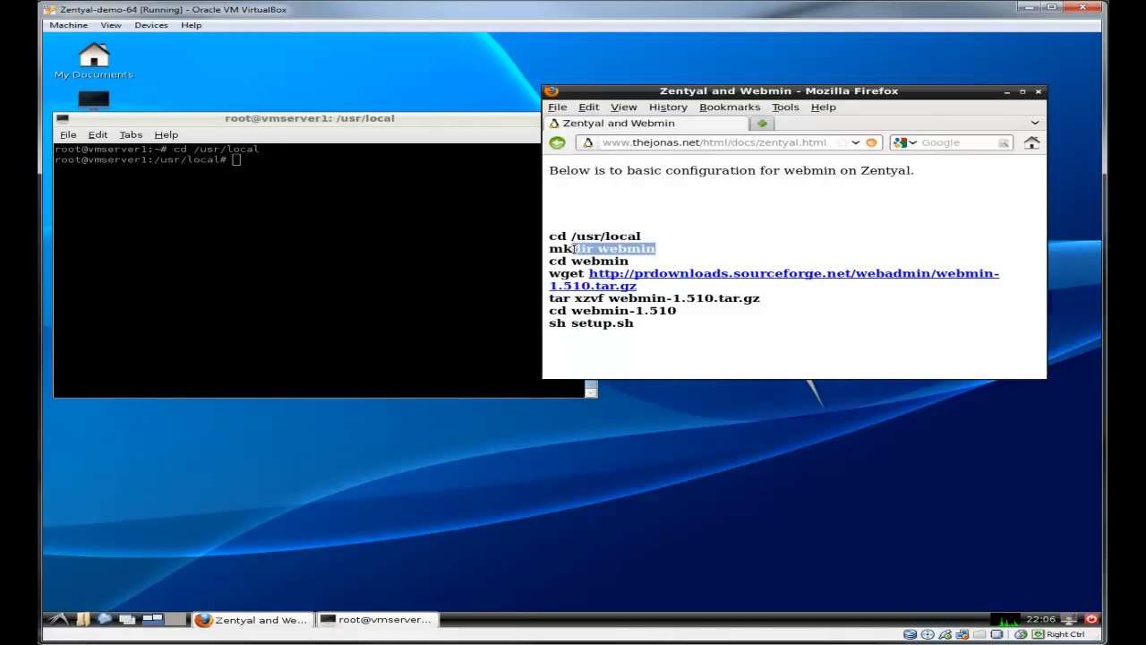
{"action": "right_click", "coordinate": [595, 248]}
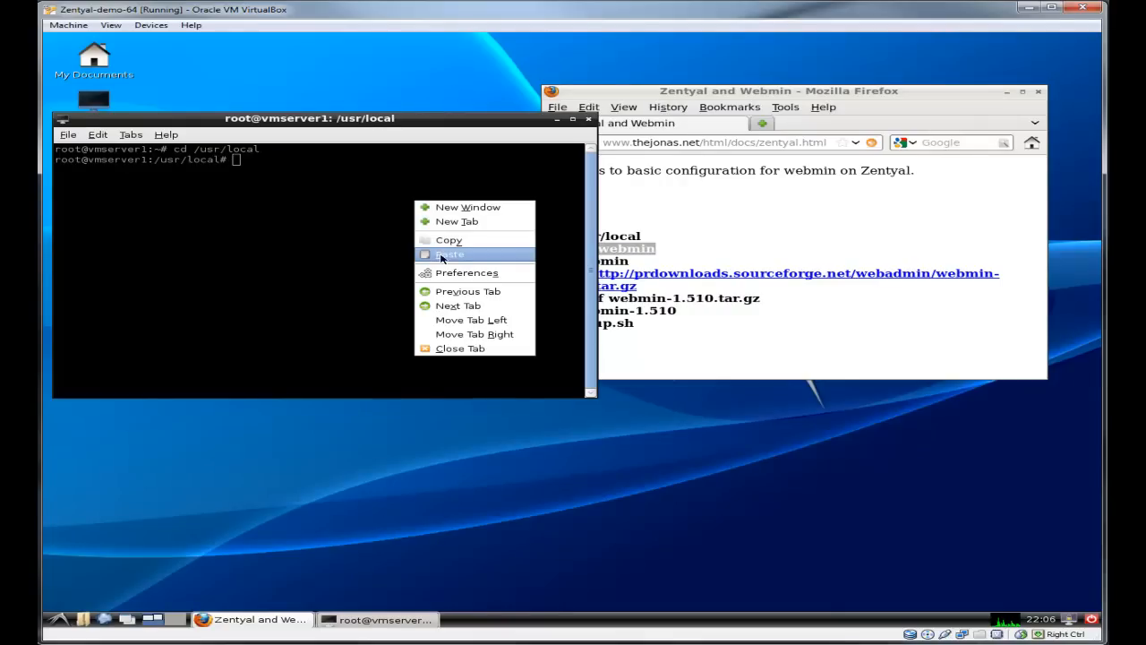
{"action": "left_click", "coordinate": [449, 255]}
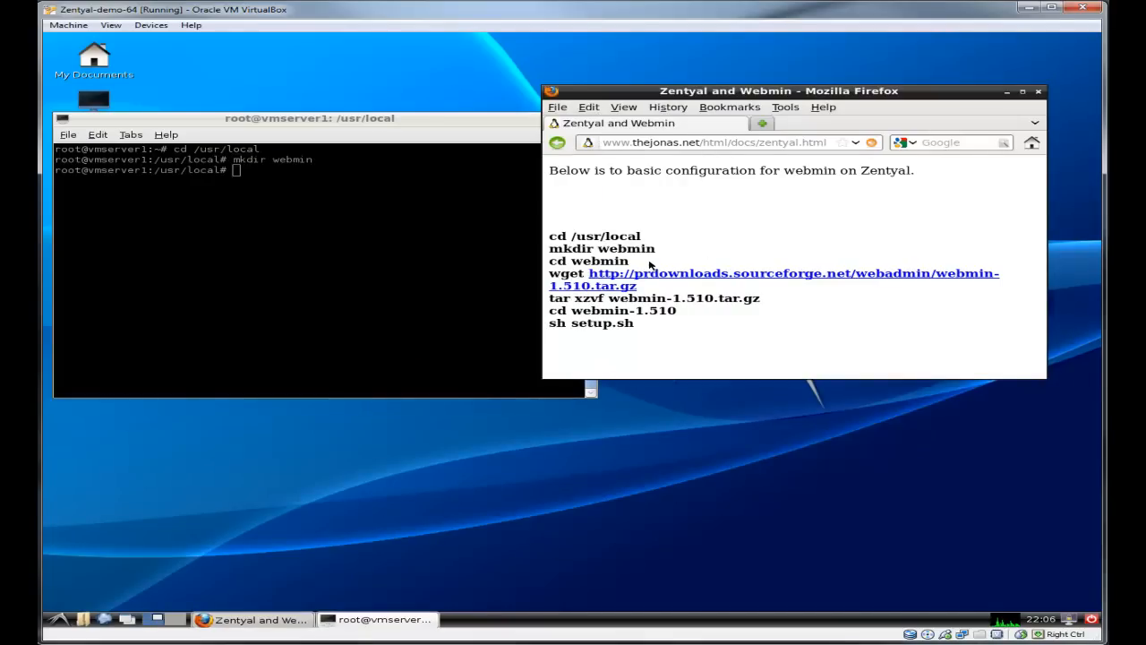
{"action": "right_click", "coordinate": [589, 261]}
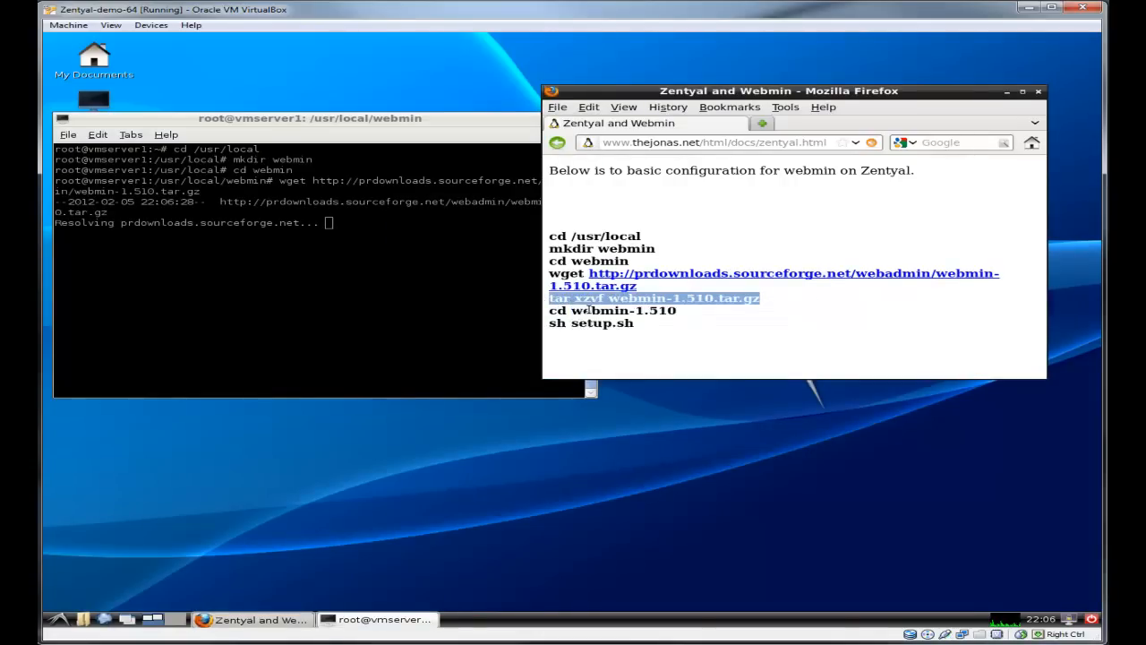
{"action": "left_click", "coordinate": [309, 117]}
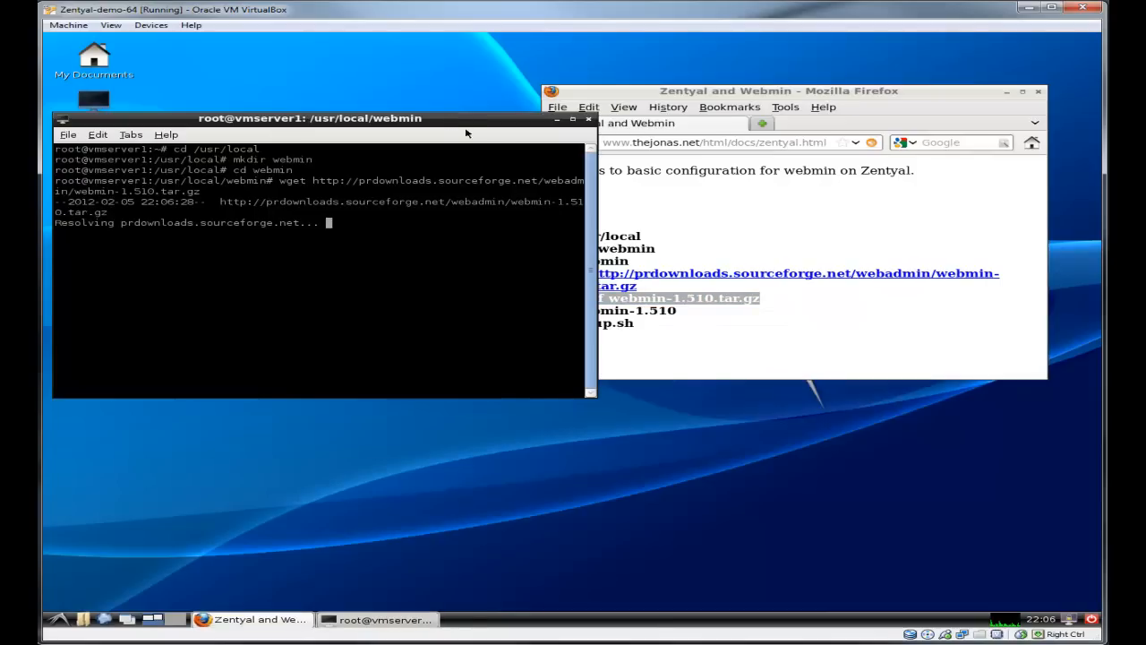
{"action": "mouse_move", "coordinate": [99, 363]}
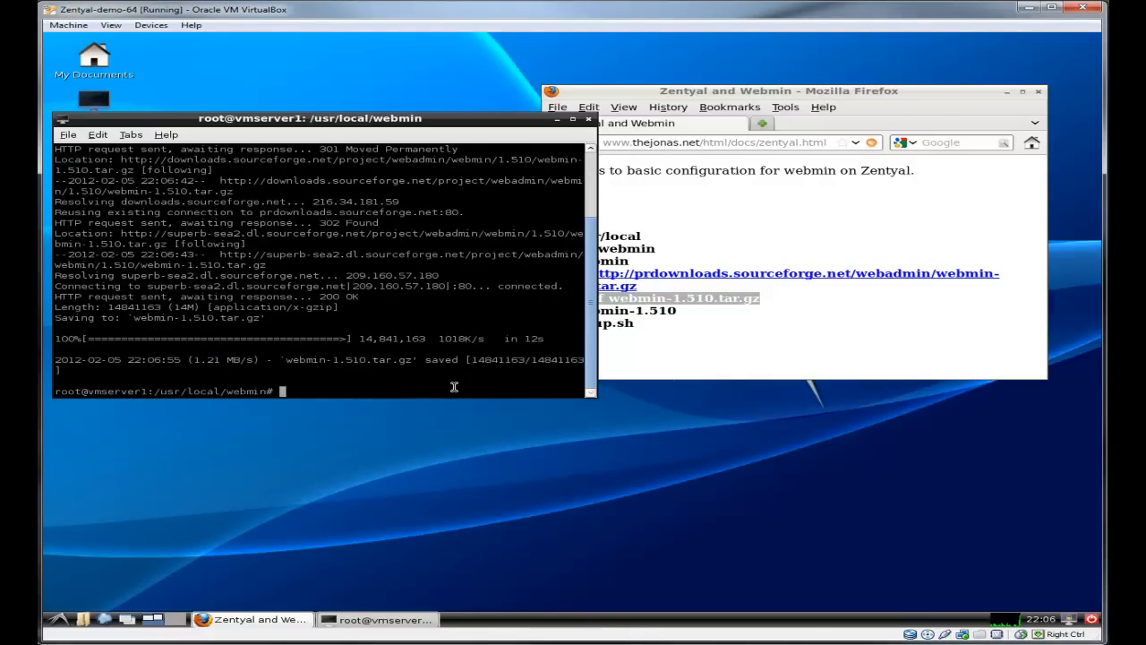
Extract webmin-1.510.tar.gz with tar xzvf and move into the webmin-1.510 folder
{"action": "type", "text": "tar xzvf webmin-1.510.tar.gz"}
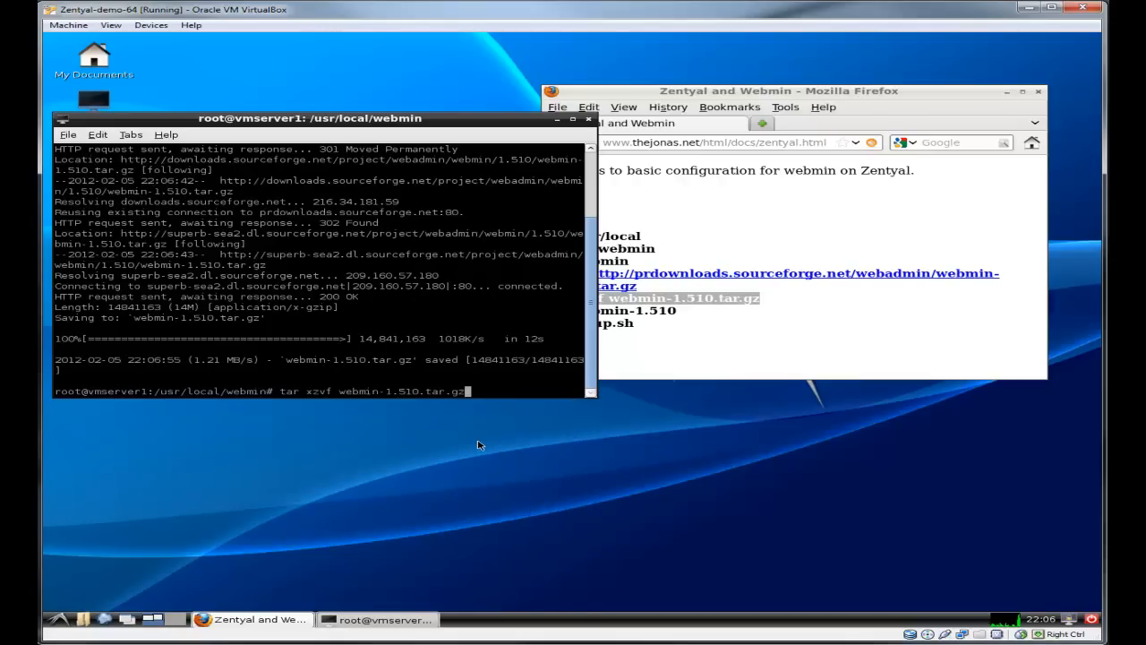
{"action": "key", "text": "Return"}
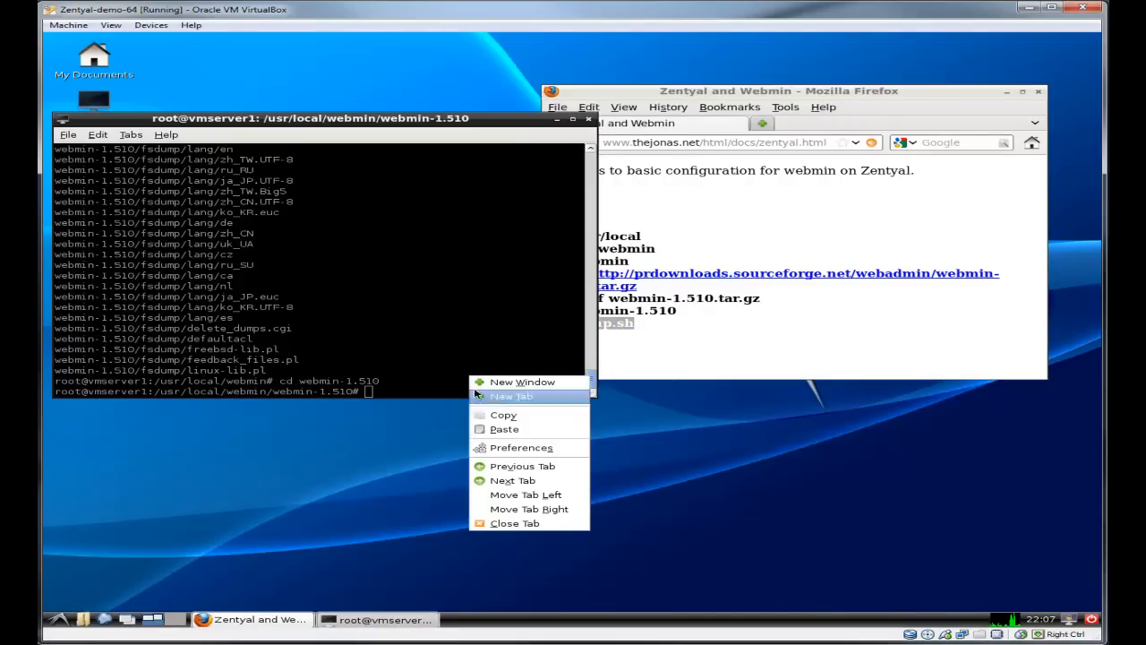
Run sh setup.sh, answering y to the SSL and start-at-boot prompts
{"action": "type", "text": "sh setup.sh"}
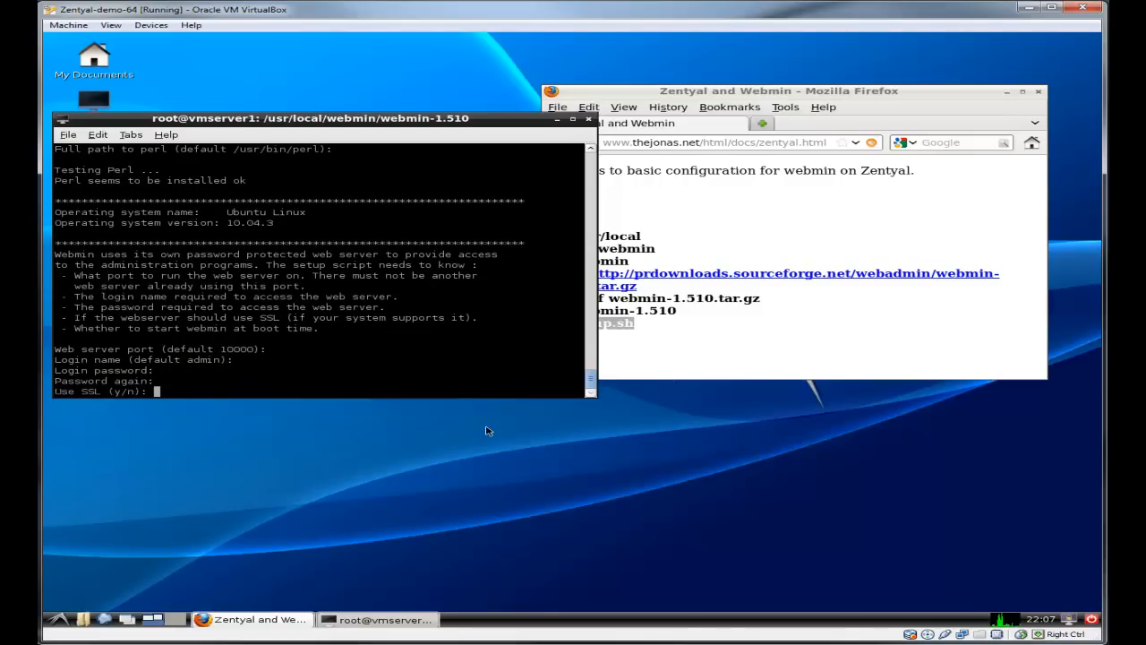
{"action": "type", "text": "y"}
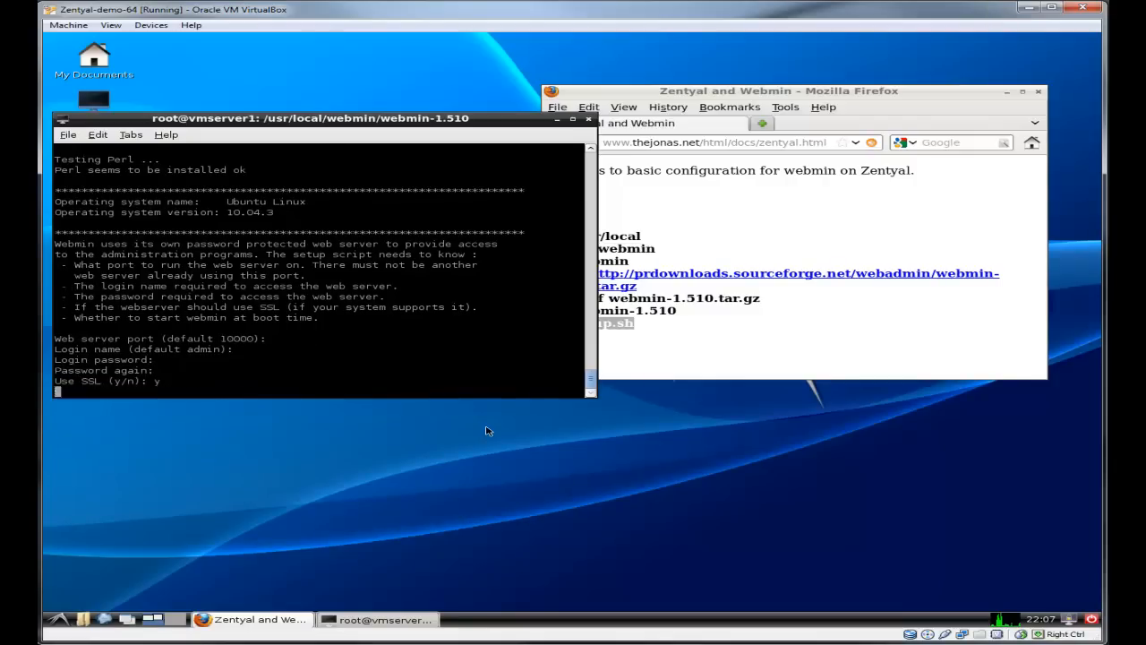
{"action": "type", "text": "y"}
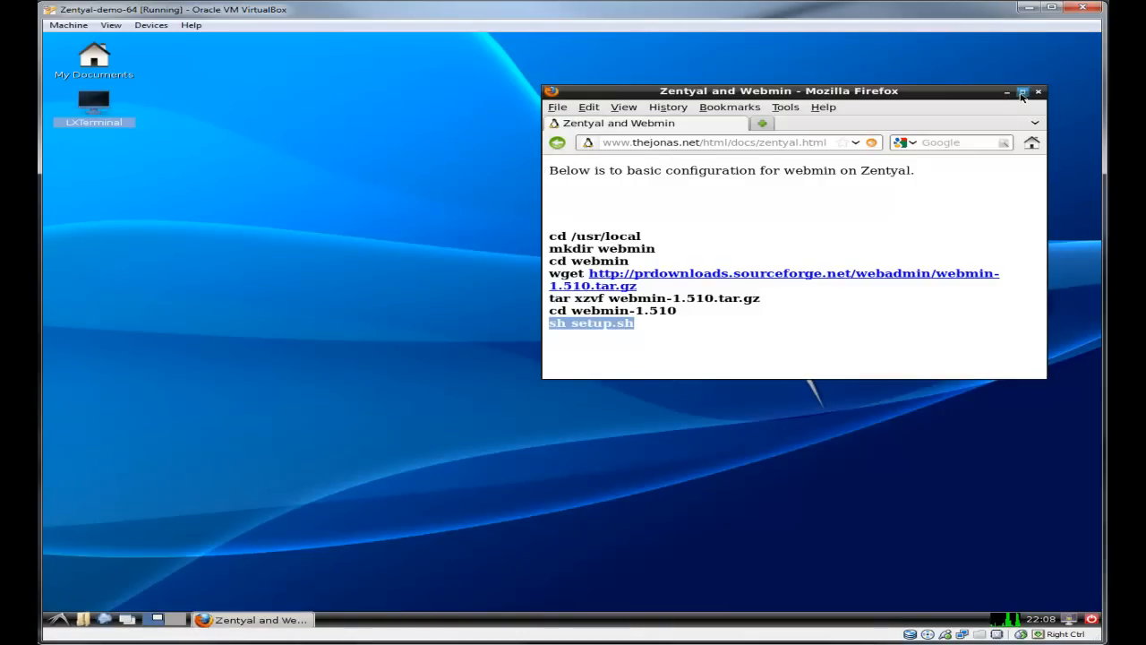
{"action": "left_click", "coordinate": [1022, 90]}
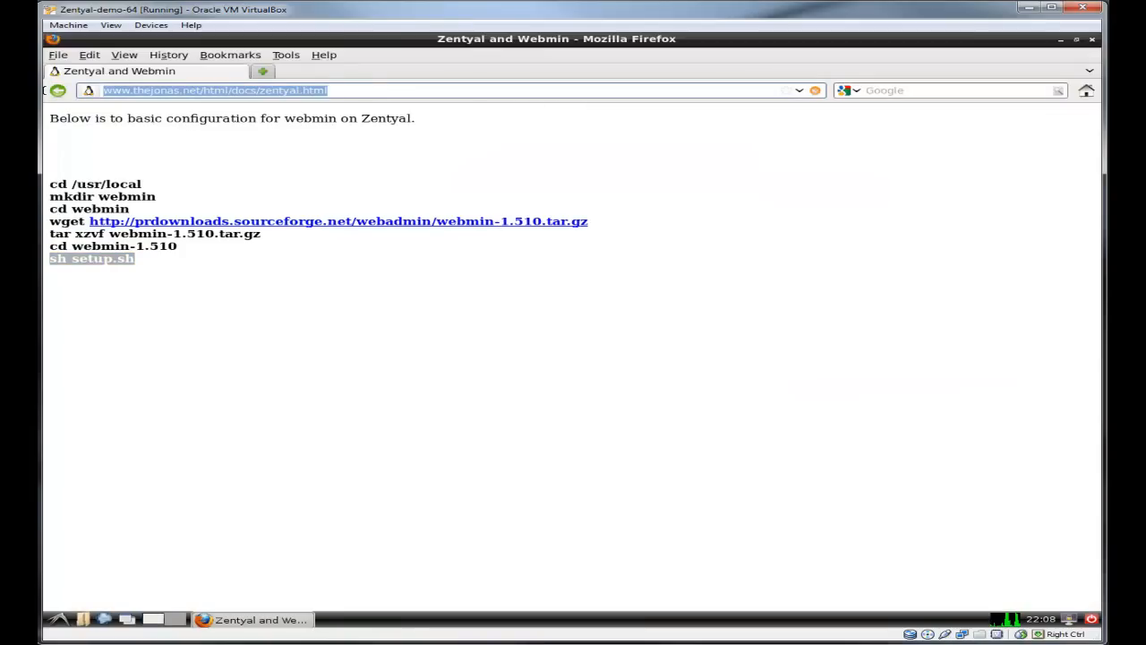
{"action": "type", "text": "https://localhost:10"}
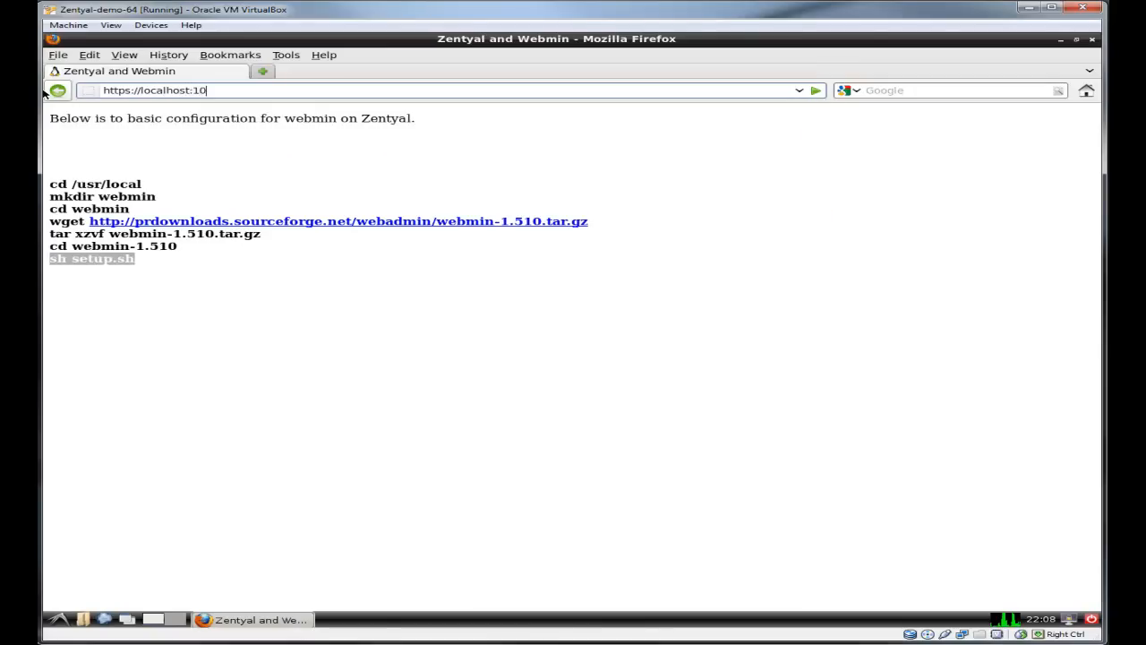
{"action": "key", "text": "Return"}
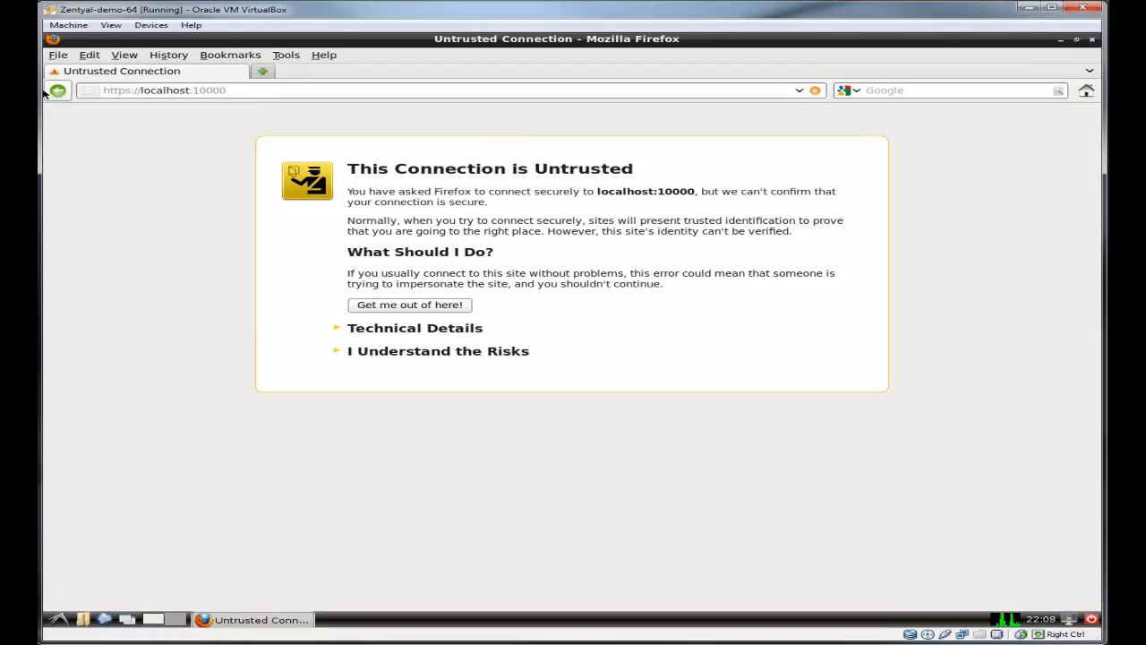
{"action": "left_click", "coordinate": [438, 351]}
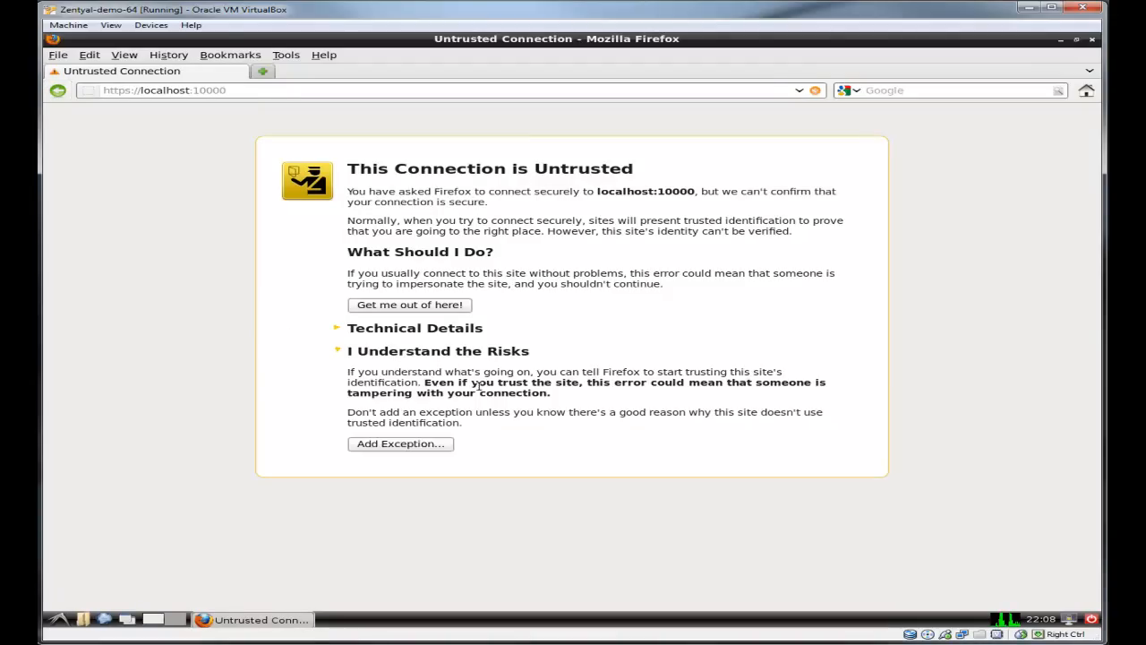
{"action": "left_click", "coordinate": [401, 443]}
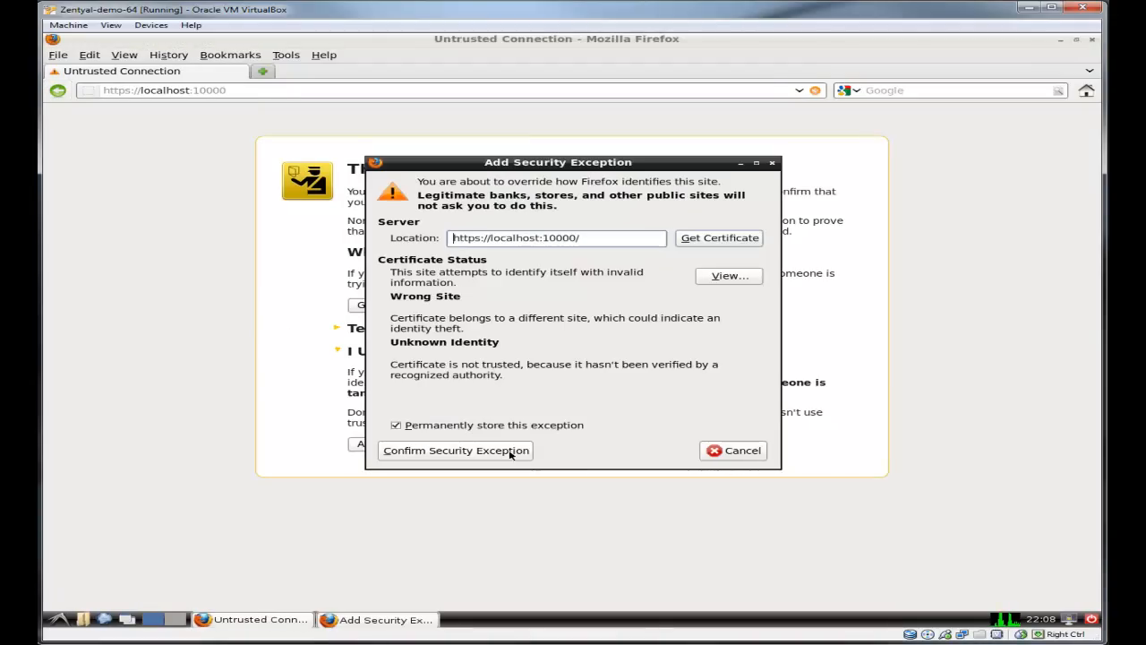
{"action": "left_click", "coordinate": [456, 450]}
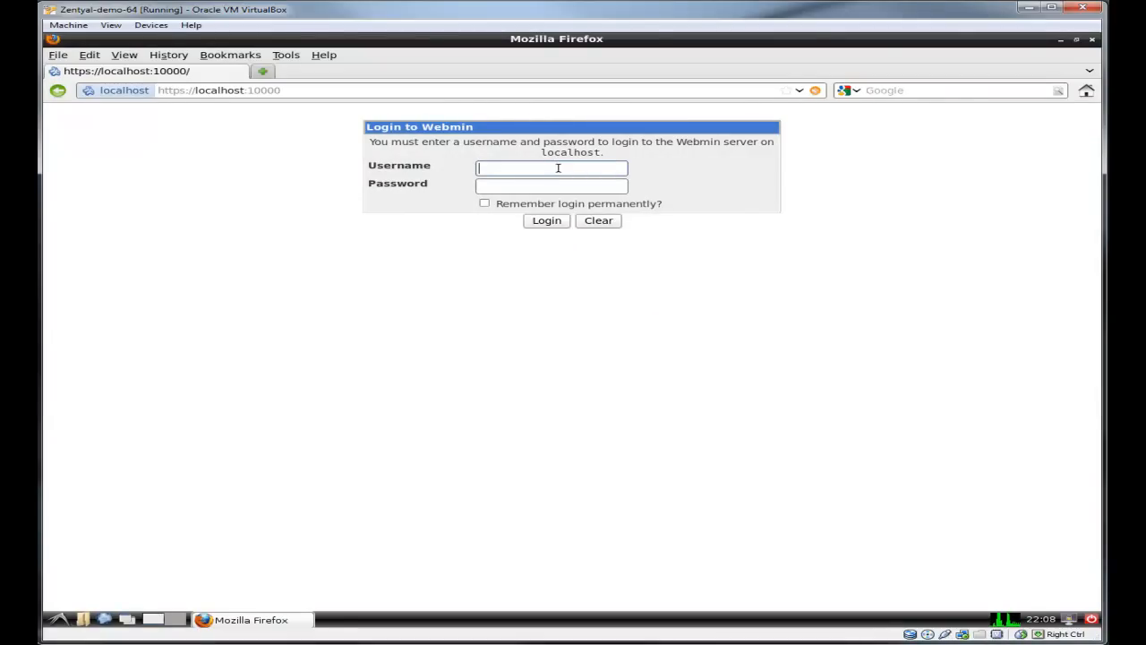
Log in to Webmin as admin and decline Firefox's offer to save the password
{"action": "type", "text": "admin"}
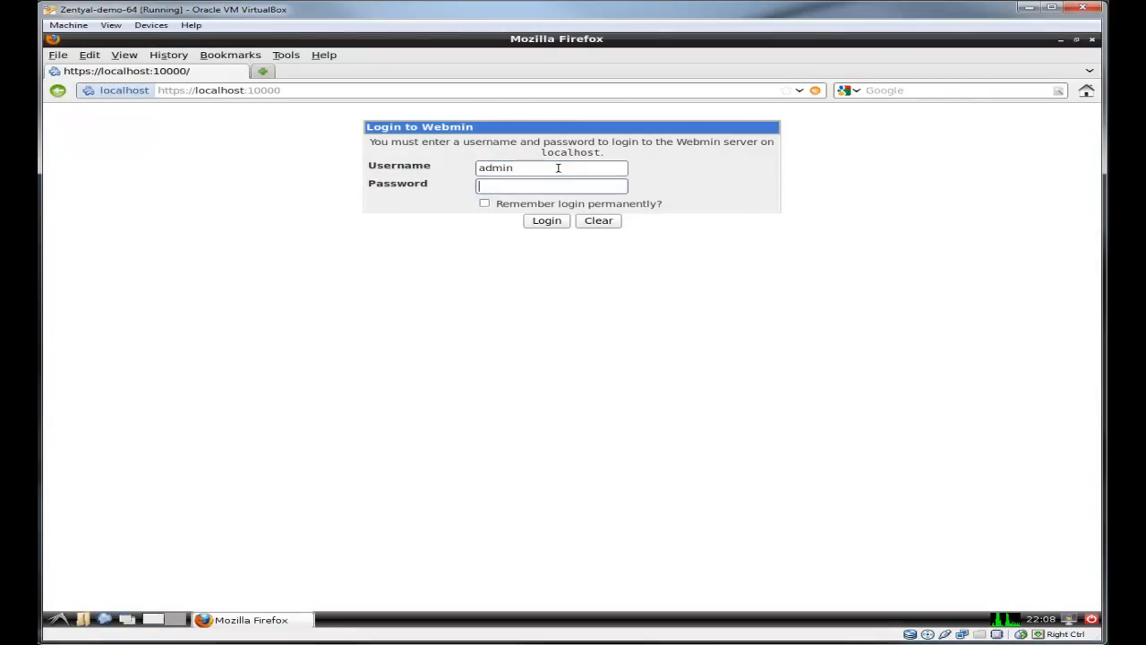
{"action": "type", "text": "password"}
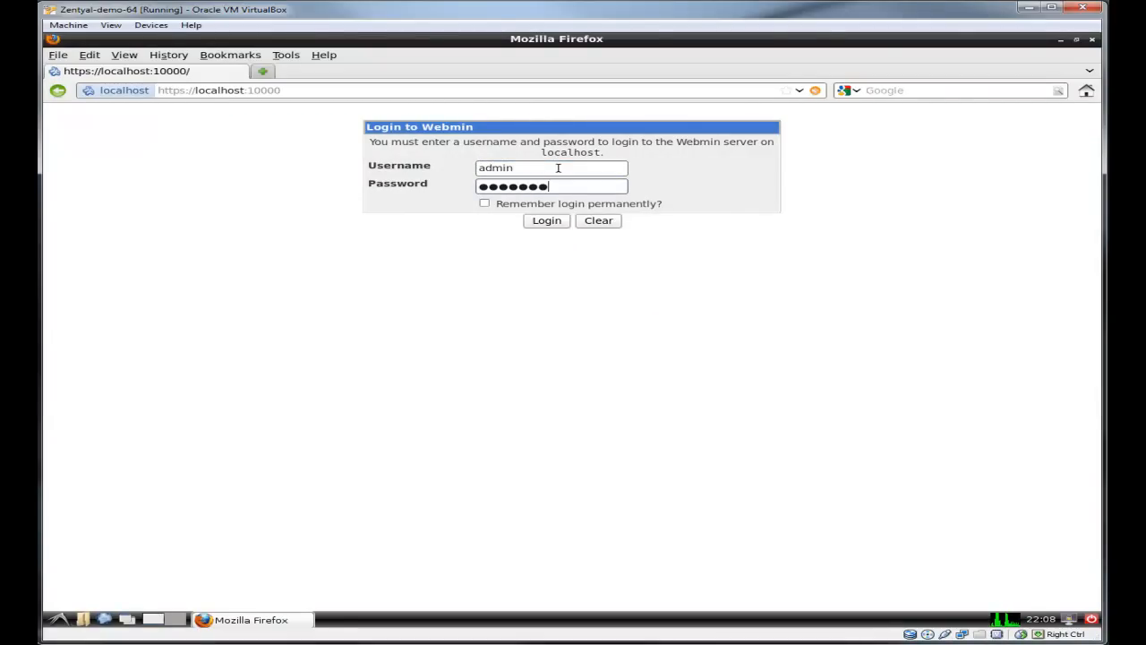
{"action": "left_click", "coordinate": [546, 220]}
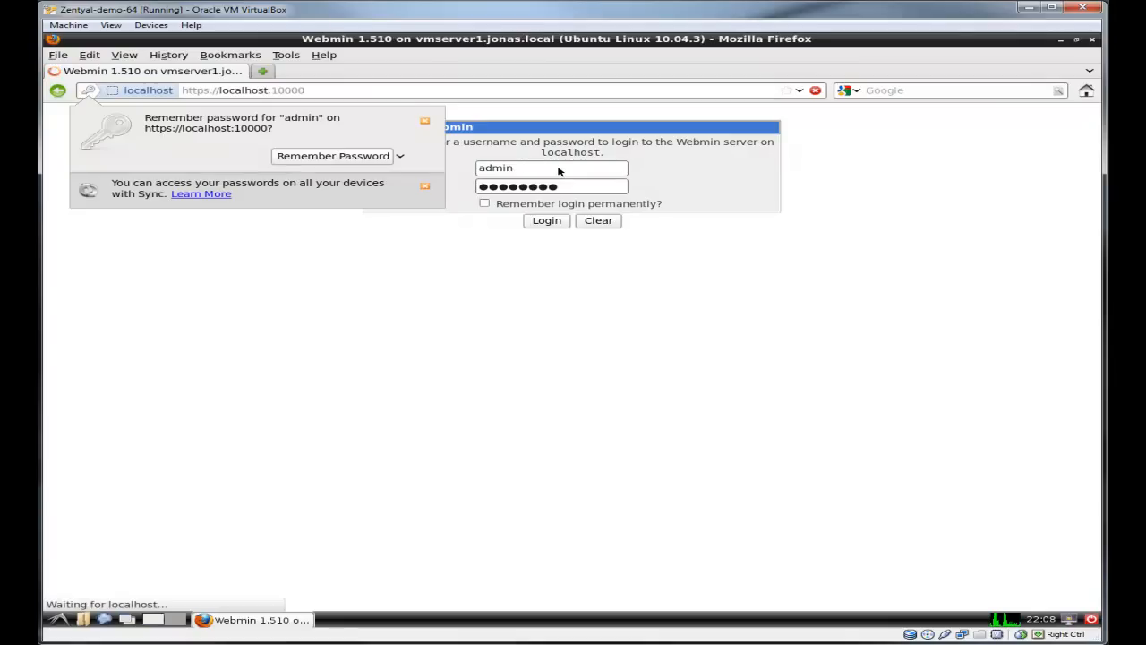
{"action": "left_click", "coordinate": [546, 220]}
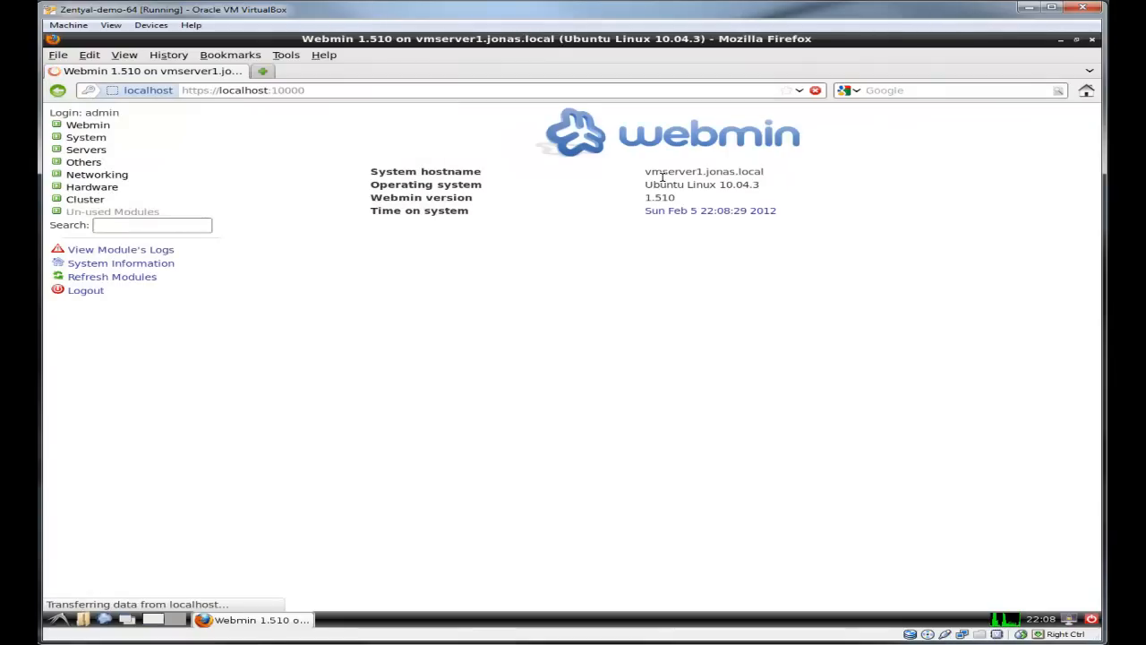
{"action": "mouse_move", "coordinate": [795, 345]}
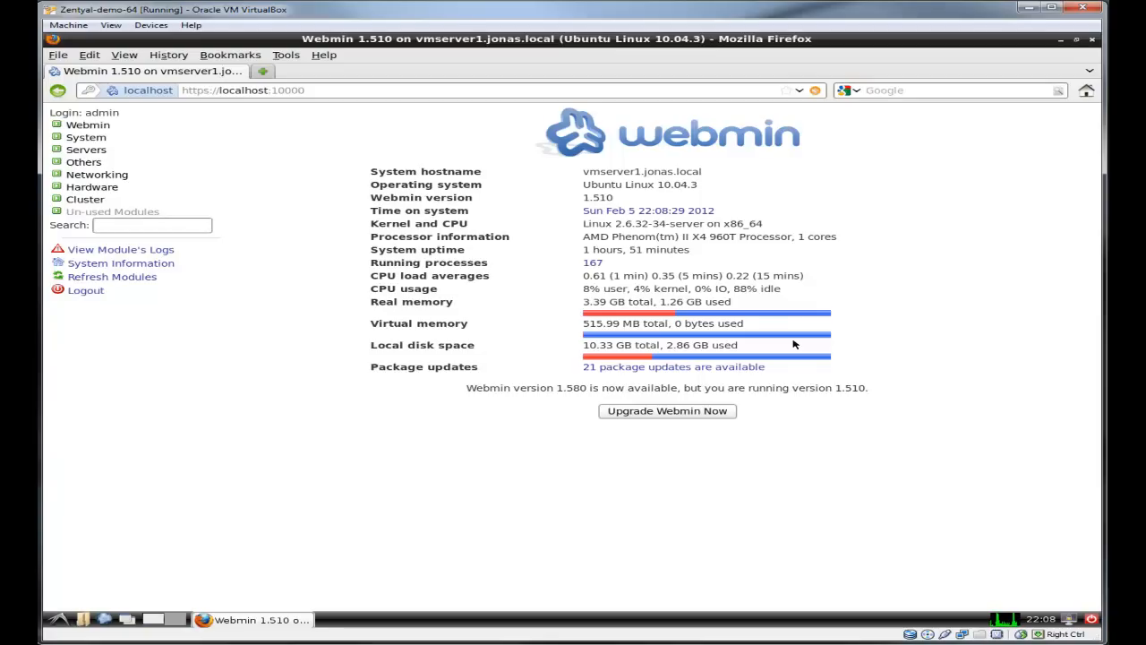
{"action": "mouse_move", "coordinate": [708, 444]}
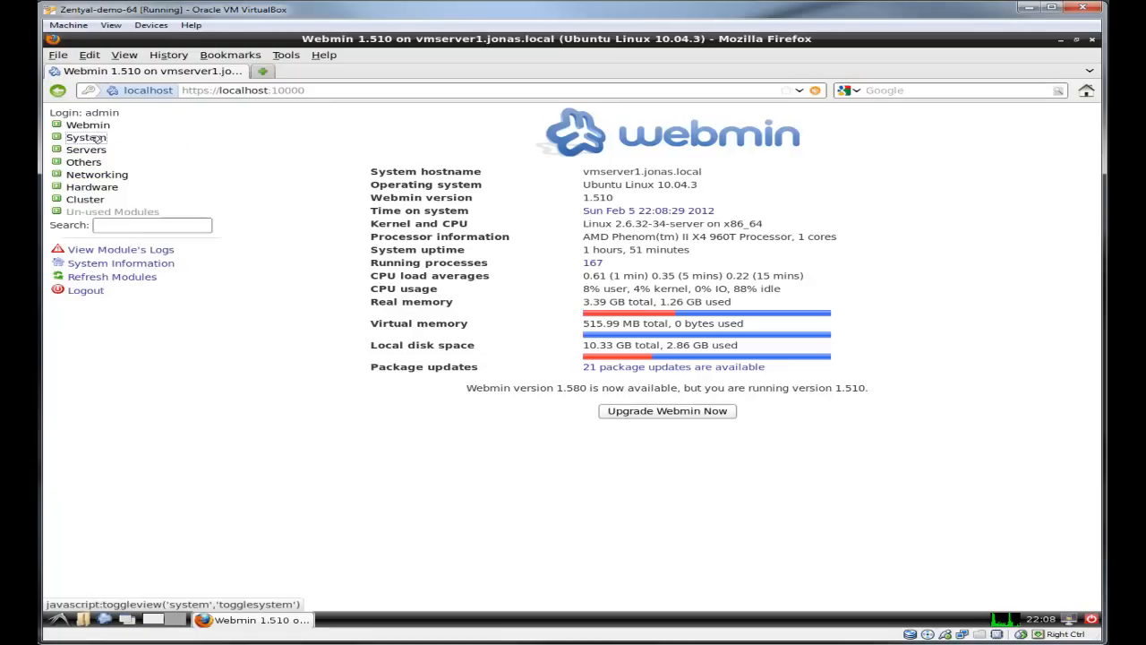
Expand the Servers category in Webmin's left sidebar
{"action": "left_click", "coordinate": [86, 149]}
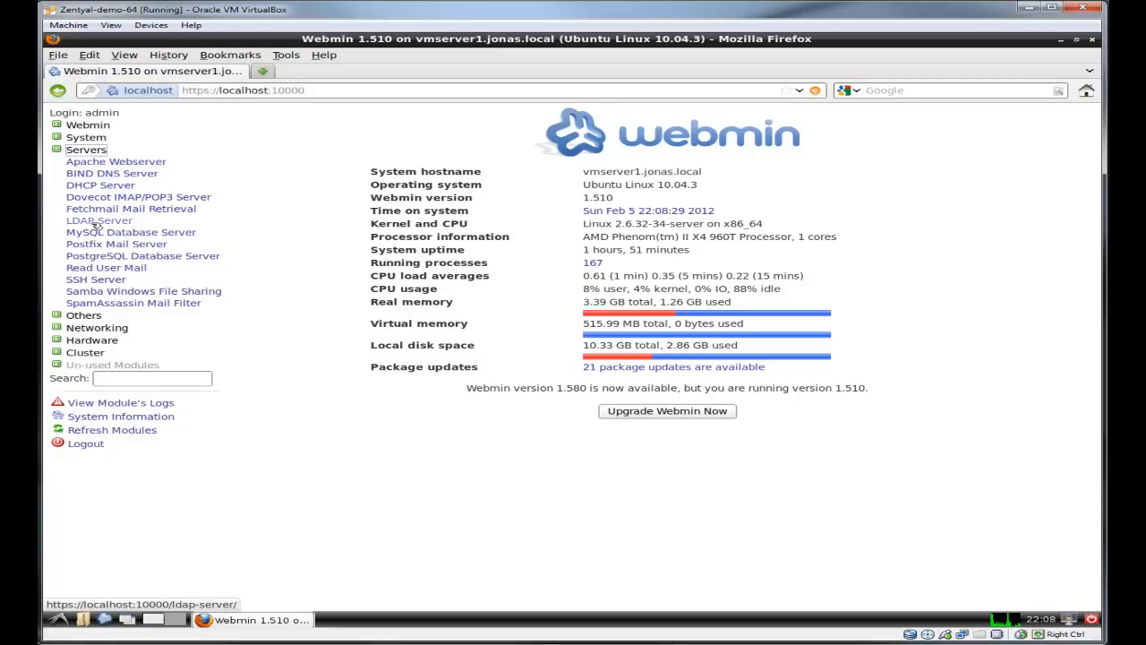
Create MySQL user 'donald' with a password, access from any host, and all permissions
{"action": "left_click", "coordinate": [131, 231]}
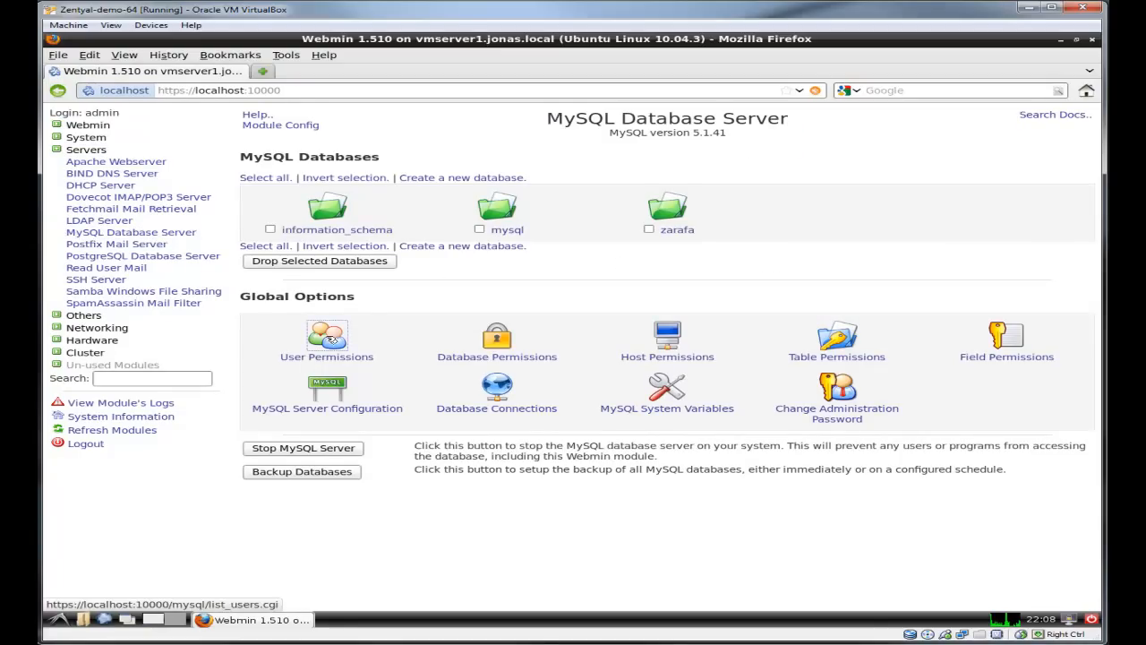
{"action": "left_click", "coordinate": [326, 337]}
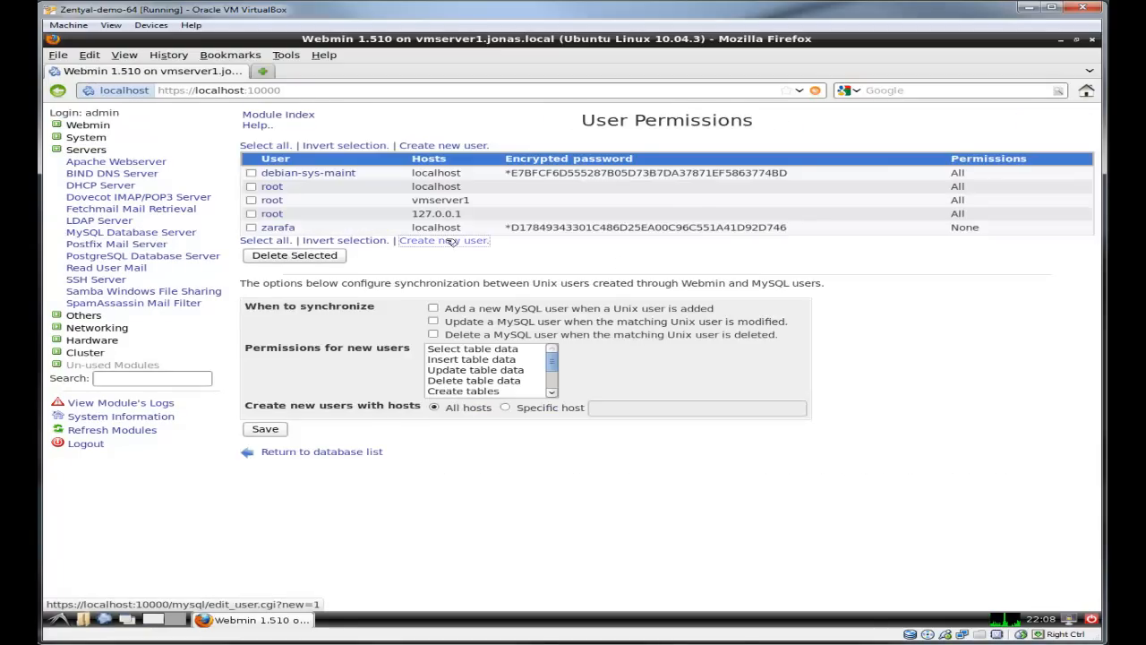
{"action": "left_click", "coordinate": [444, 240]}
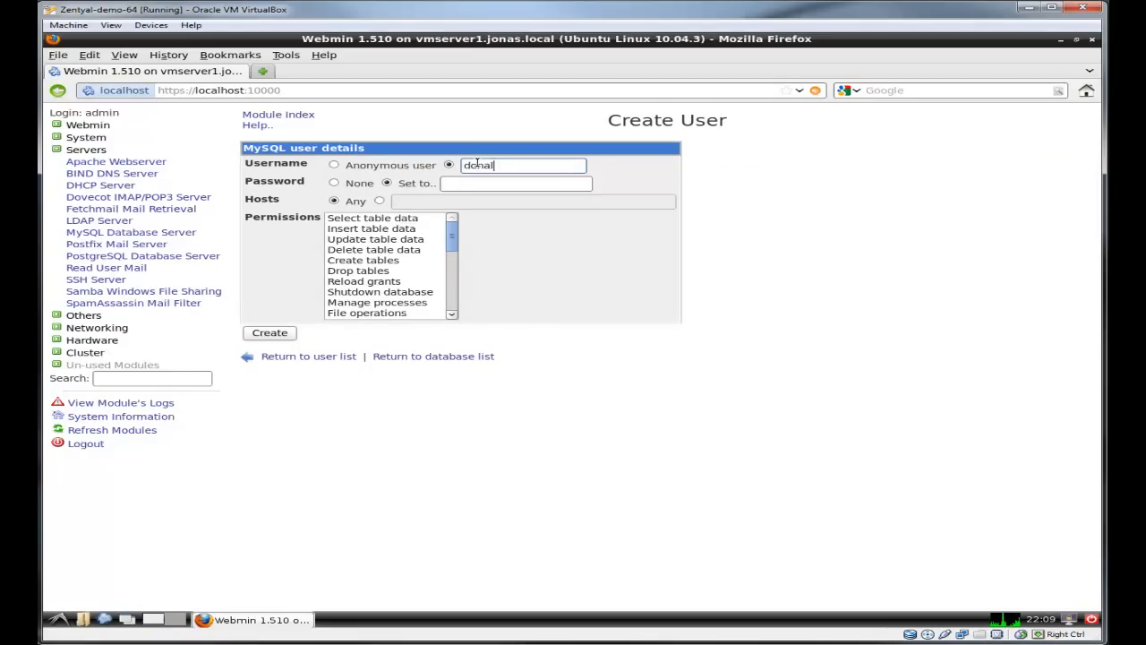
{"action": "left_click", "coordinate": [515, 183]}
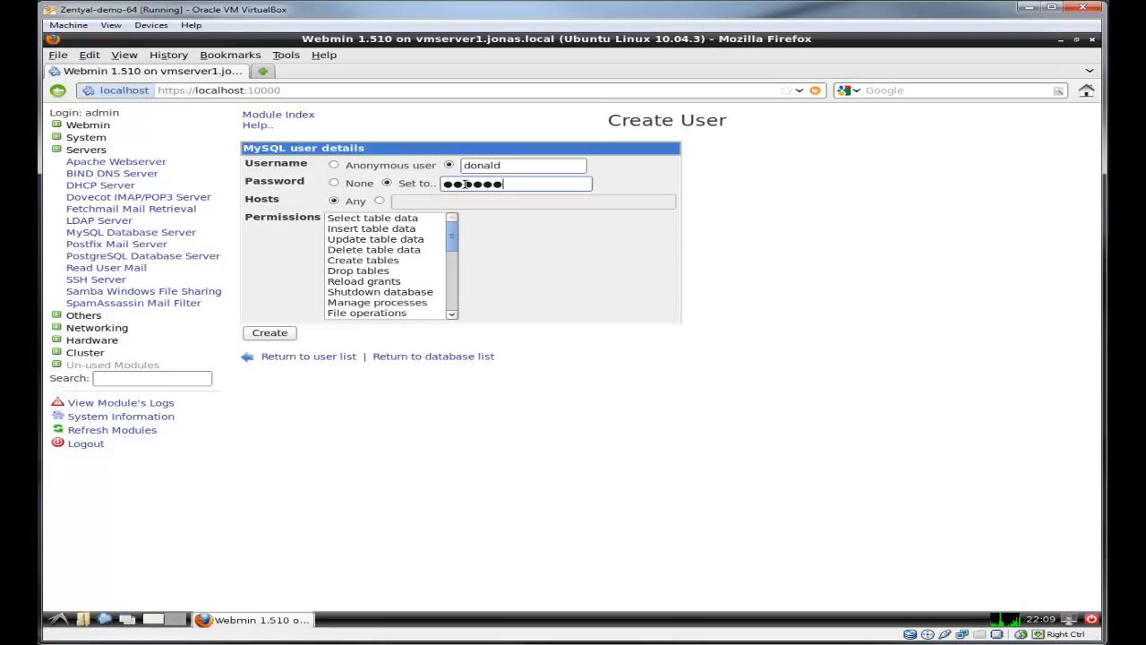
{"action": "key", "text": "Backspace"}
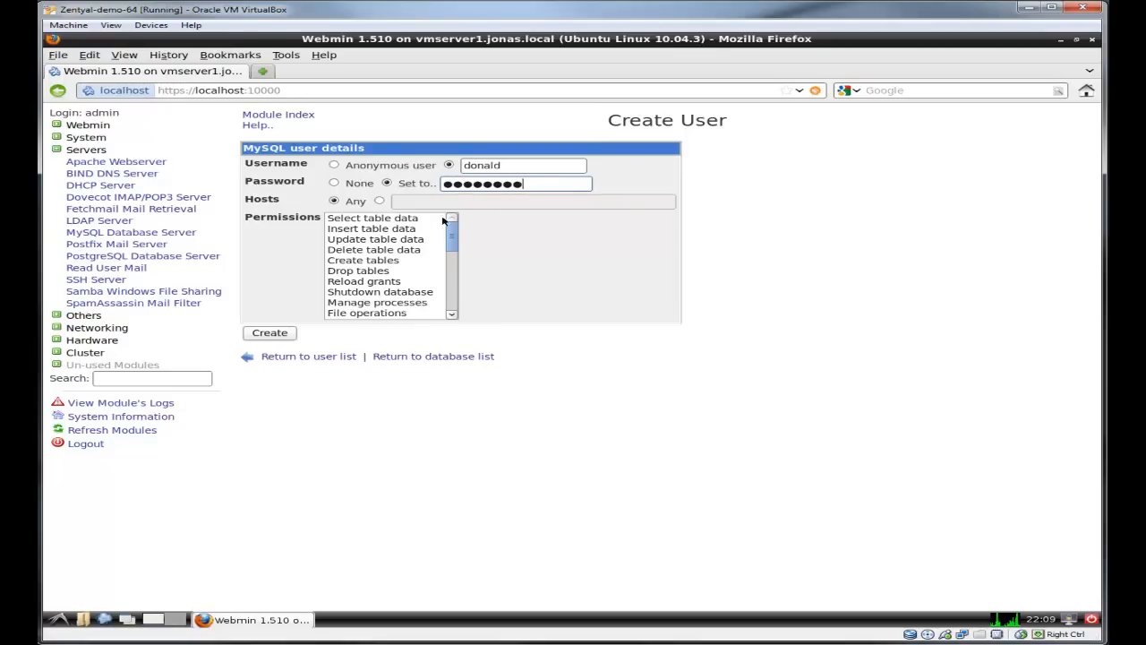
{"action": "left_click", "coordinate": [374, 218]}
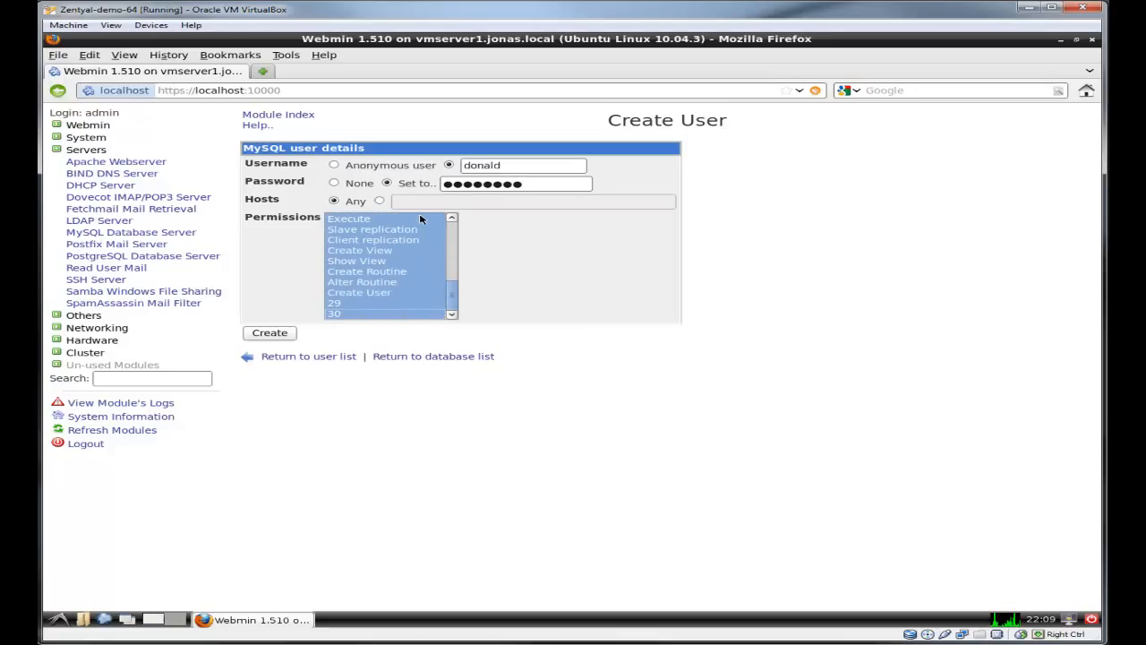
{"action": "left_click", "coordinate": [270, 333]}
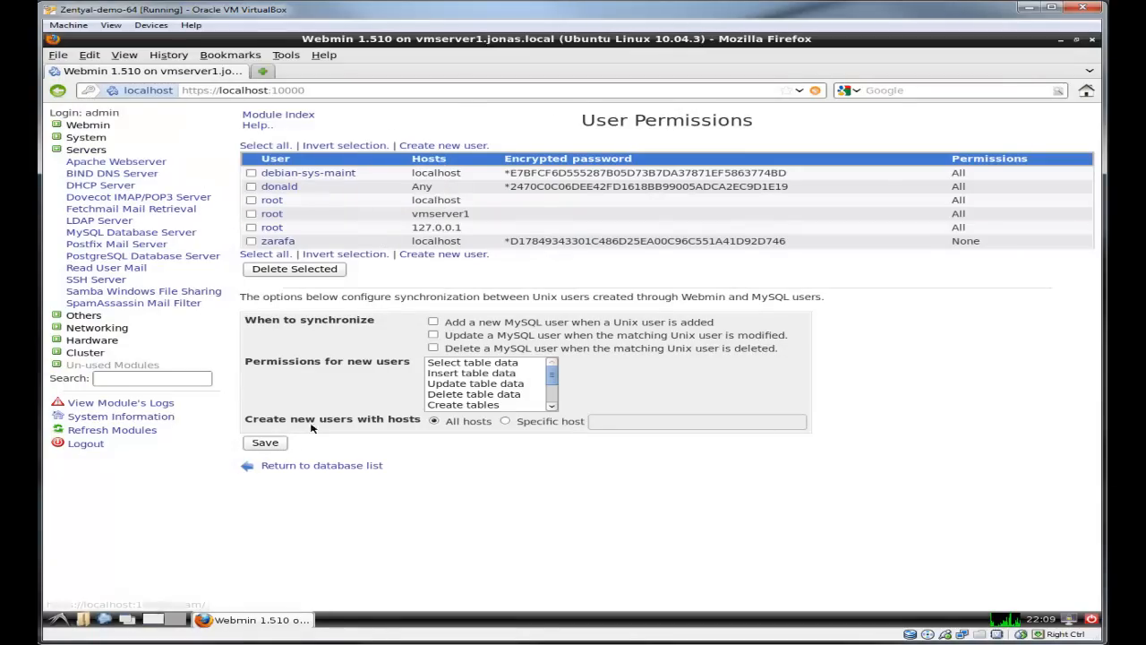
Give the MySQL root user on localhost a new password and save it
{"action": "left_click", "coordinate": [321, 465]}
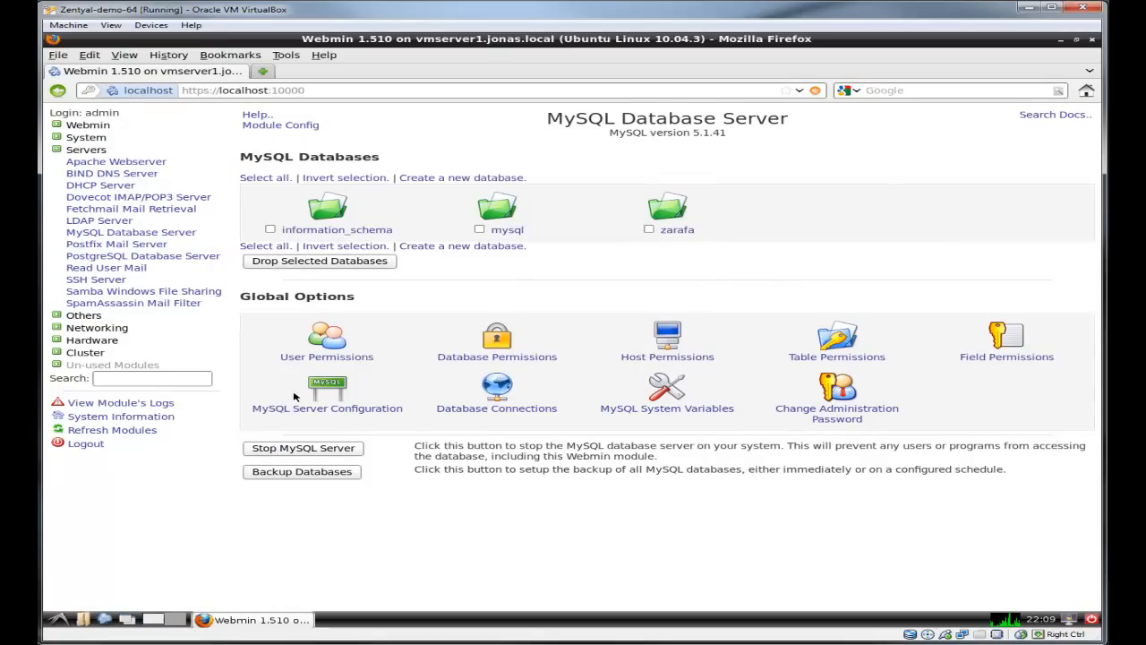
{"action": "left_click", "coordinate": [327, 336]}
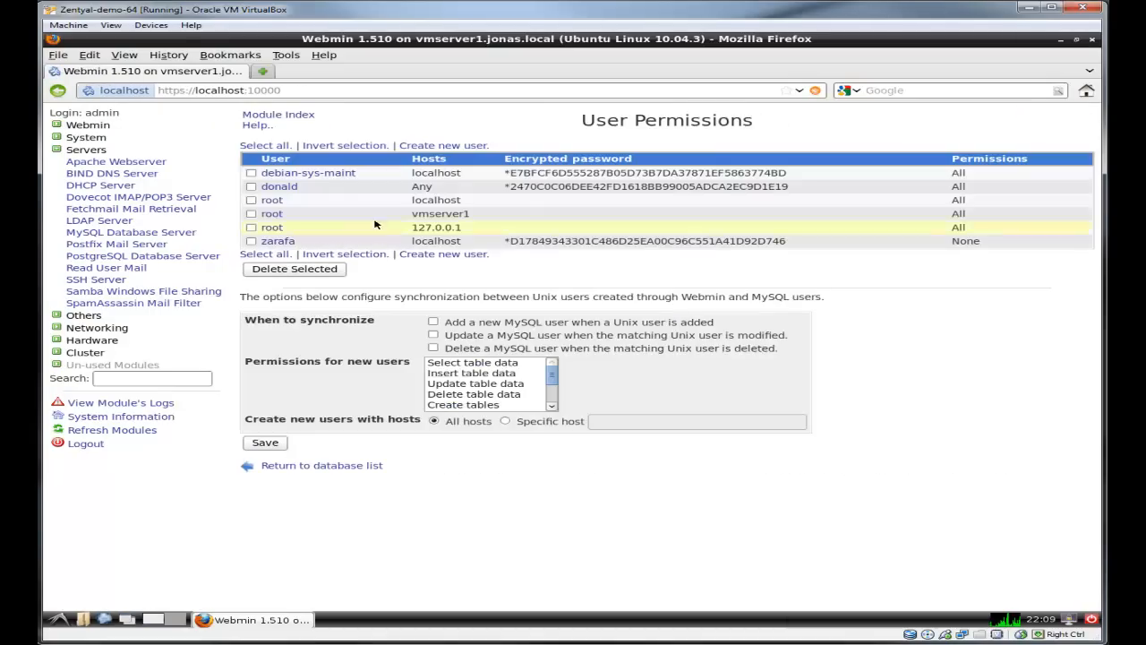
{"action": "mouse_move", "coordinate": [350, 231]}
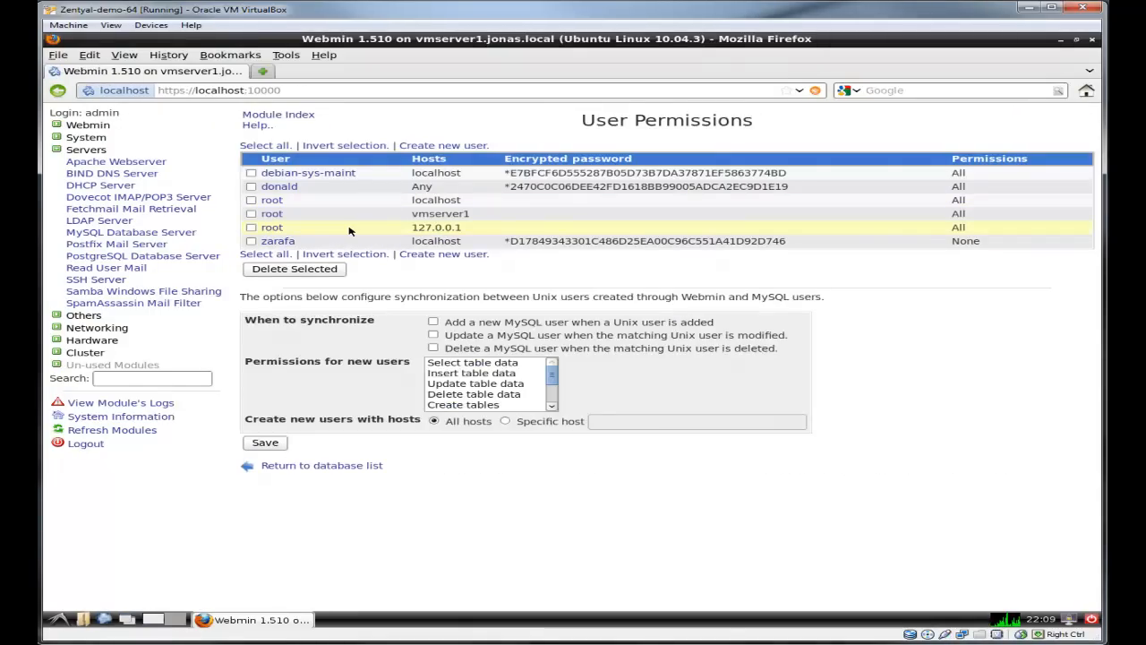
{"action": "left_click", "coordinate": [273, 214]}
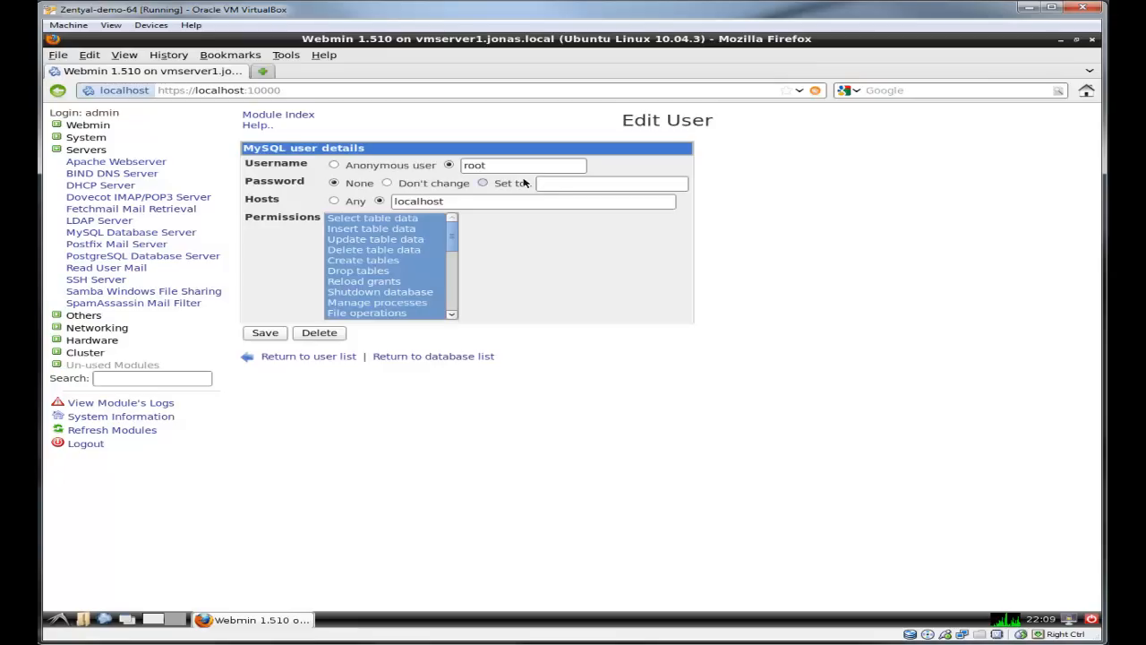
{"action": "left_click", "coordinate": [482, 182]}
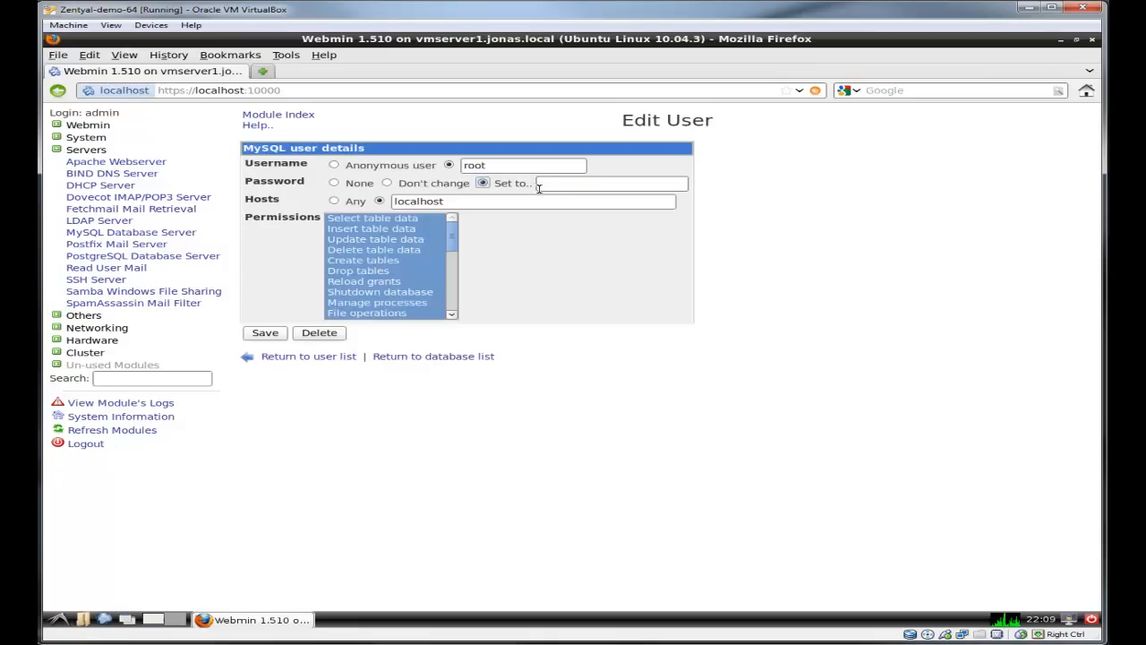
{"action": "type", "text": "••"}
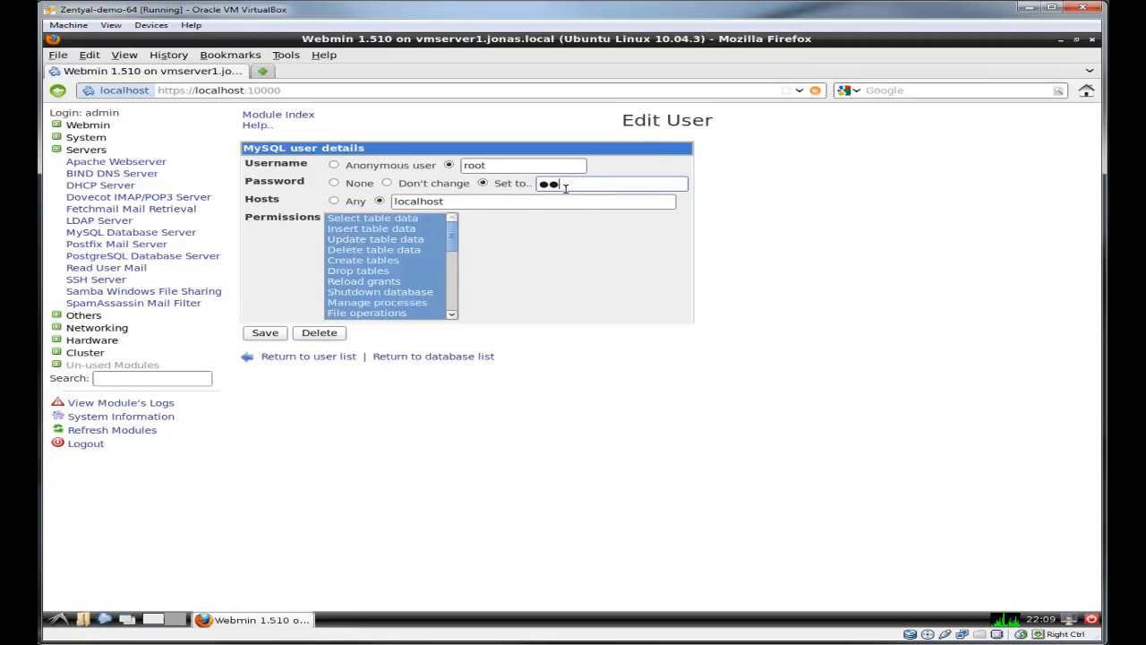
{"action": "left_click", "coordinate": [265, 333]}
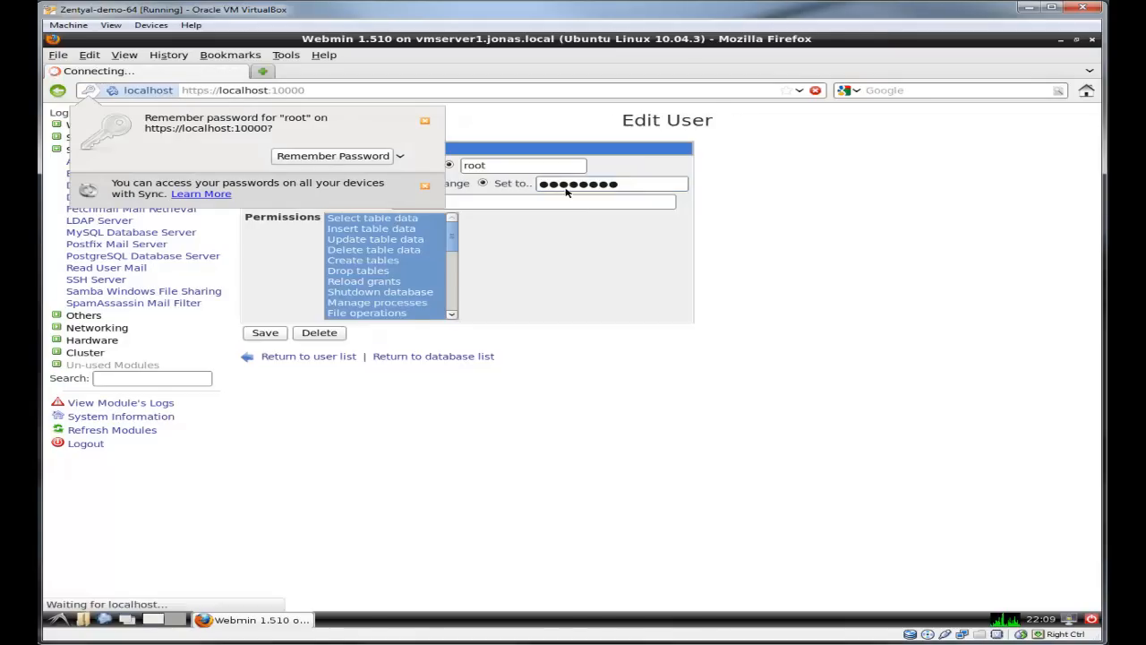
{"action": "left_click", "coordinate": [265, 332]}
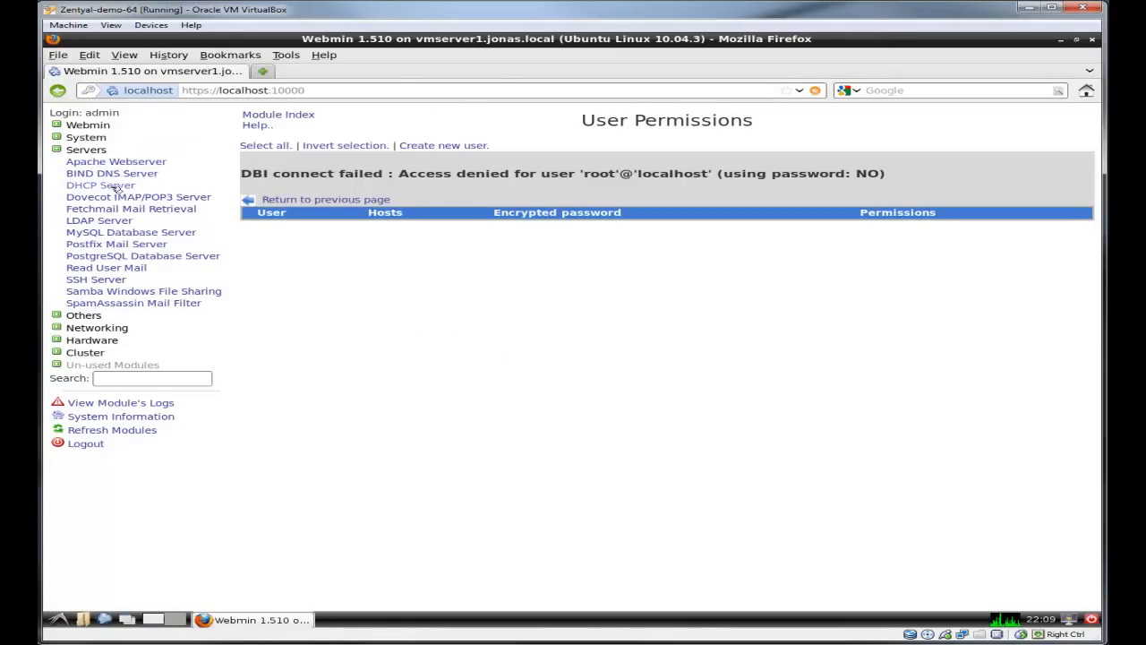
Log in to the MySQL module as root with the new password
{"action": "left_click", "coordinate": [130, 232]}
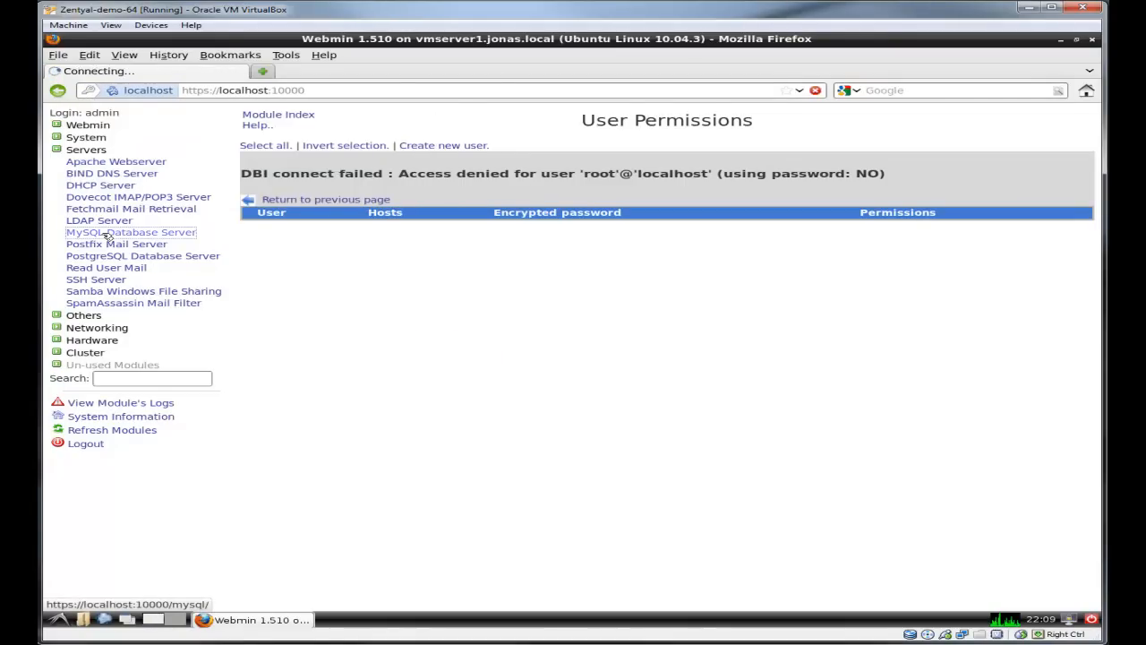
{"action": "left_click", "coordinate": [129, 232]}
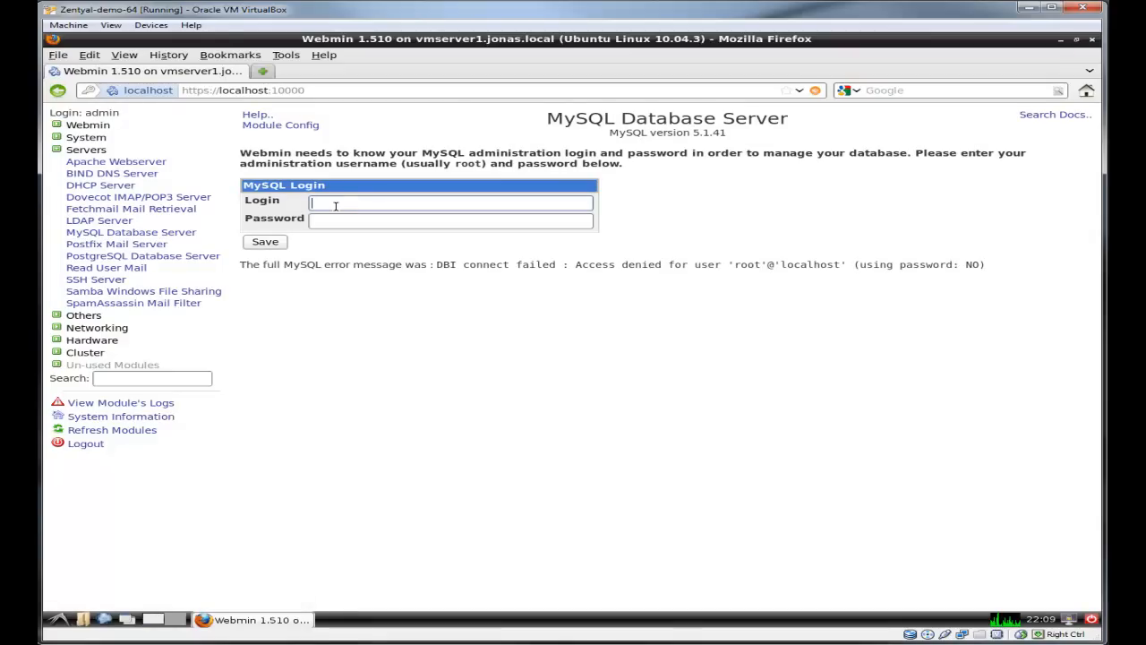
{"action": "type", "text": "root"}
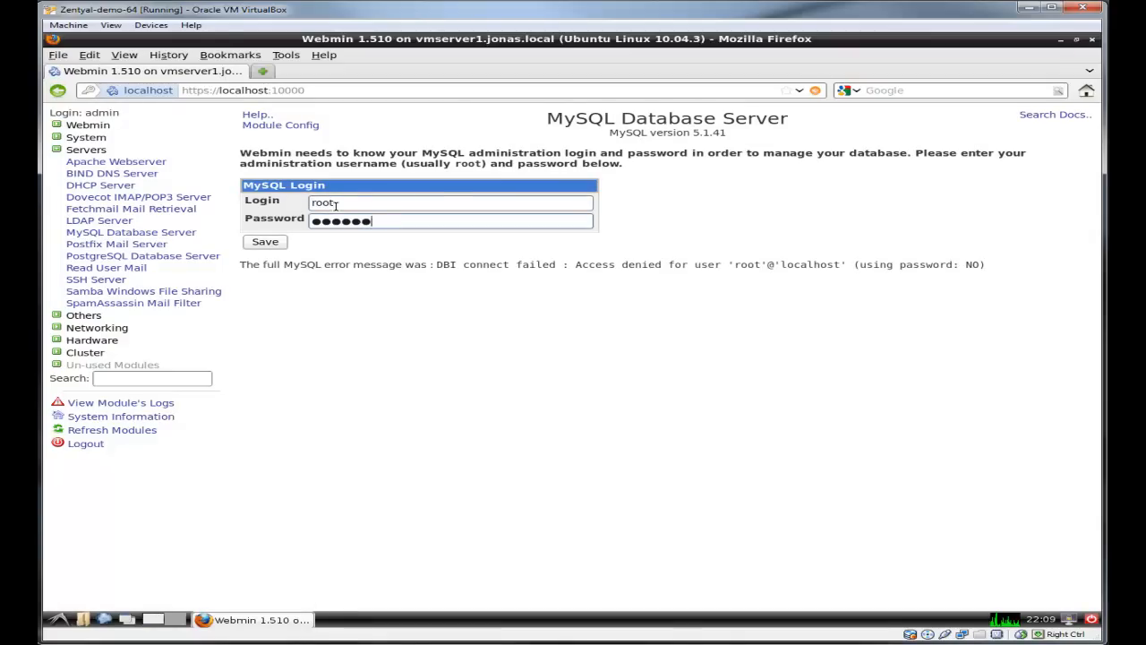
{"action": "left_click", "coordinate": [265, 242]}
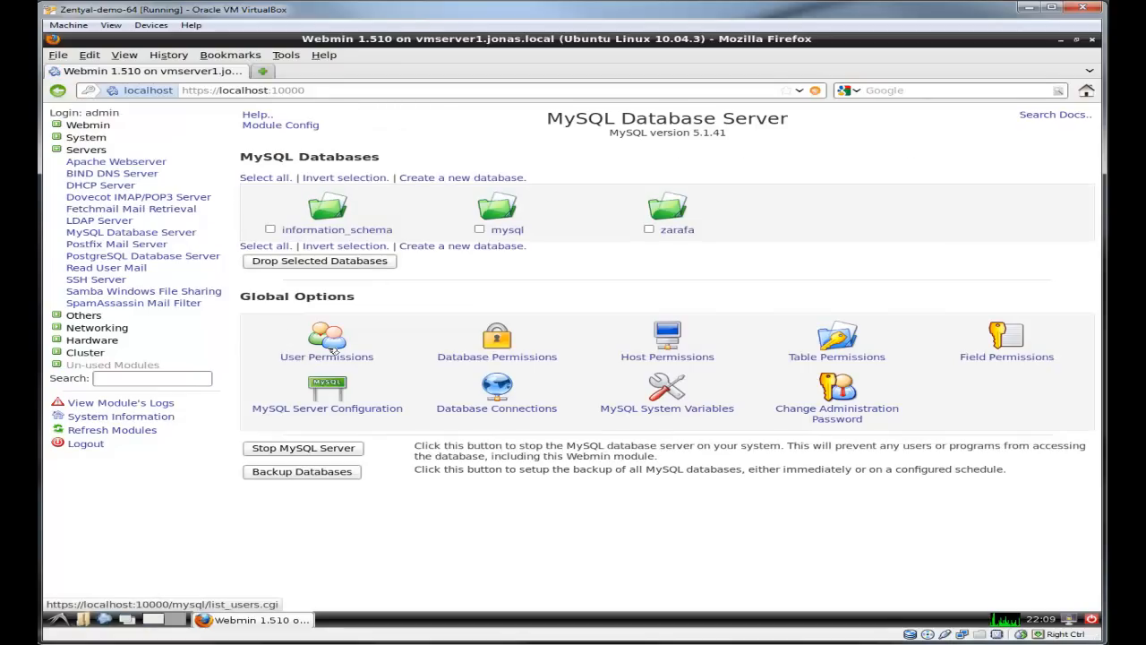
{"action": "mouse_move", "coordinate": [263, 387]}
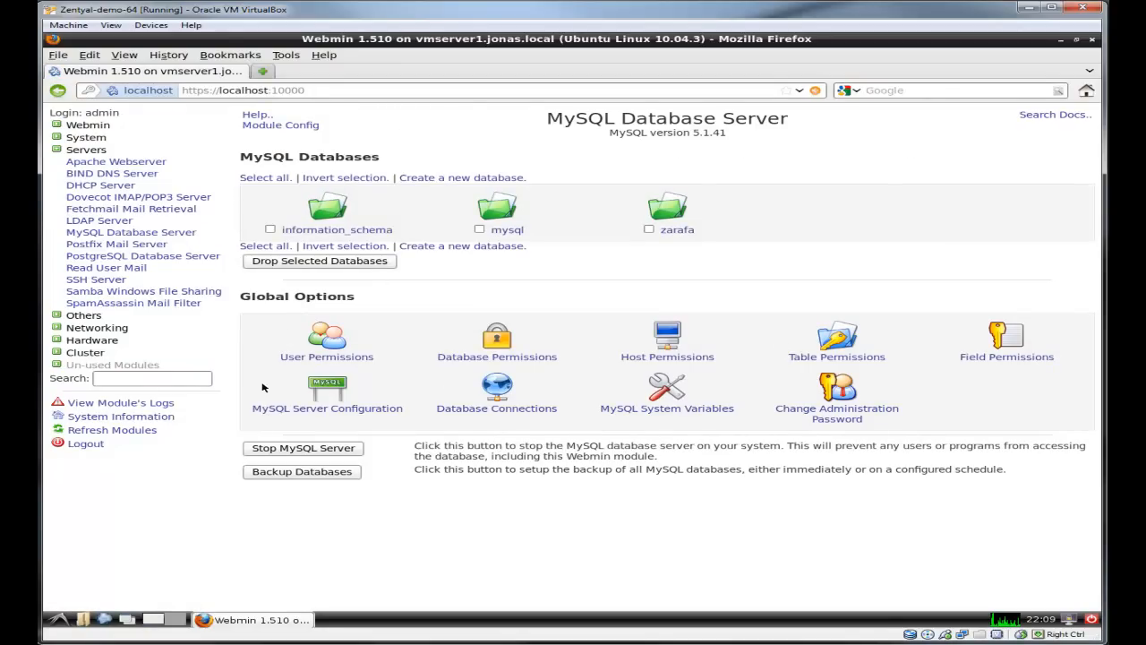
{"action": "left_click", "coordinate": [327, 385]}
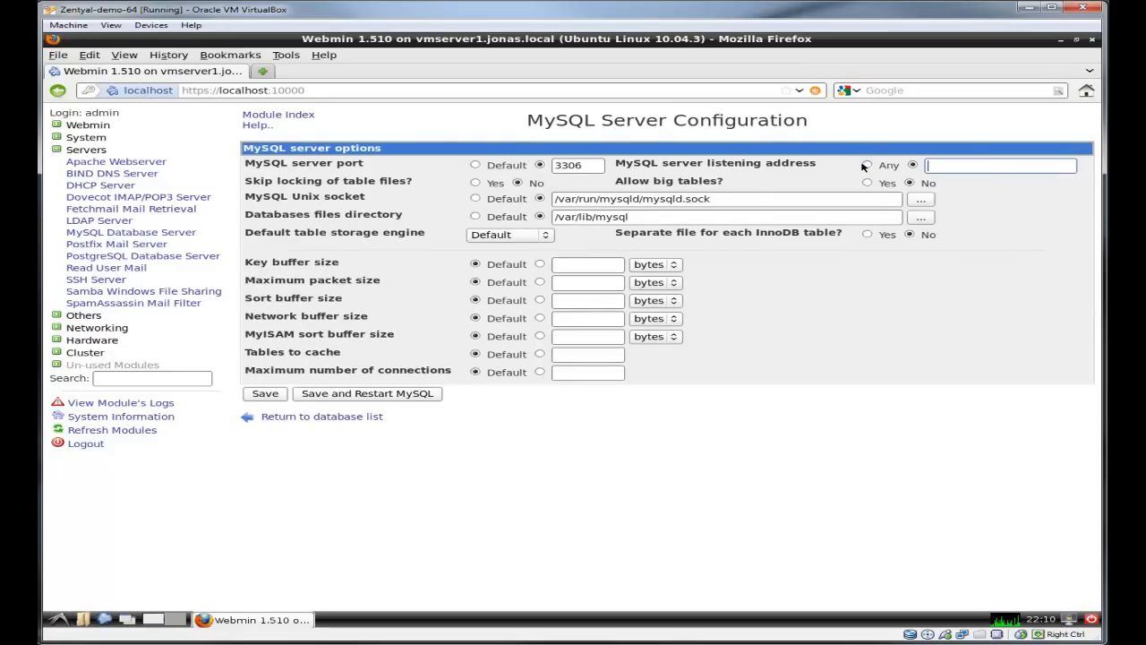
{"action": "left_click", "coordinate": [862, 165]}
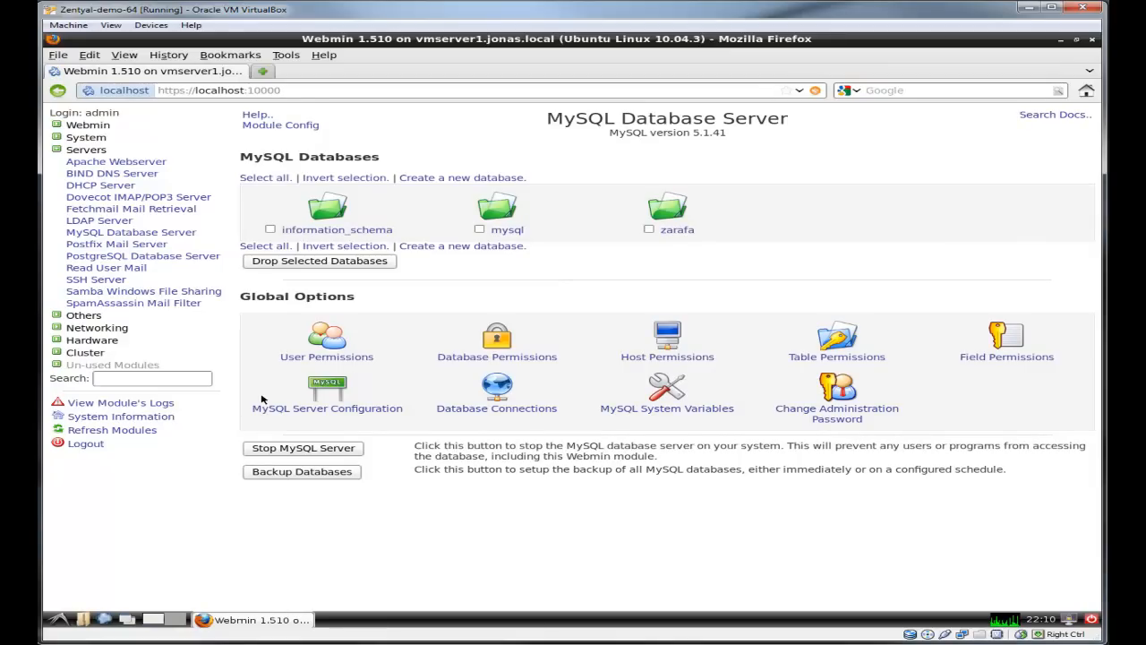
{"action": "mouse_move", "coordinate": [320, 355]}
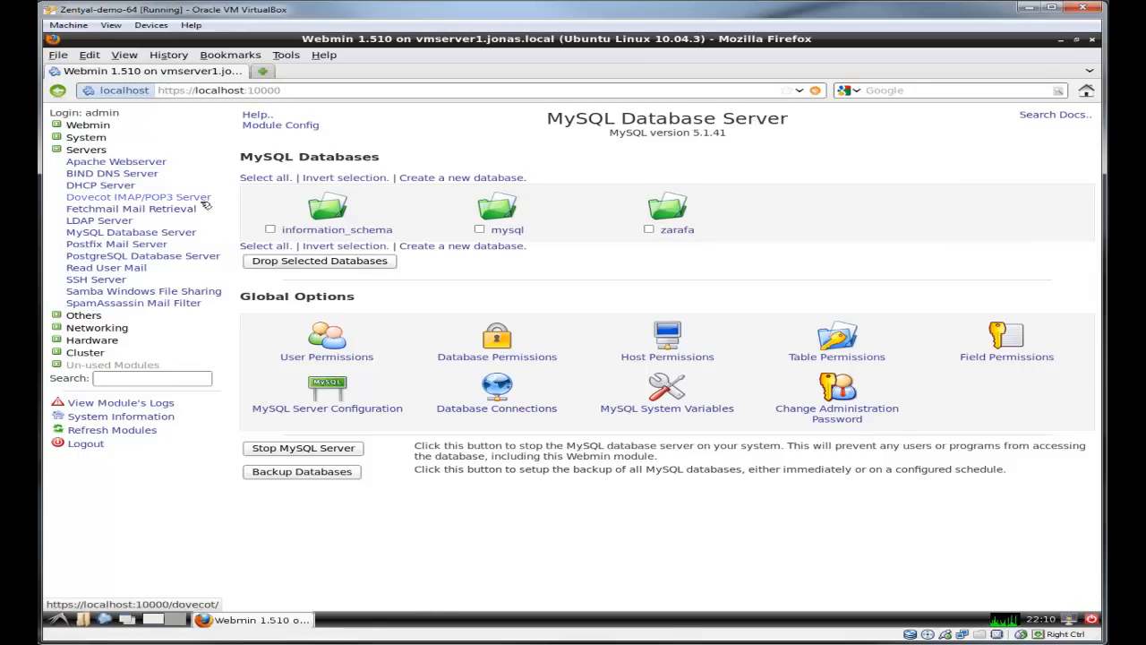
{"action": "mouse_move", "coordinate": [117, 243]}
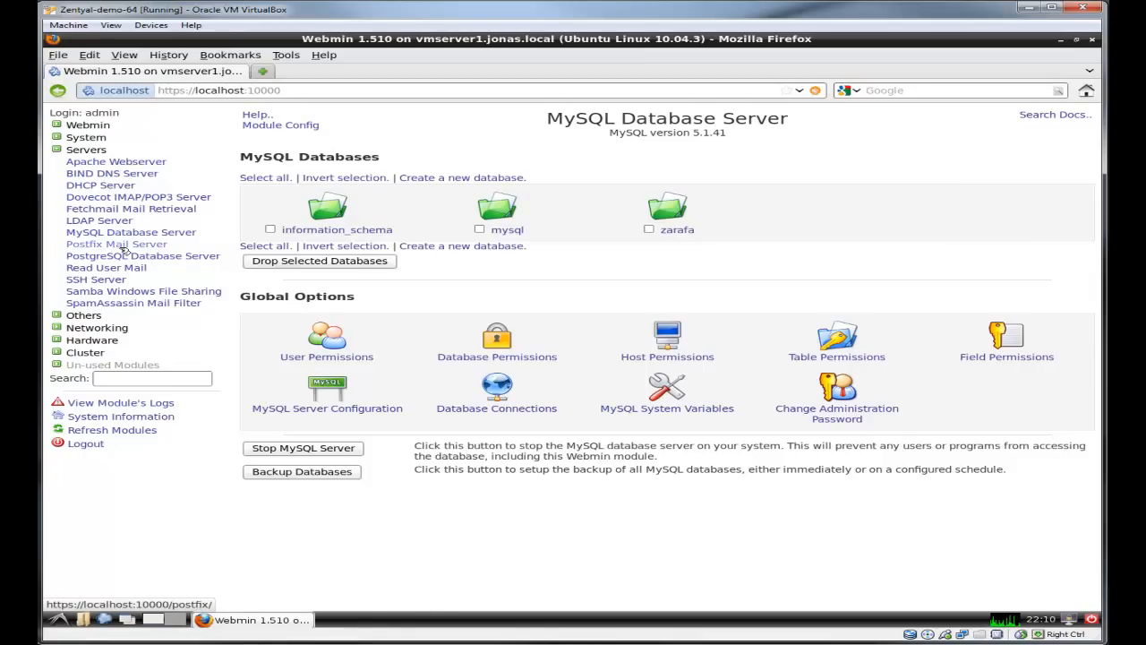
View the Postfix Mail Server module, then the Dovecot IMAP/POP3 Server module
{"action": "left_click", "coordinate": [117, 244]}
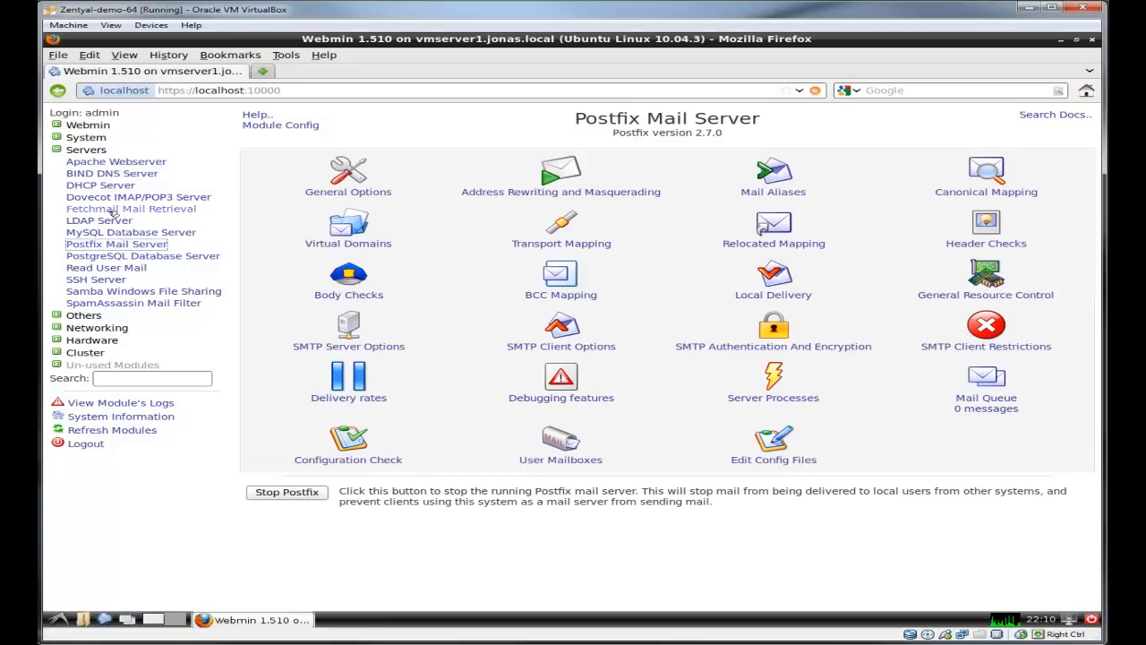
{"action": "left_click", "coordinate": [138, 196]}
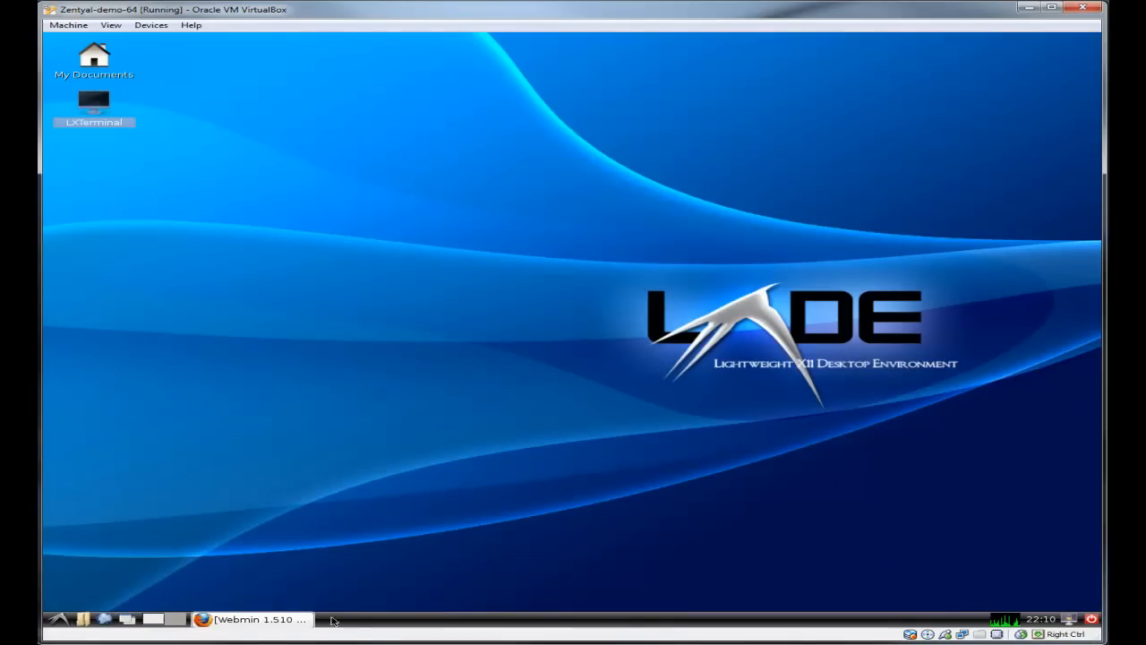
{"action": "left_click", "coordinate": [260, 617]}
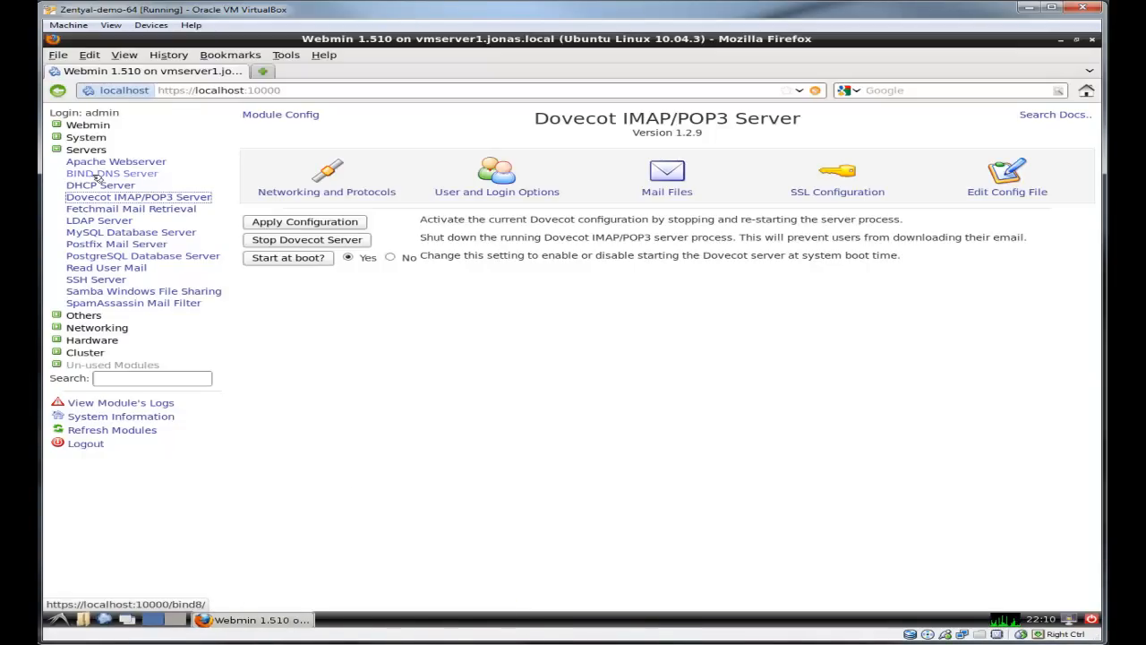
View the mytest.local zone's address records (MYDPC, mytest, ns, VMTEST), then return to BIND overview
{"action": "left_click", "coordinate": [112, 173]}
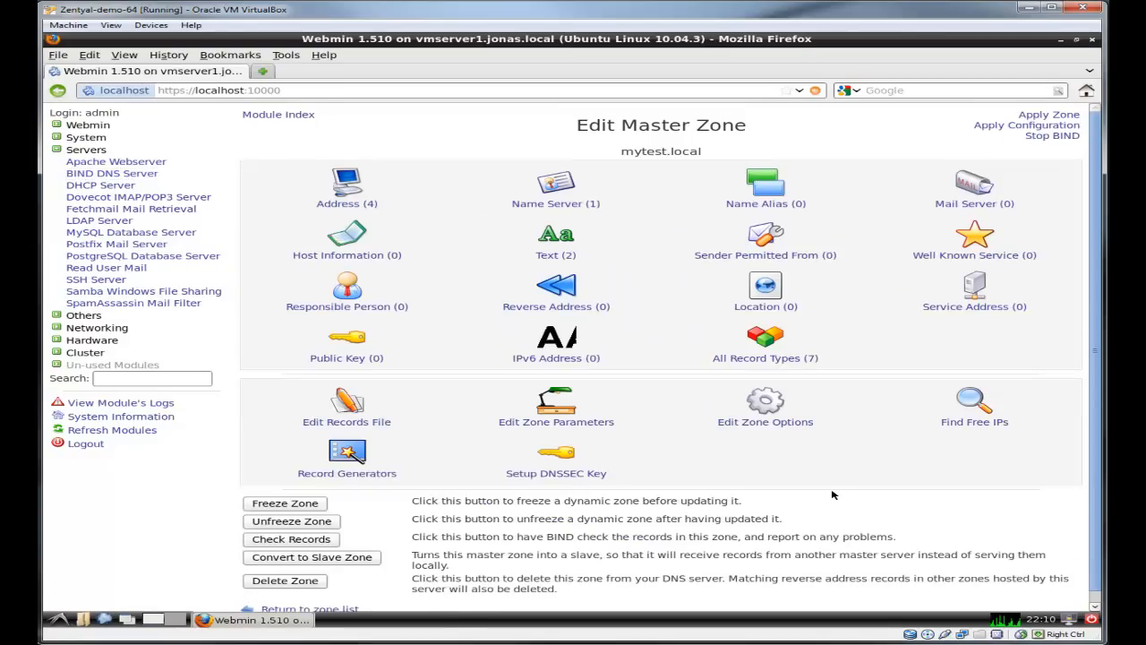
{"action": "left_click", "coordinate": [347, 179]}
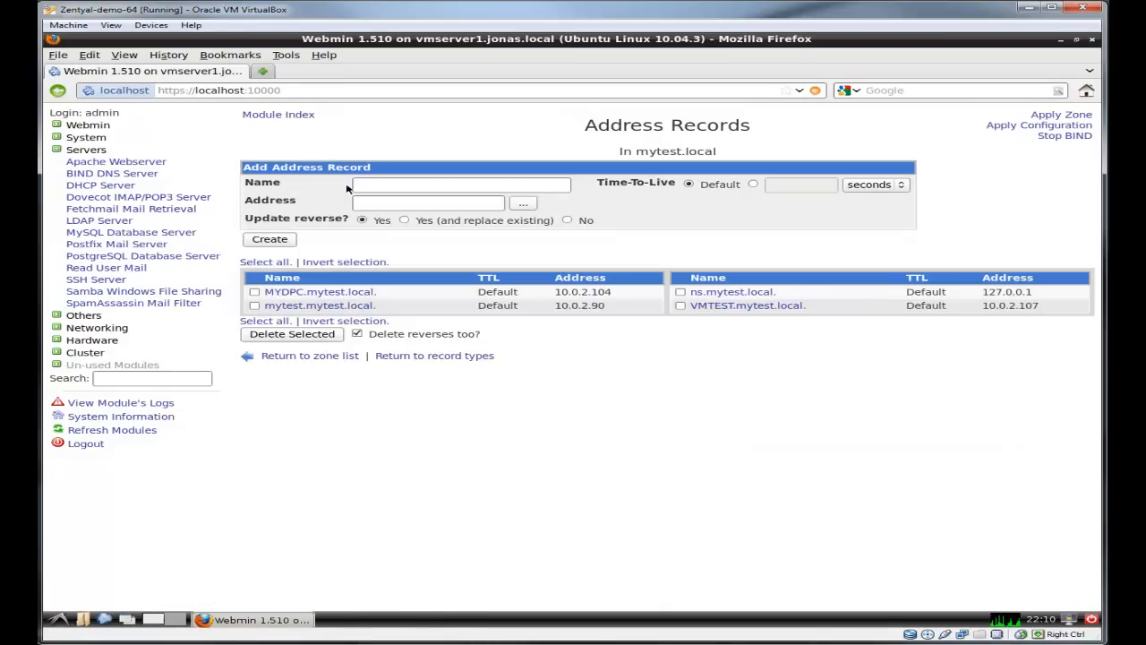
{"action": "mouse_move", "coordinate": [741, 311]}
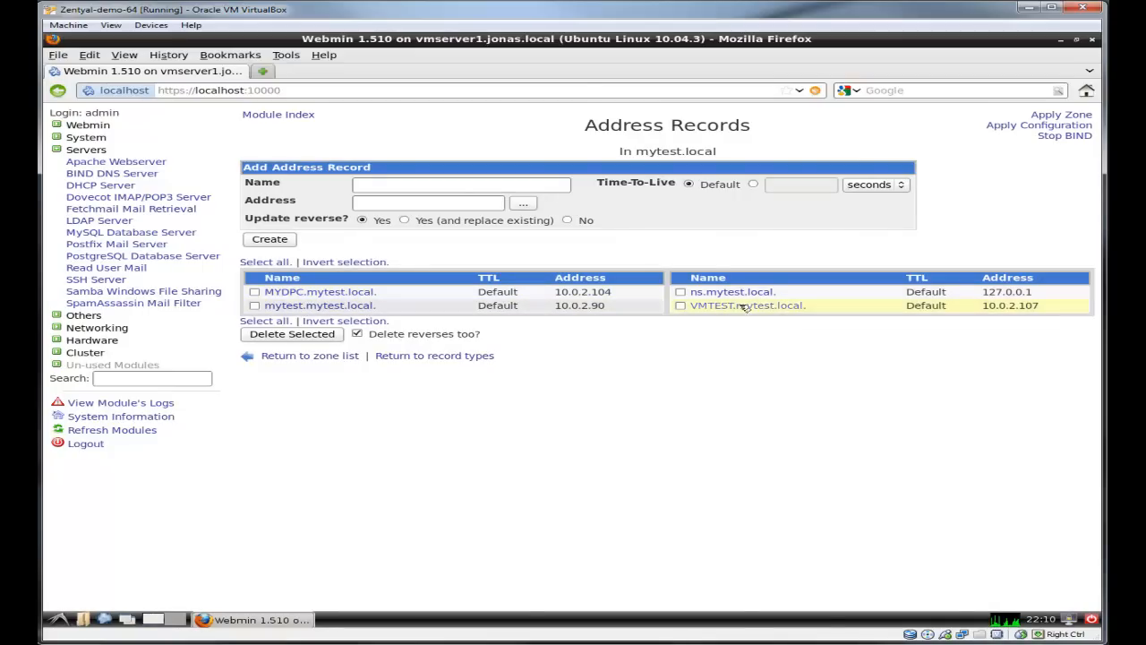
{"action": "mouse_move", "coordinate": [319, 291]}
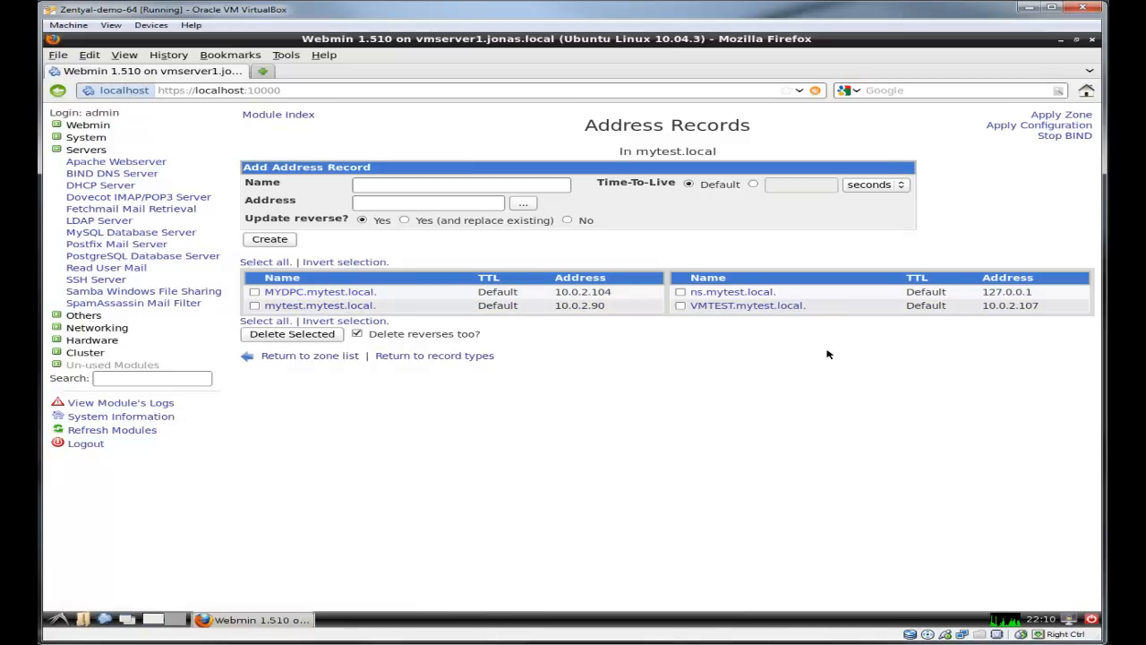
{"action": "mouse_move", "coordinate": [289, 320]}
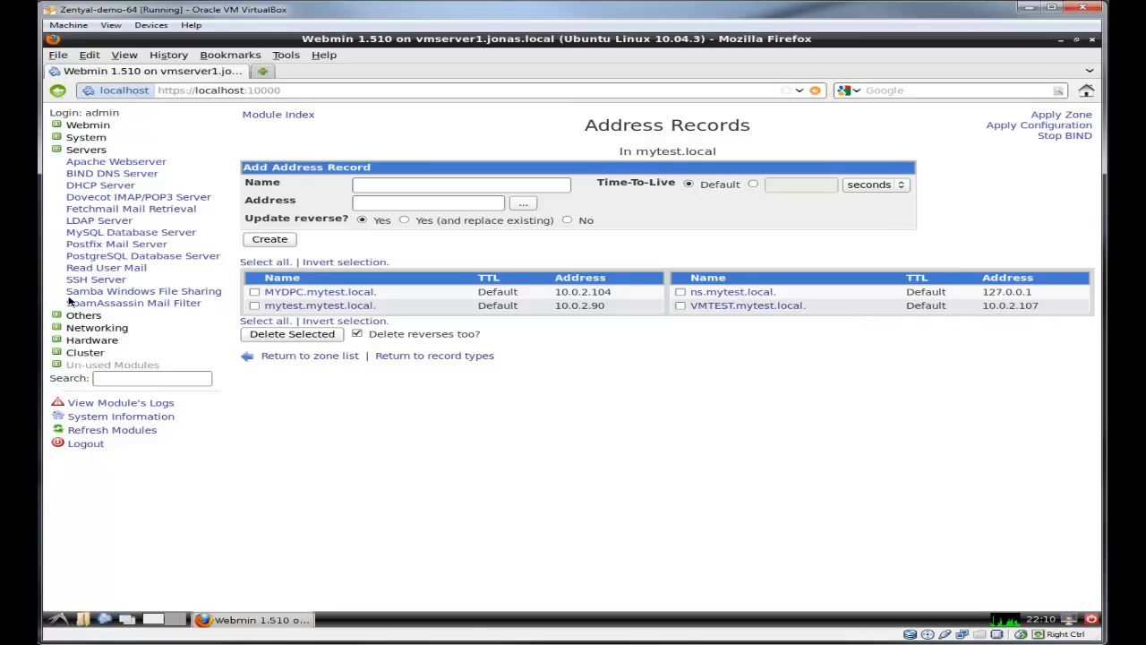
{"action": "left_click", "coordinate": [111, 173]}
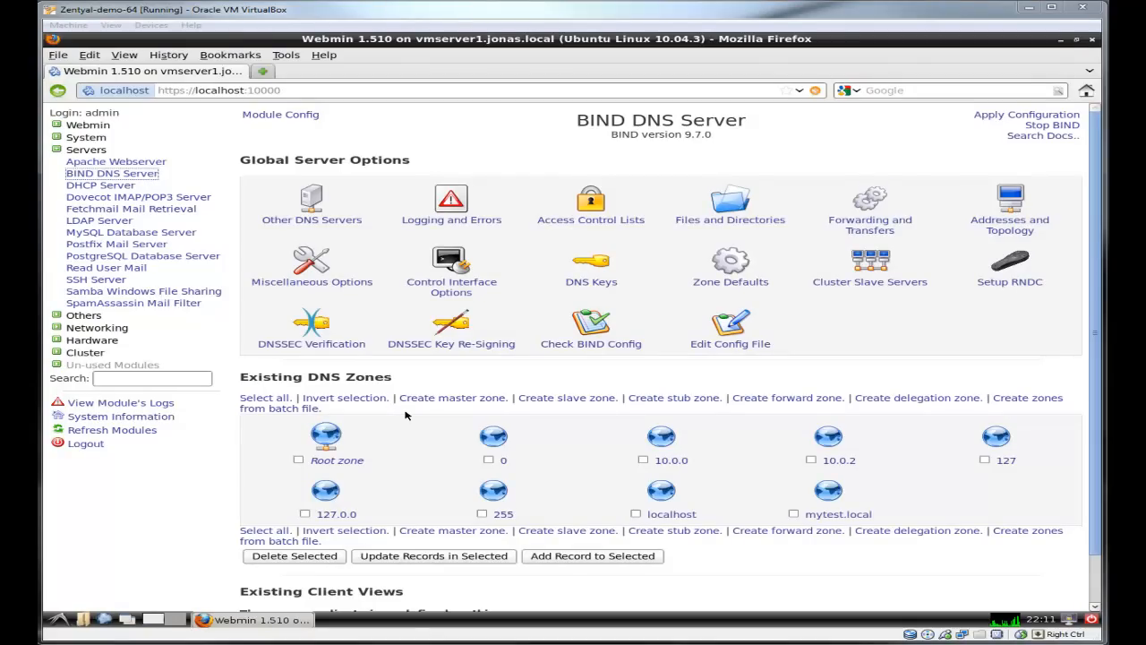
{"action": "mouse_move", "coordinate": [150, 283]}
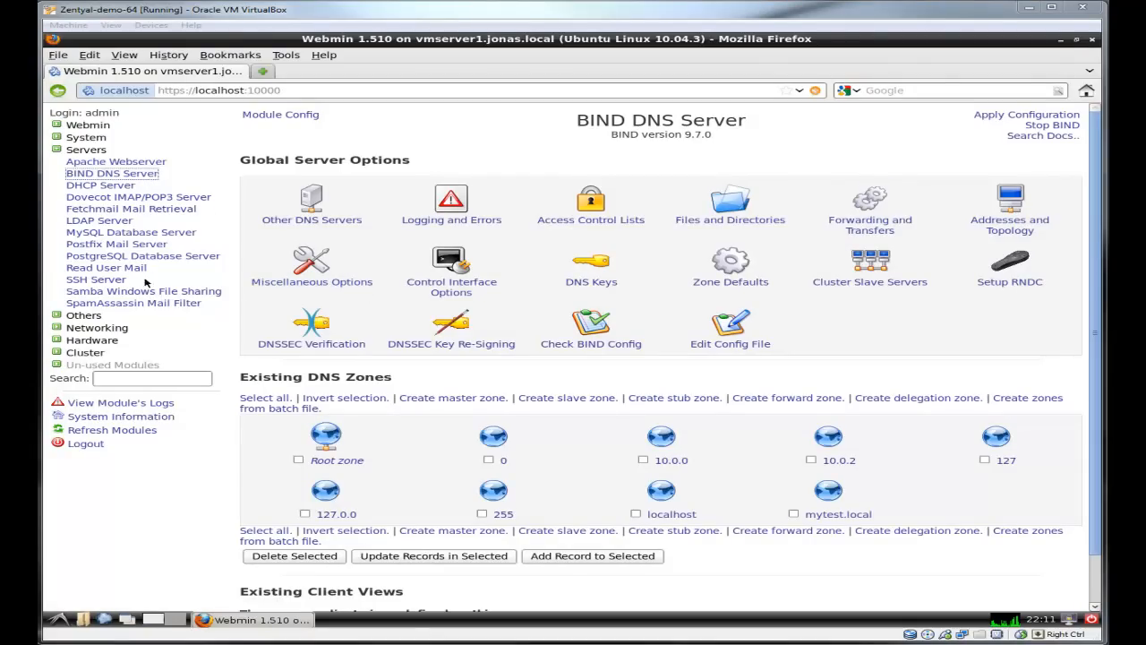
Open Samba Windows File Sharing and list Samba users donald, test and vmtest$
{"action": "left_click", "coordinate": [143, 291]}
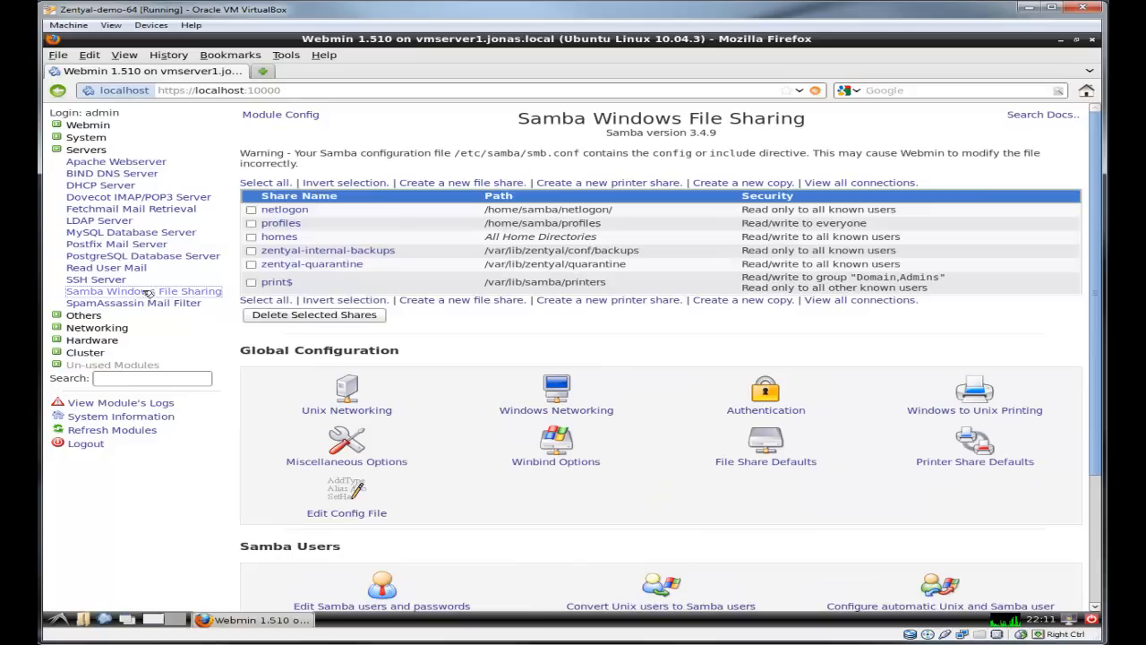
{"action": "scroll", "scroll_direction": "down", "scroll_amount": 3}
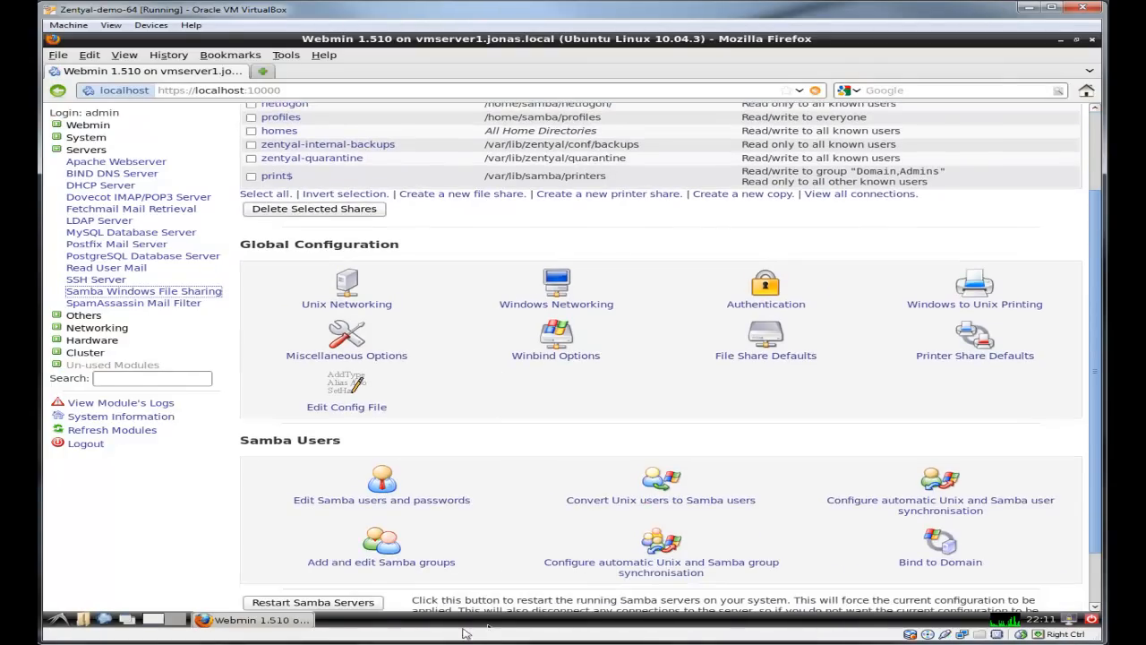
{"action": "mouse_move", "coordinate": [386, 477]}
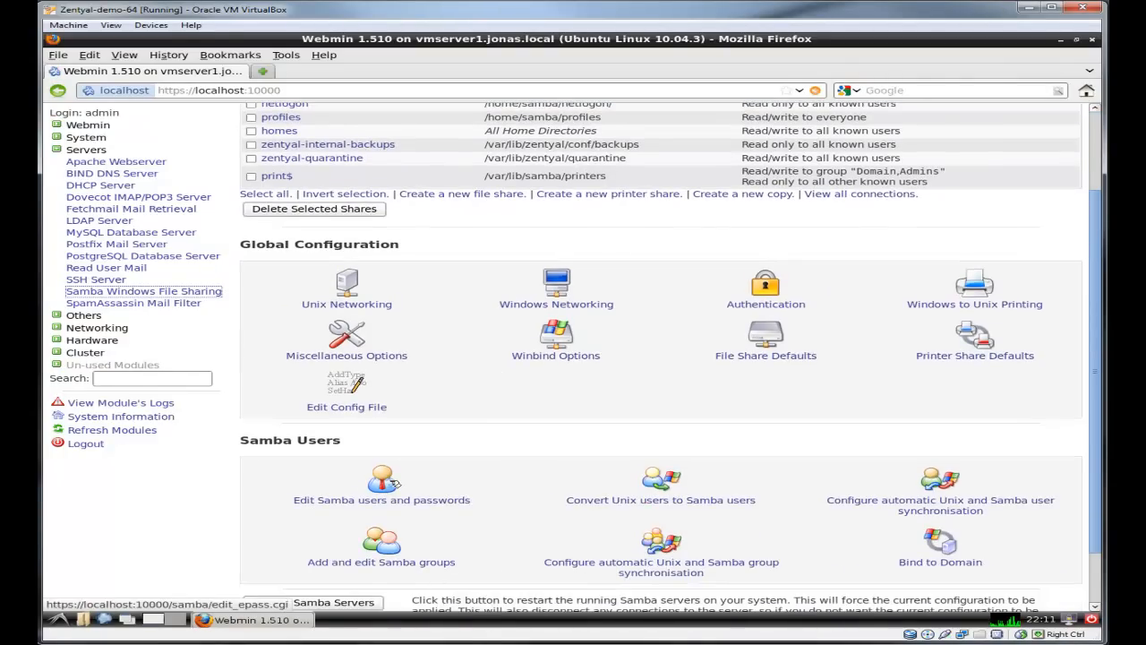
{"action": "left_click", "coordinate": [381, 479]}
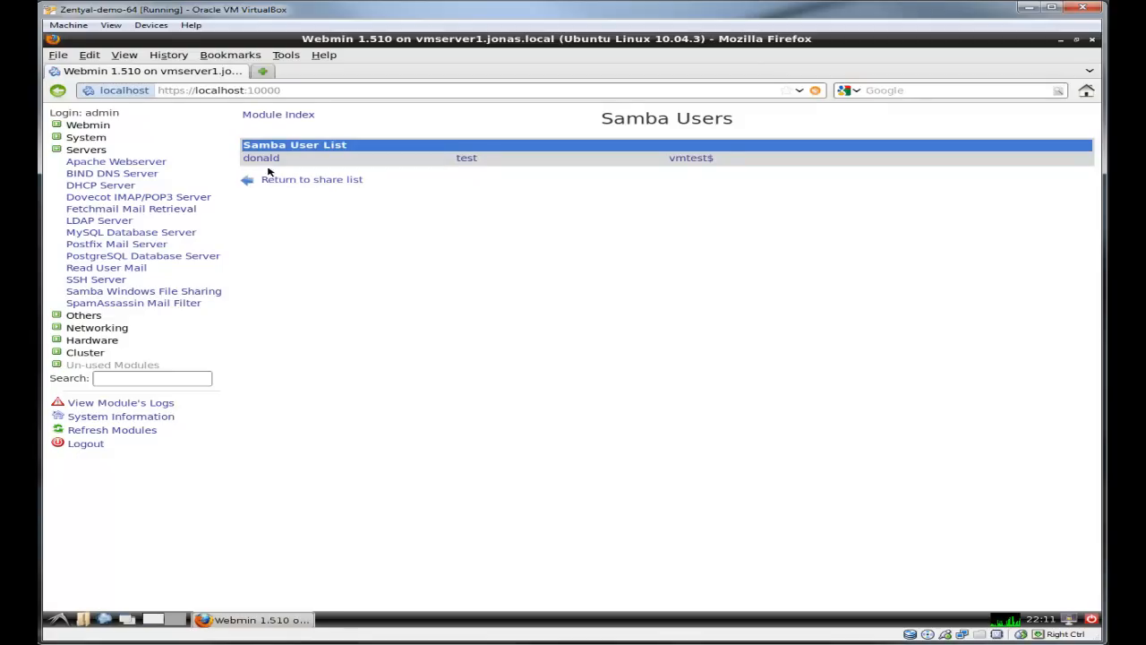
{"action": "mouse_move", "coordinate": [292, 177]}
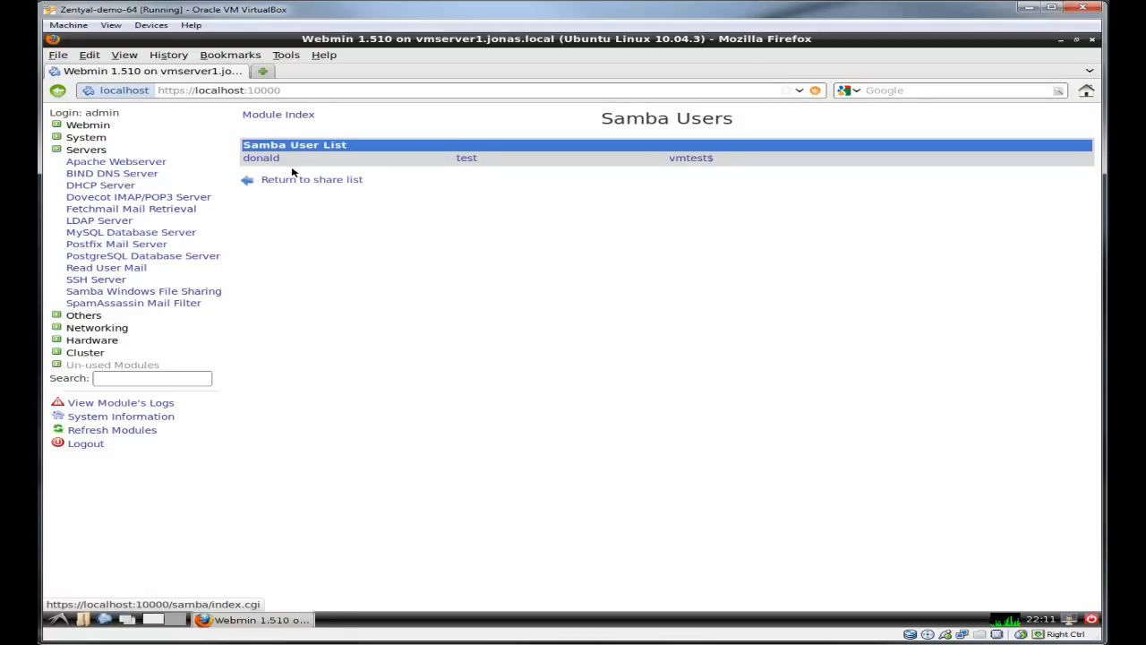
{"action": "mouse_move", "coordinate": [696, 160]}
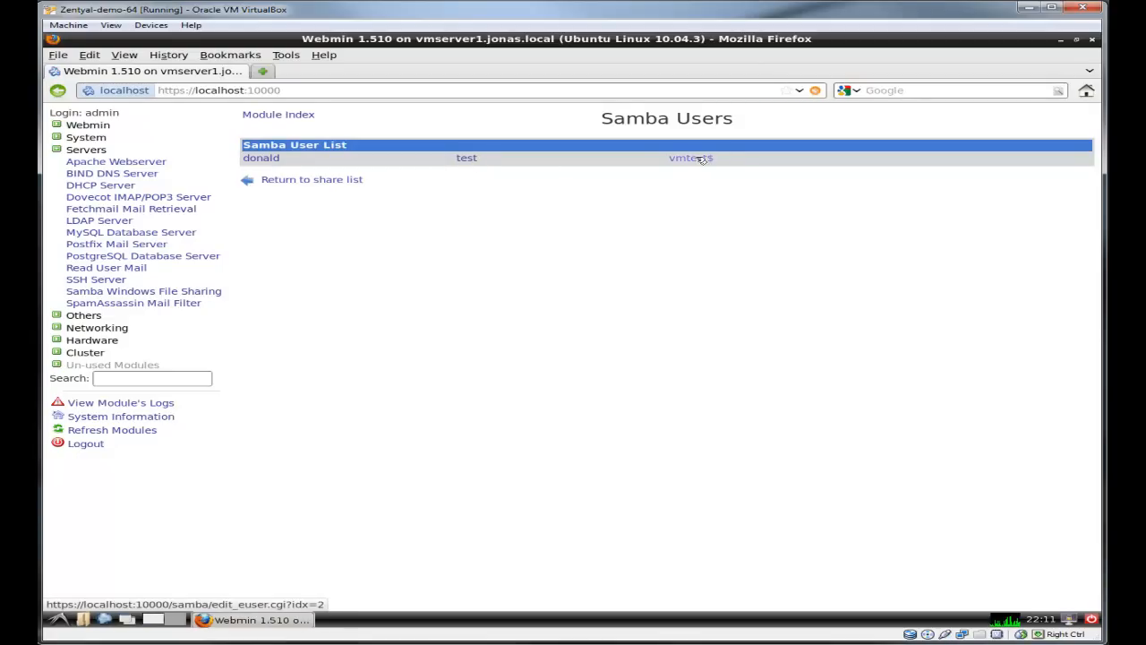
Inspect the vmtest$ workstation trust account (UID 2000), then minimize Firefox to the desktop
{"action": "left_click", "coordinate": [687, 158]}
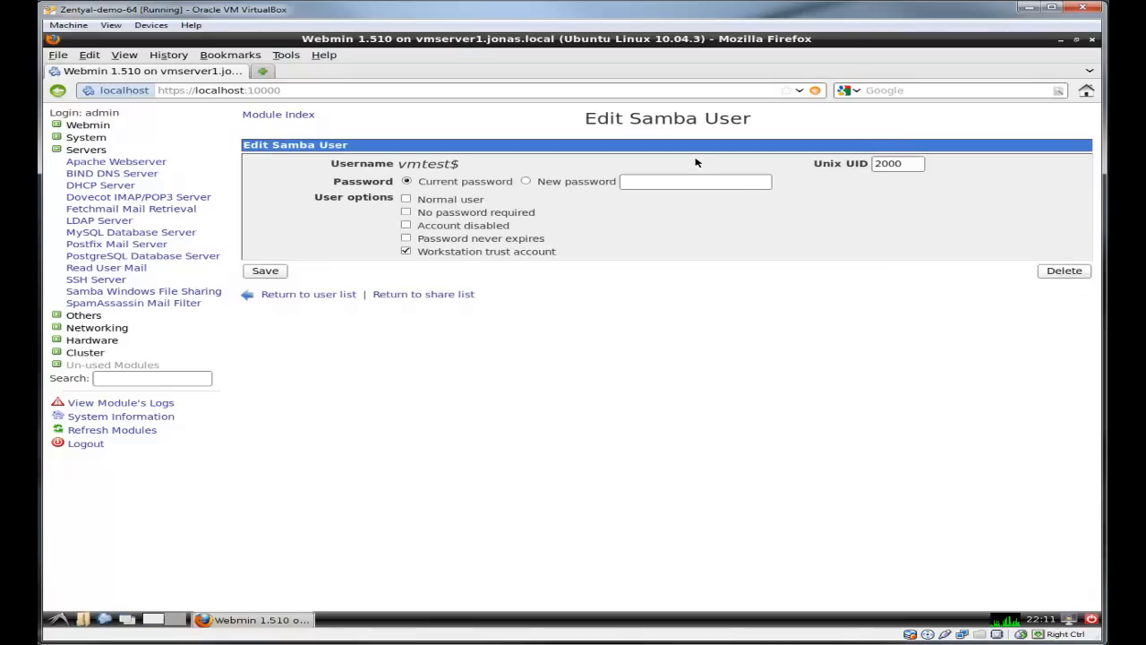
{"action": "mouse_move", "coordinate": [1057, 270]}
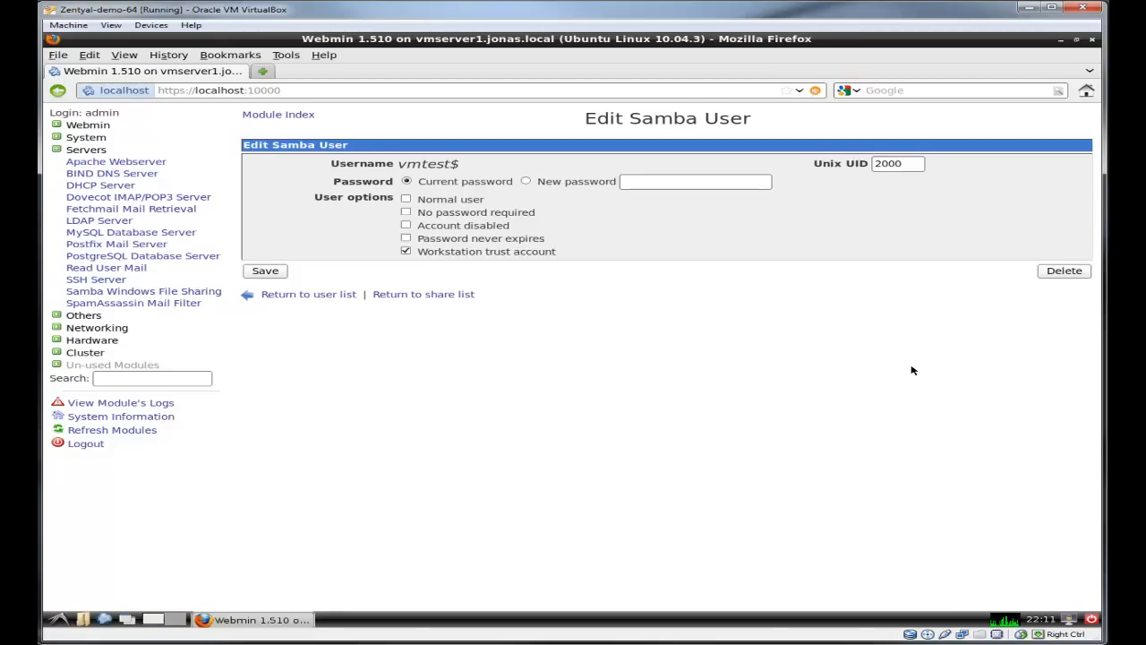
{"action": "mouse_move", "coordinate": [863, 277]}
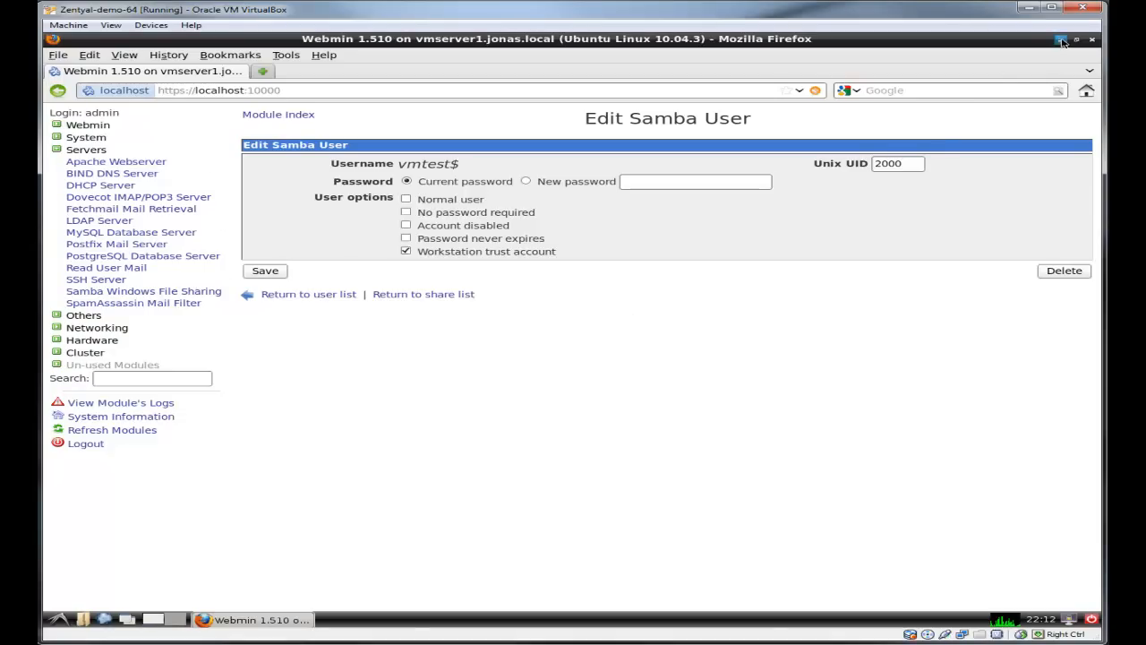
{"action": "left_click", "coordinate": [1060, 38]}
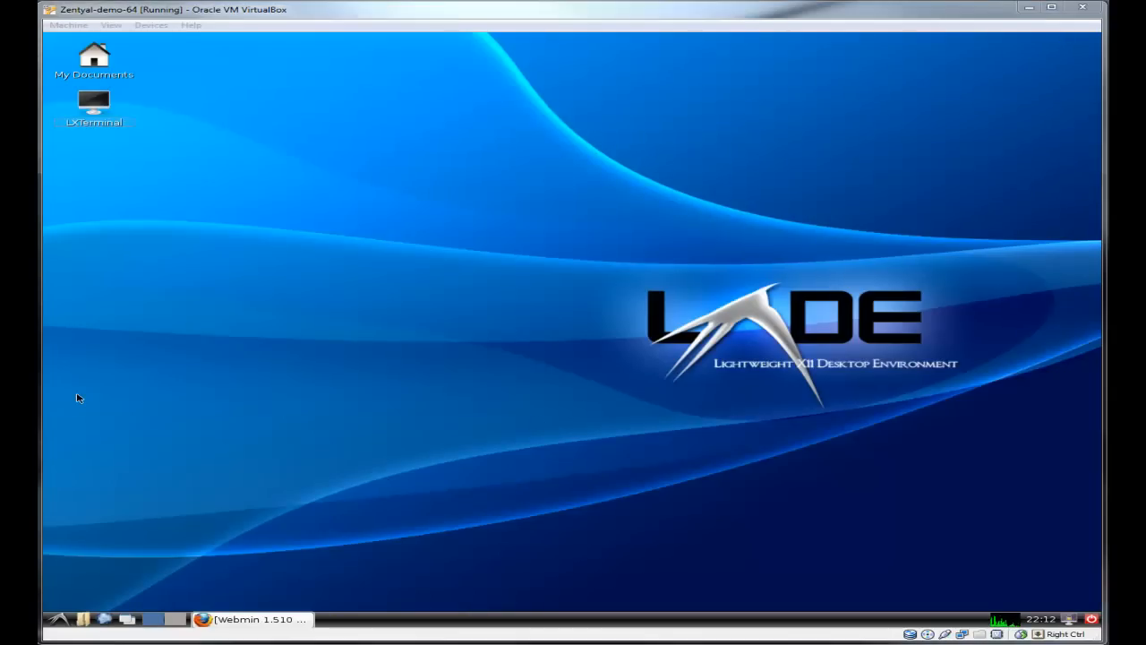
{"action": "left_click", "coordinate": [61, 619]}
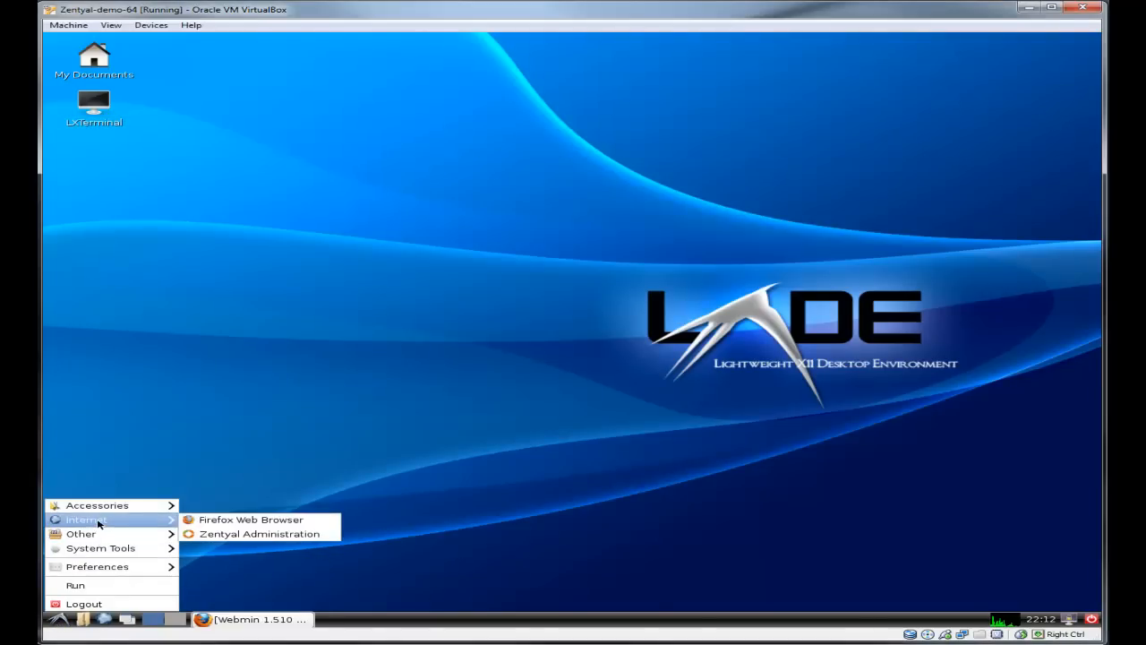
{"action": "left_click", "coordinate": [261, 532]}
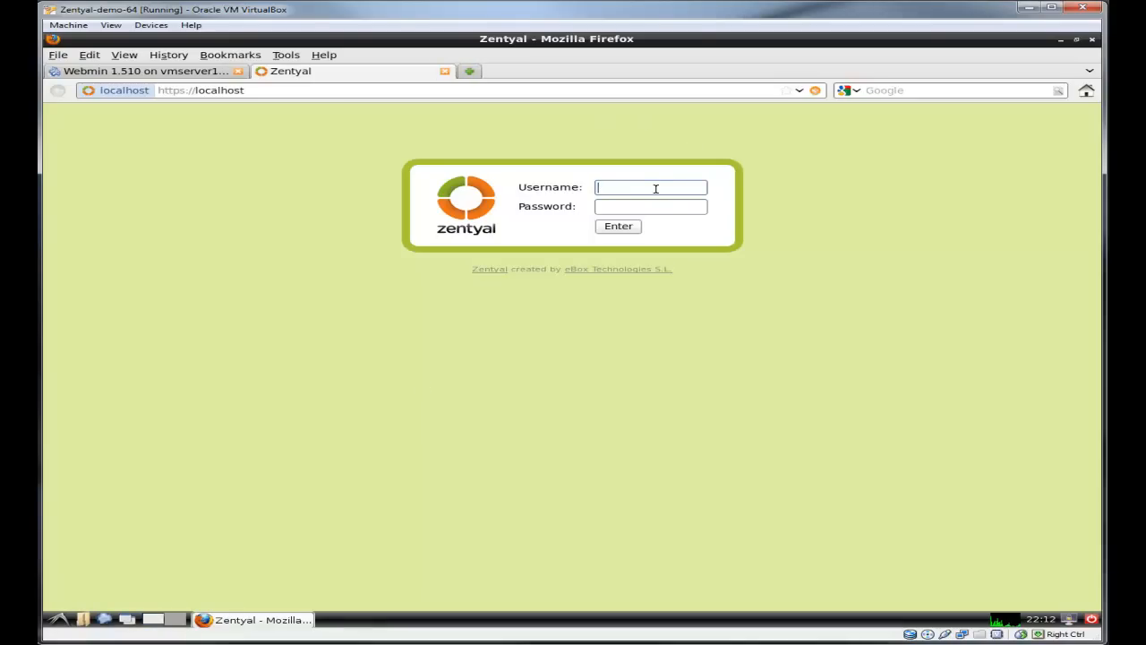
Log in to Zentyal as duser with the password
{"action": "type", "text": "duser"}
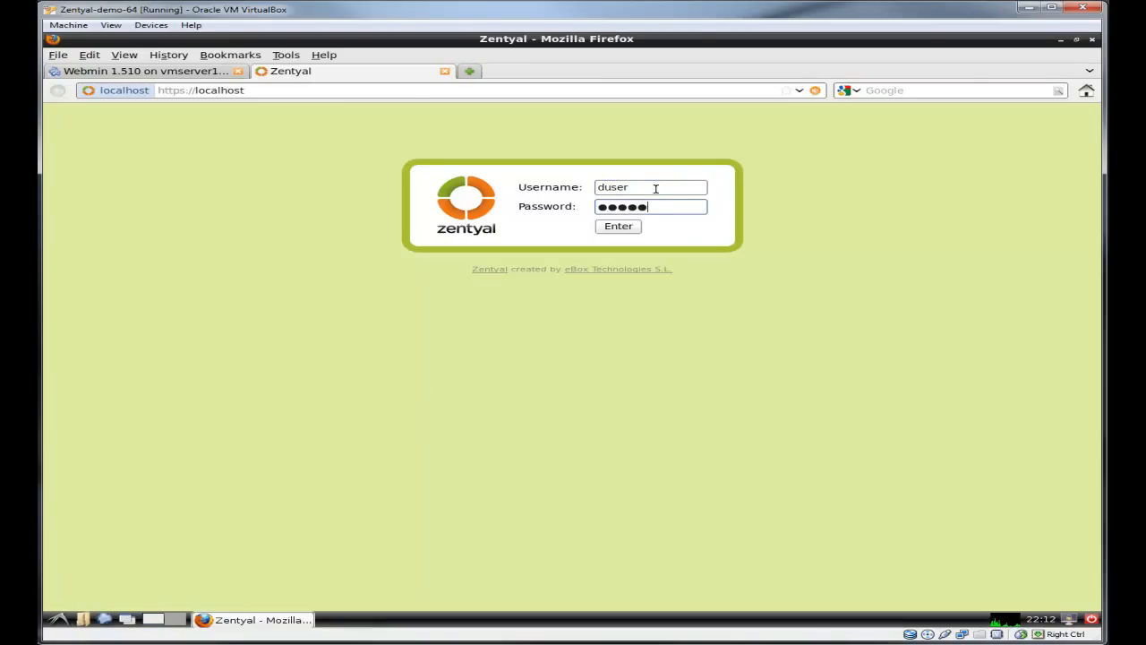
{"action": "left_click", "coordinate": [618, 226]}
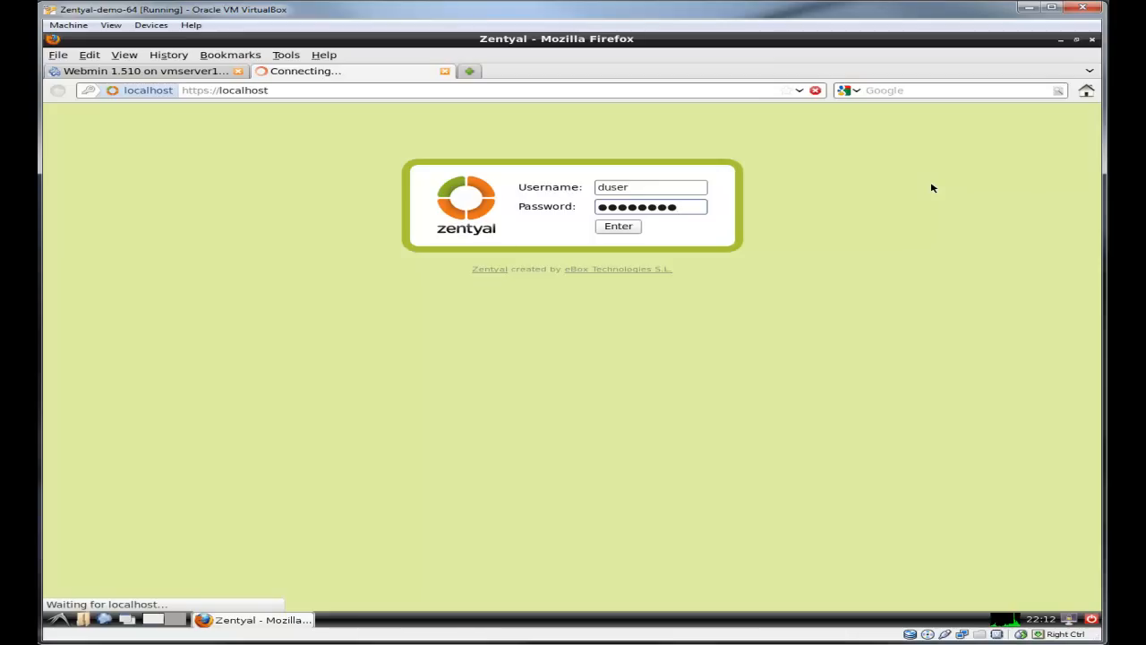
{"action": "mouse_move", "coordinate": [892, 321]}
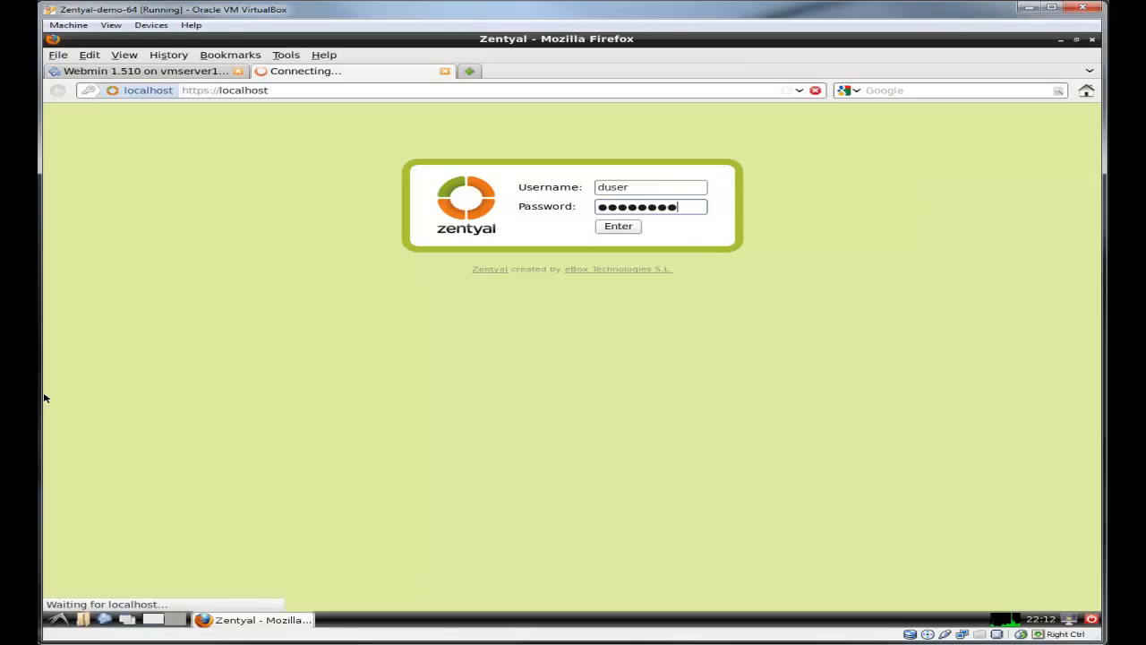
{"action": "left_click", "coordinate": [618, 225]}
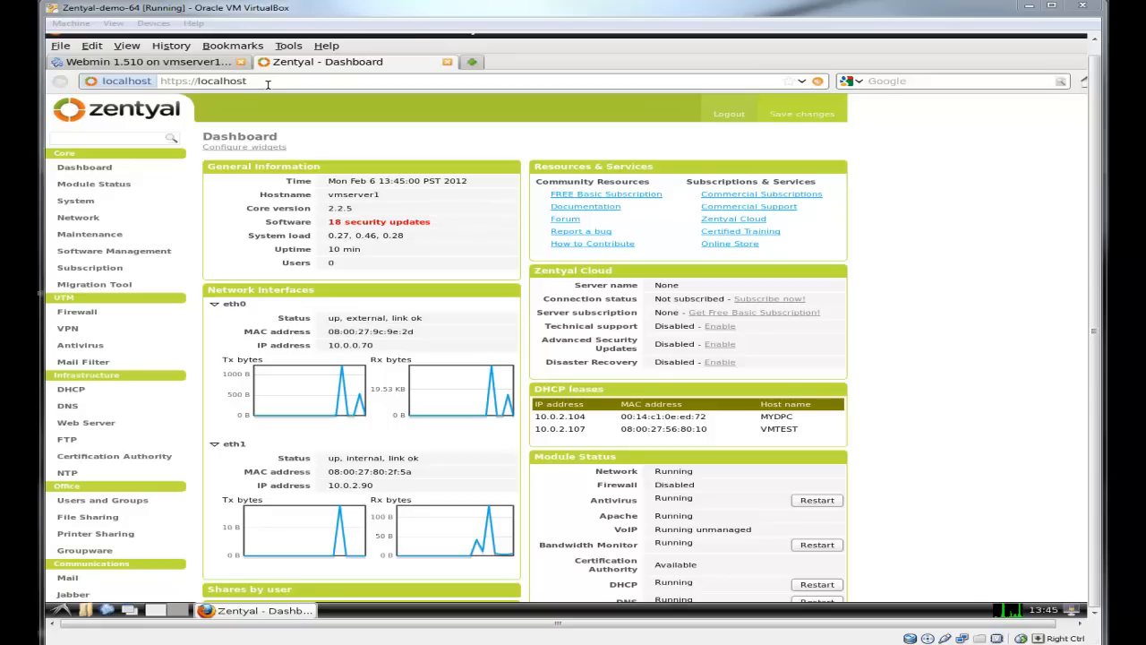
{"action": "mouse_move", "coordinate": [270, 83]}
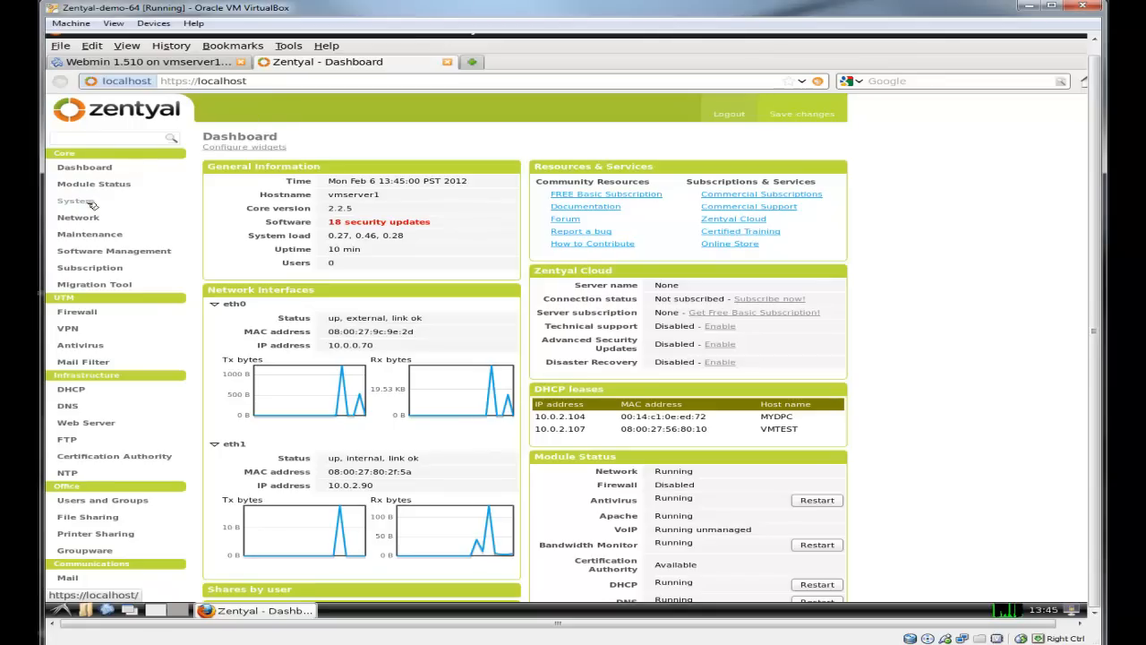
Open System > General Configuration, showing admin port 443
{"action": "left_click", "coordinate": [75, 200]}
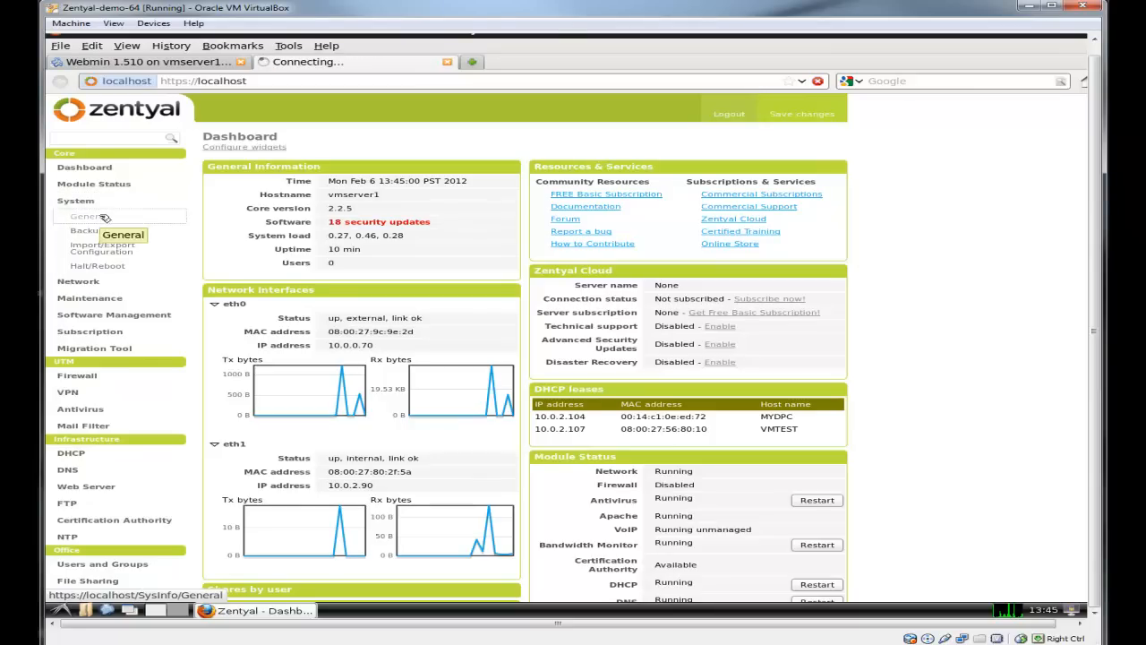
{"action": "left_click", "coordinate": [105, 234]}
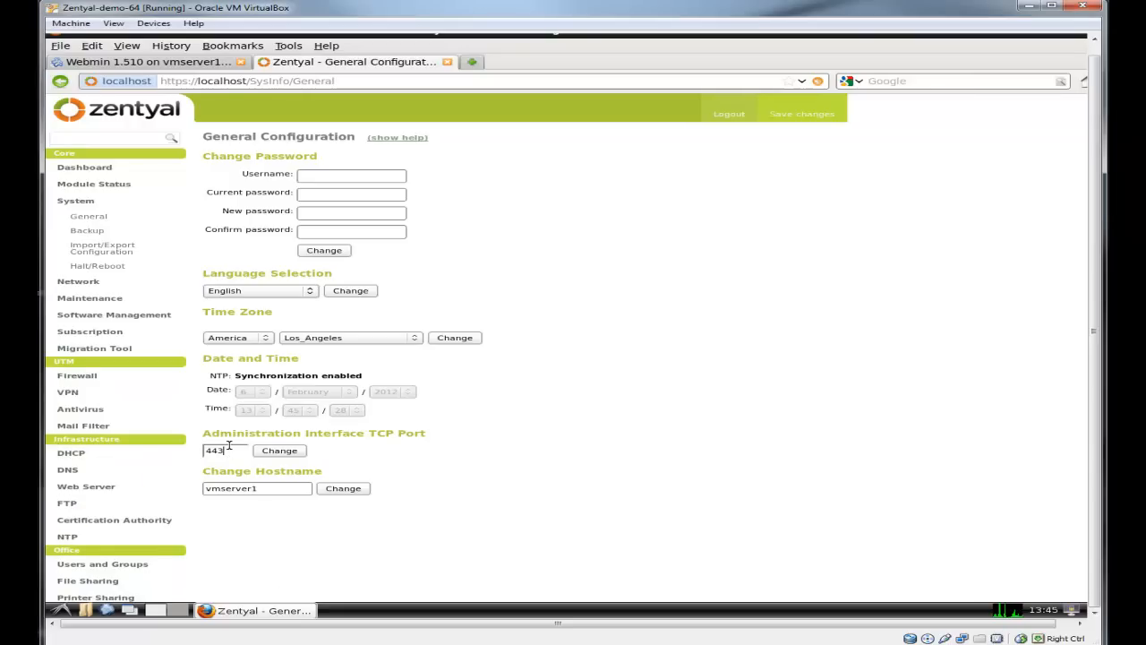
Change the Administration Interface TCP Port from 443 to 444 and go to Save changes
{"action": "type", "text": "444"}
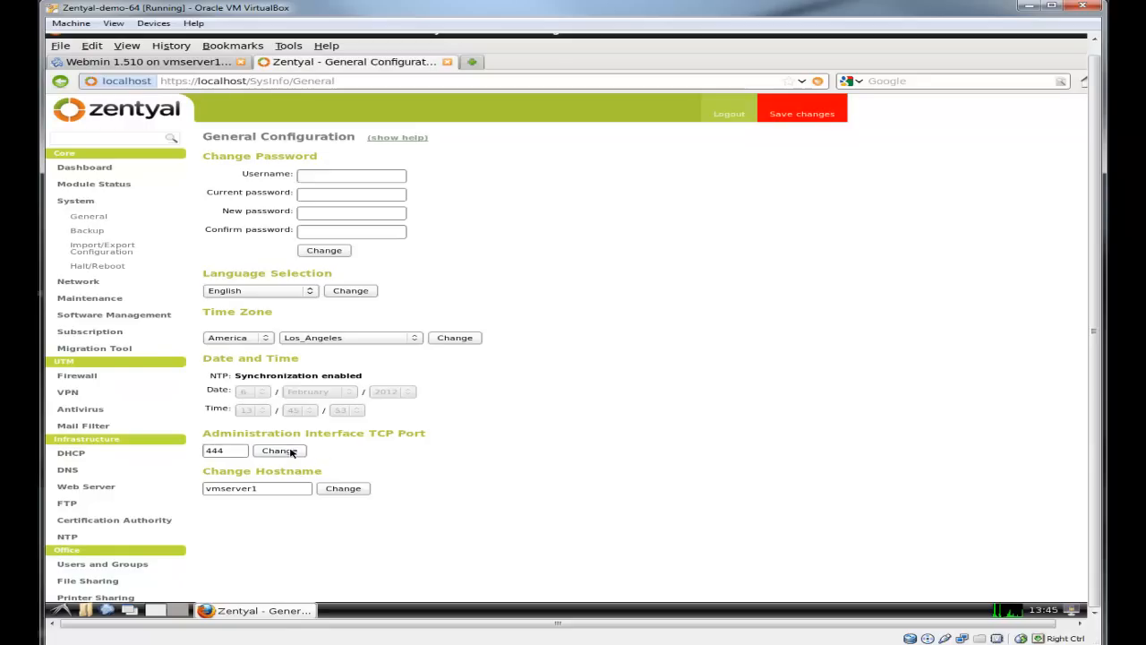
{"action": "left_click", "coordinate": [802, 114]}
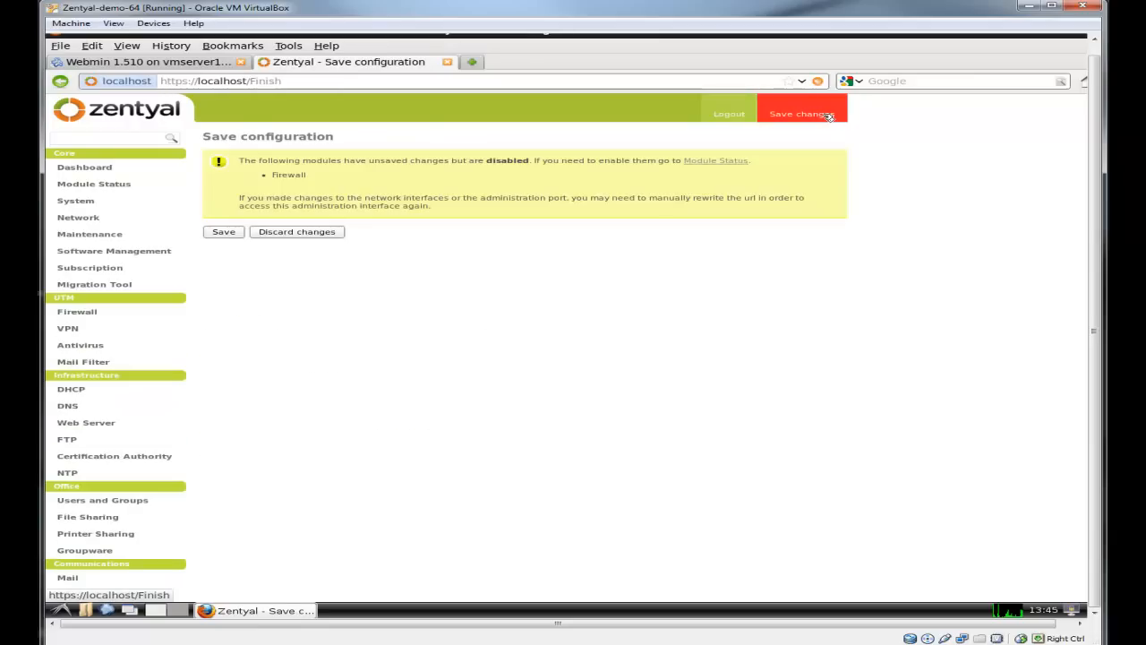
Save the pending Zentyal configuration changes and let the progress bar run
{"action": "left_click", "coordinate": [222, 232]}
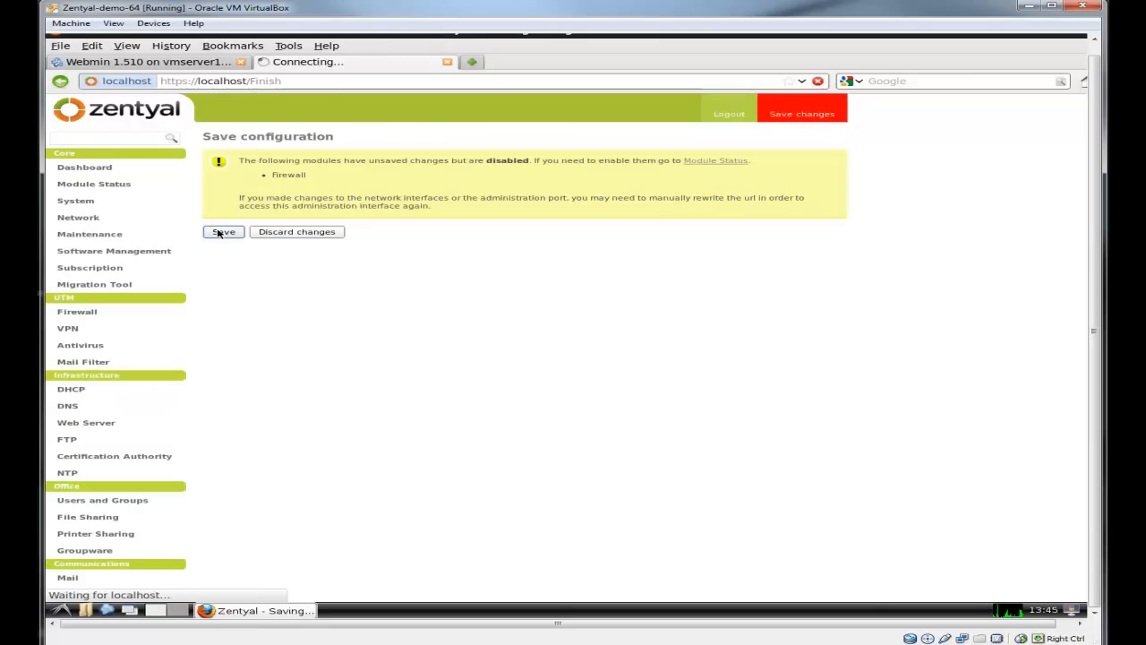
{"action": "left_click", "coordinate": [223, 231]}
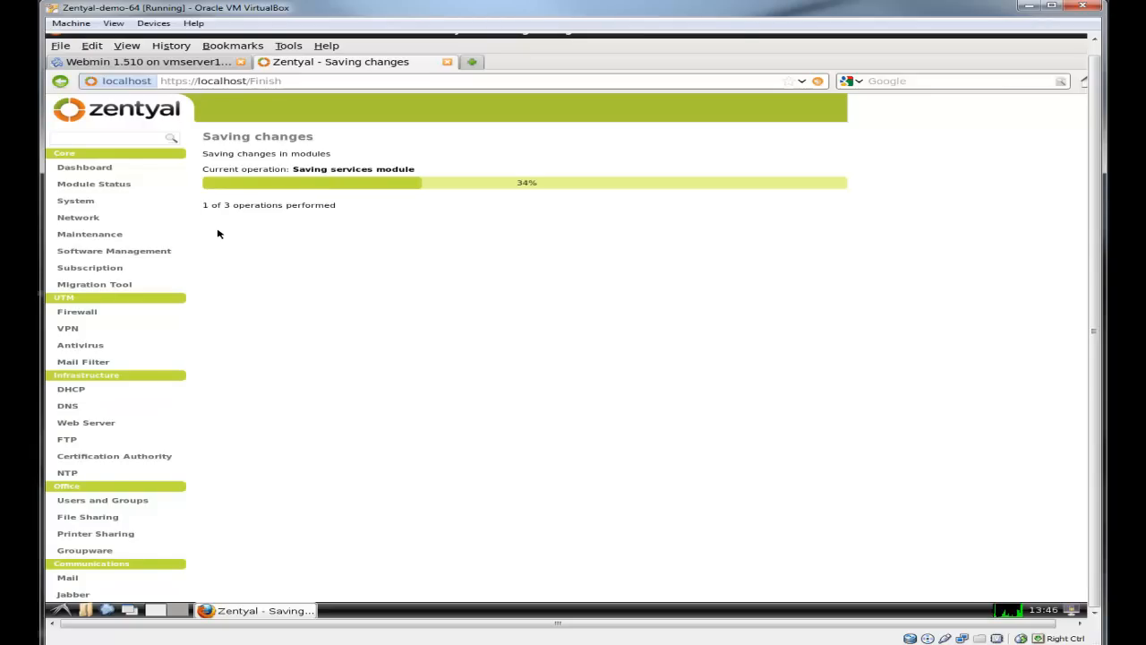
{"action": "mouse_move", "coordinate": [245, 96]}
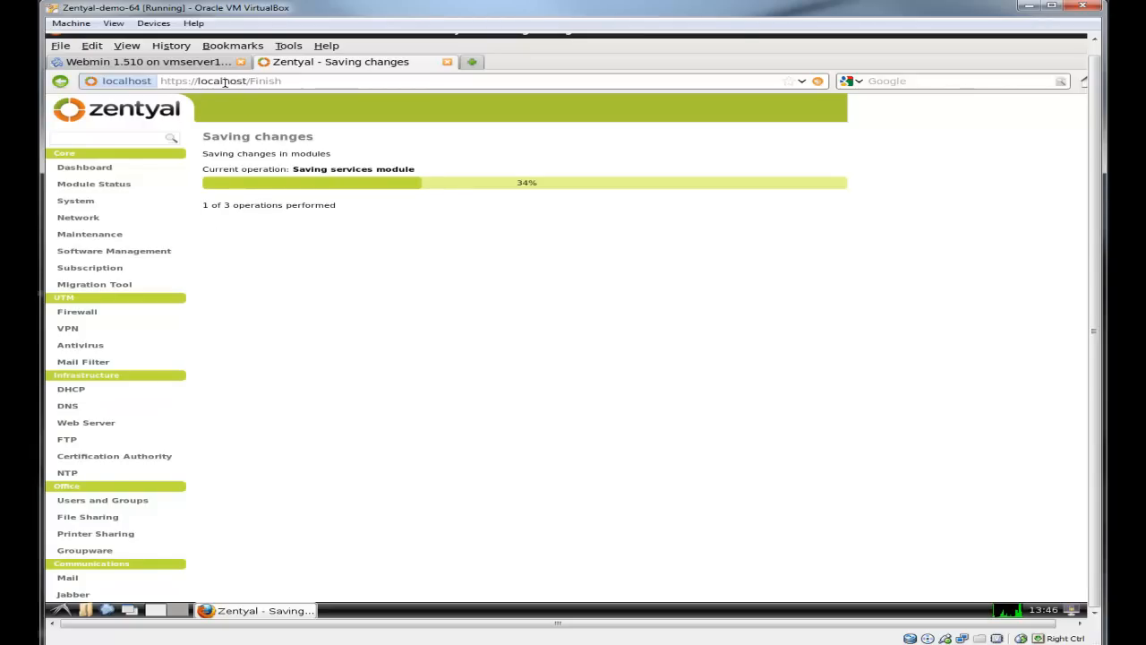
{"action": "mouse_move", "coordinate": [471, 62]}
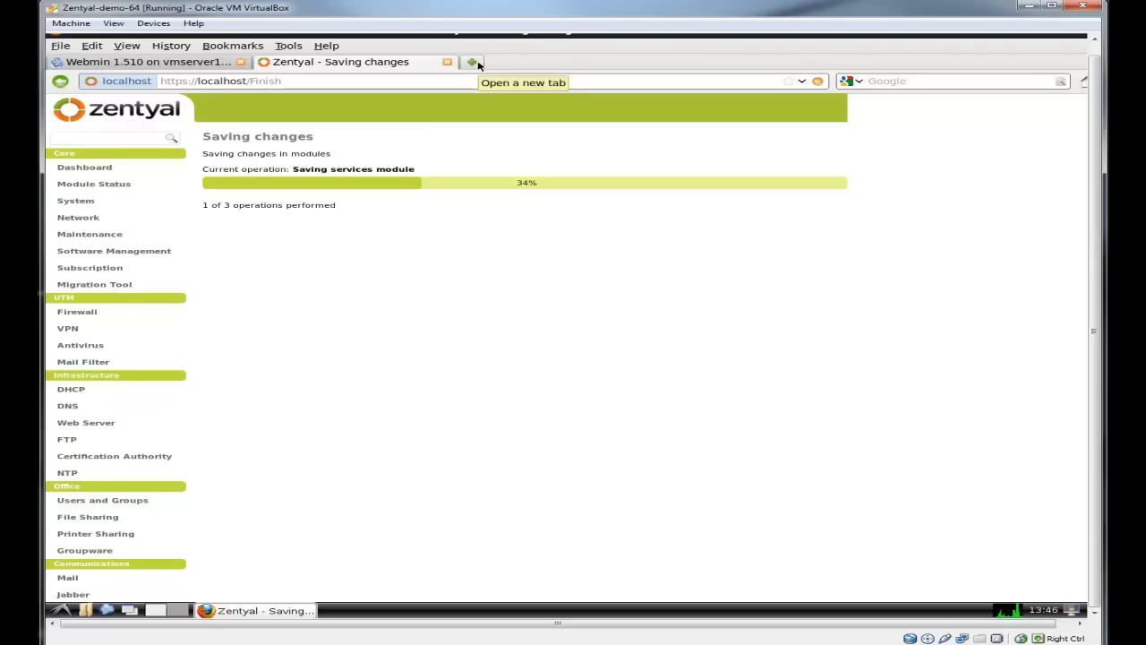
{"action": "left_click", "coordinate": [478, 62]}
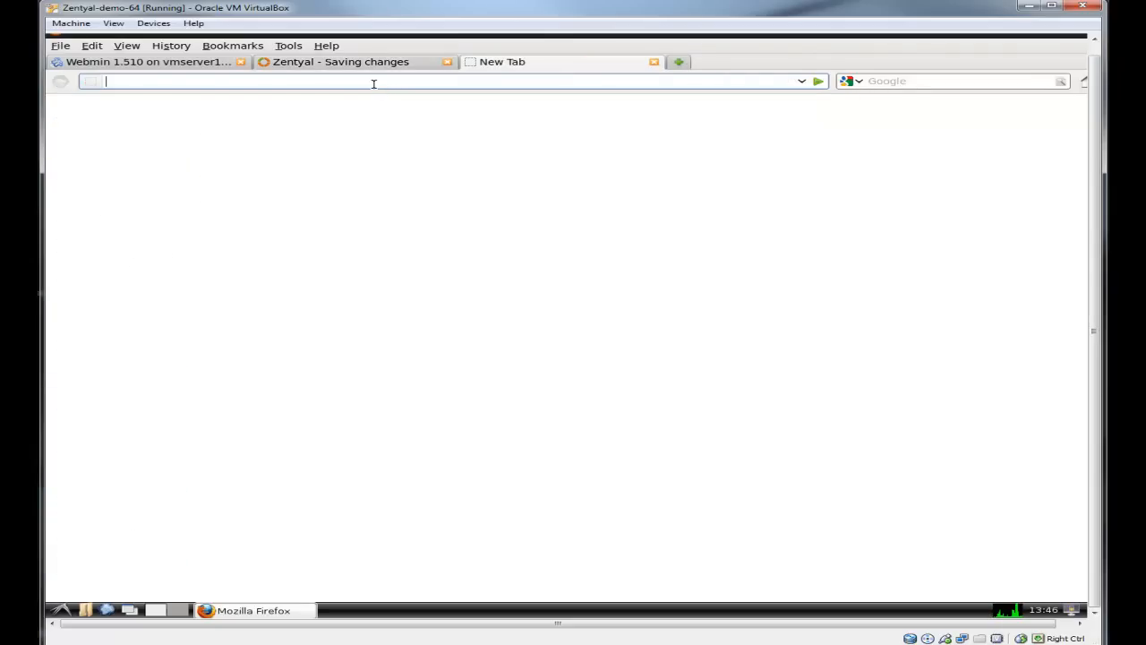
{"action": "type", "text": "https://"}
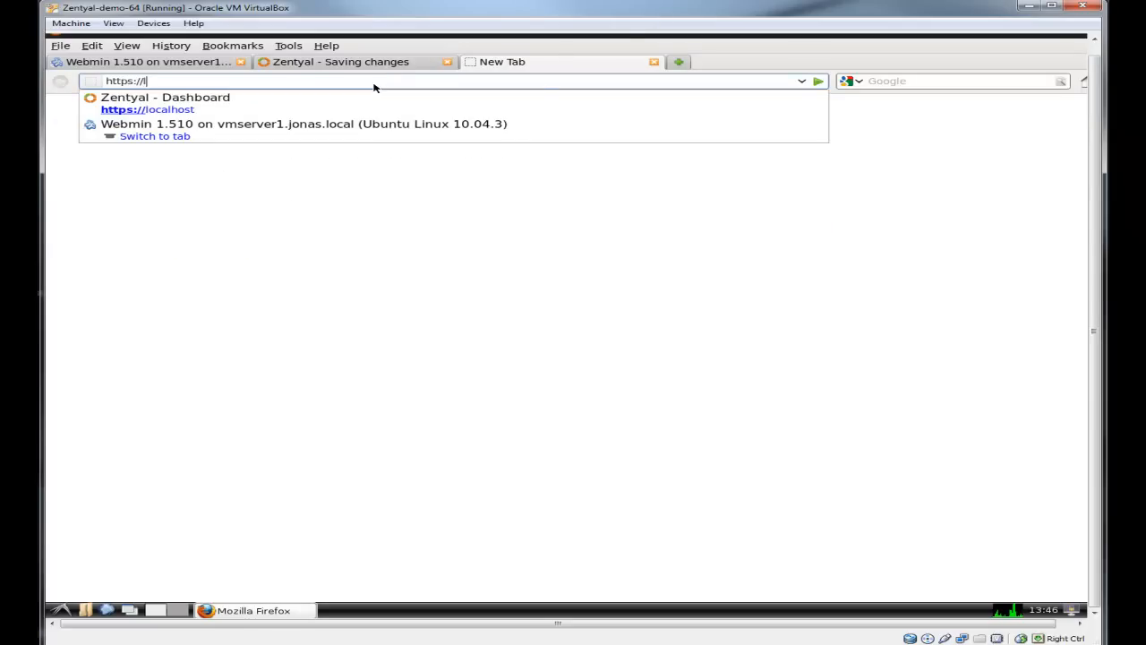
{"action": "type", "text": "ocalhost:444"}
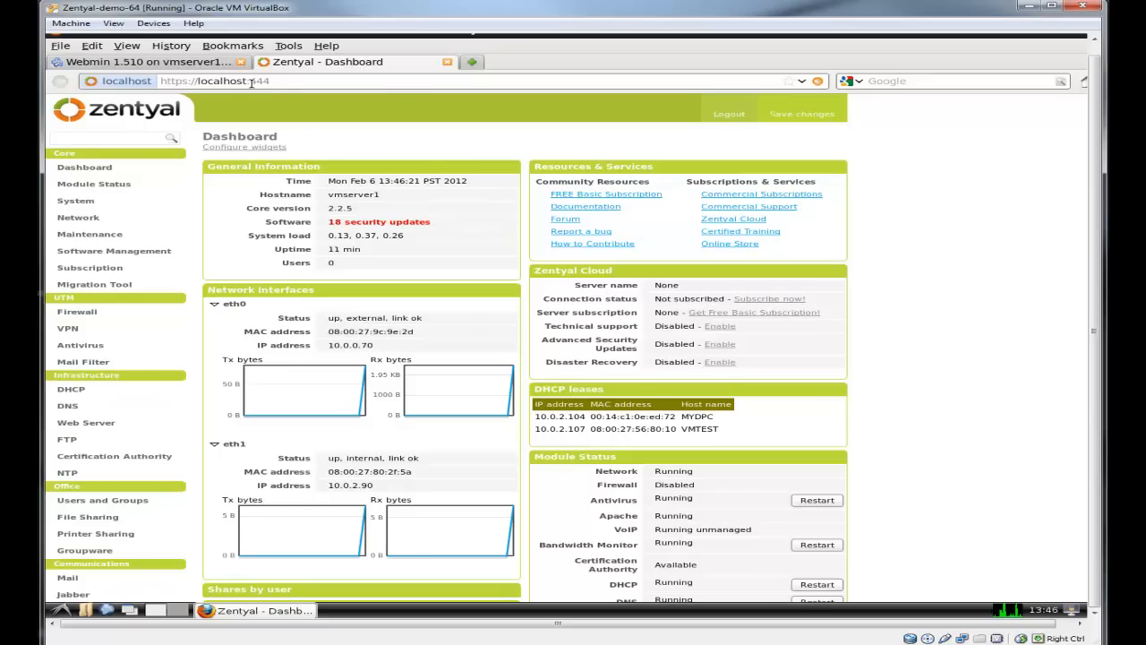
{"action": "mouse_move", "coordinate": [990, 226]}
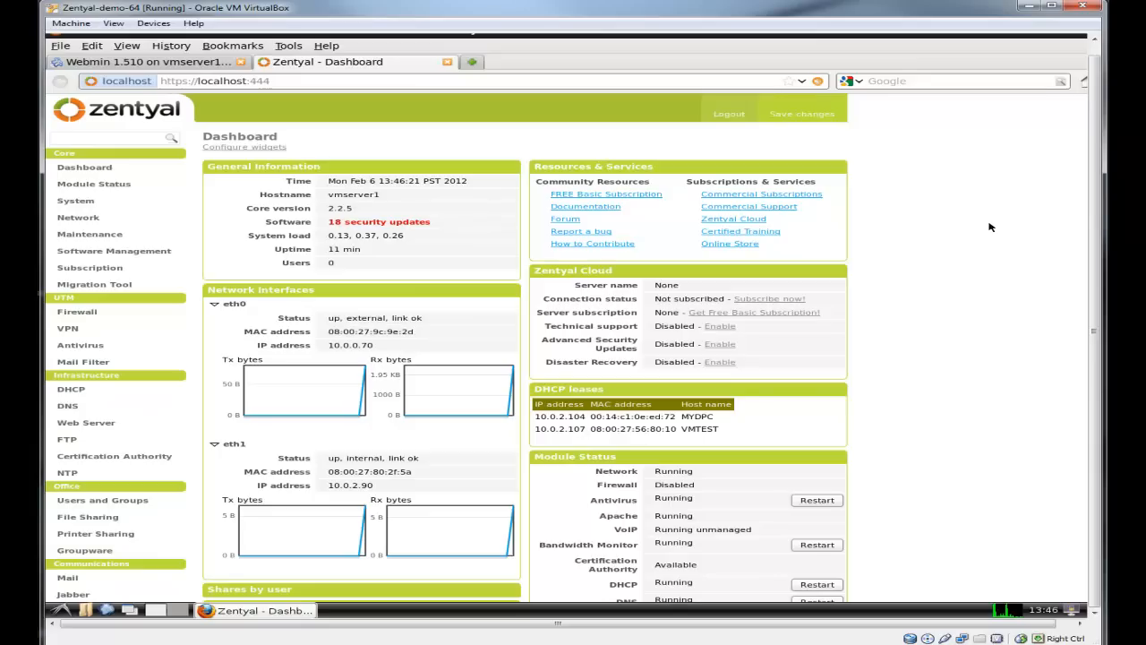
{"action": "mouse_move", "coordinate": [75, 201]}
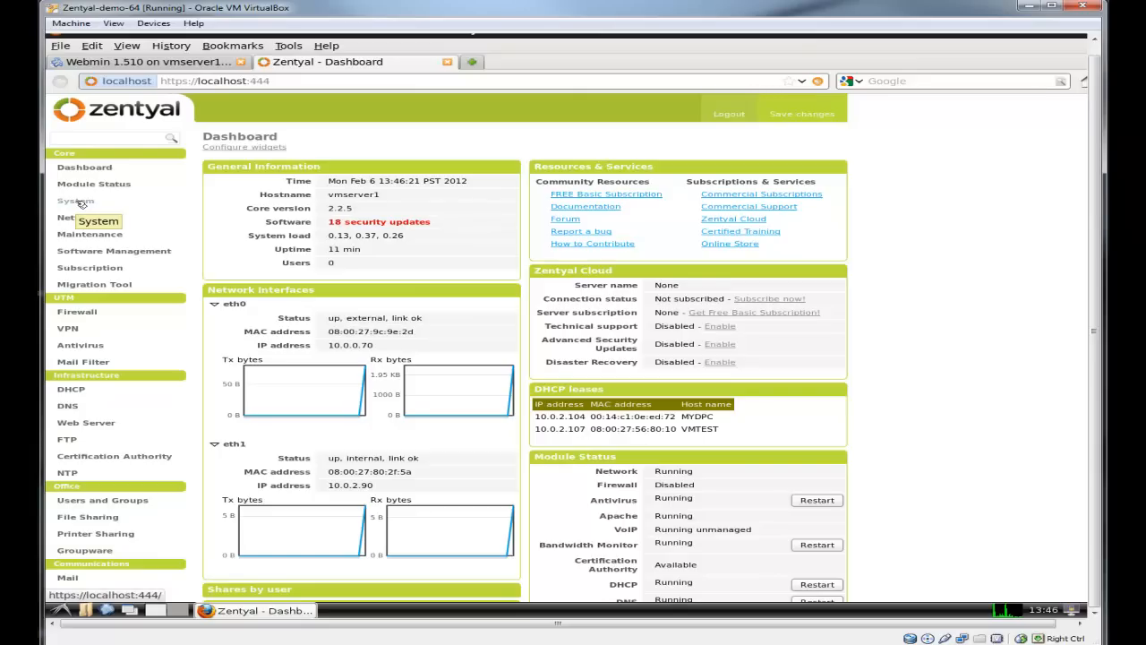